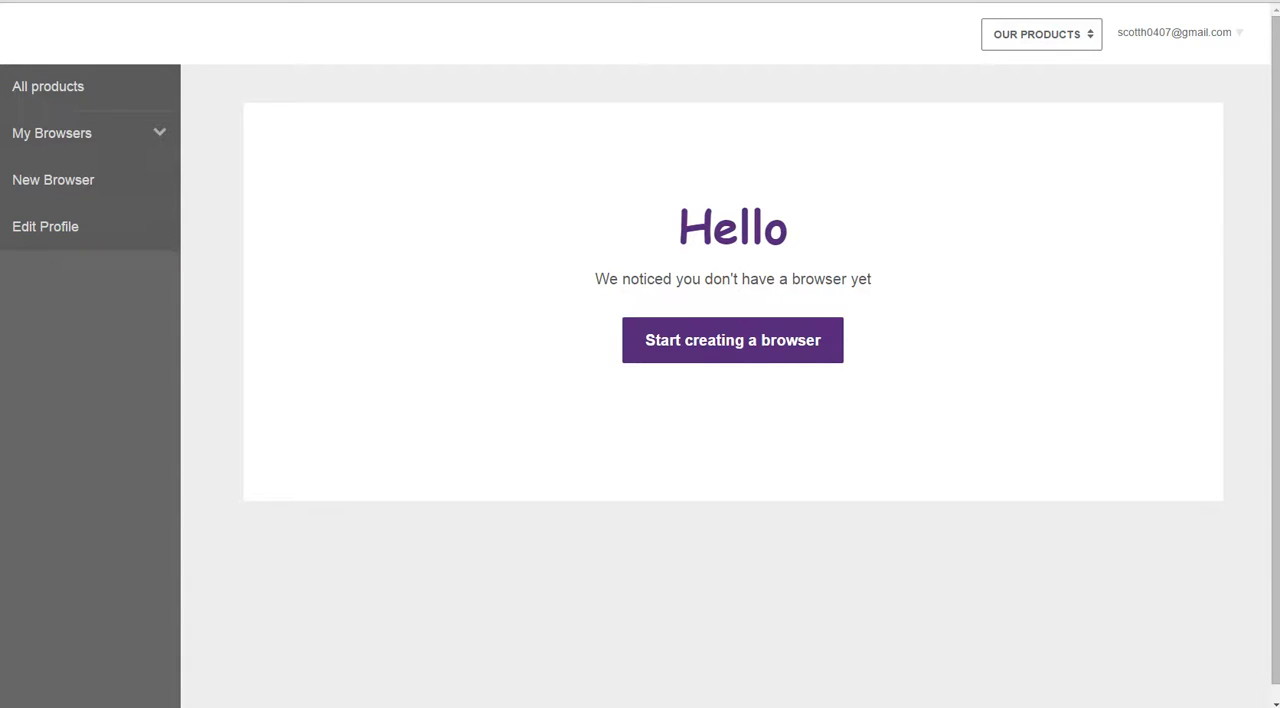
{"action": "mouse_move", "coordinate": [732, 339]}
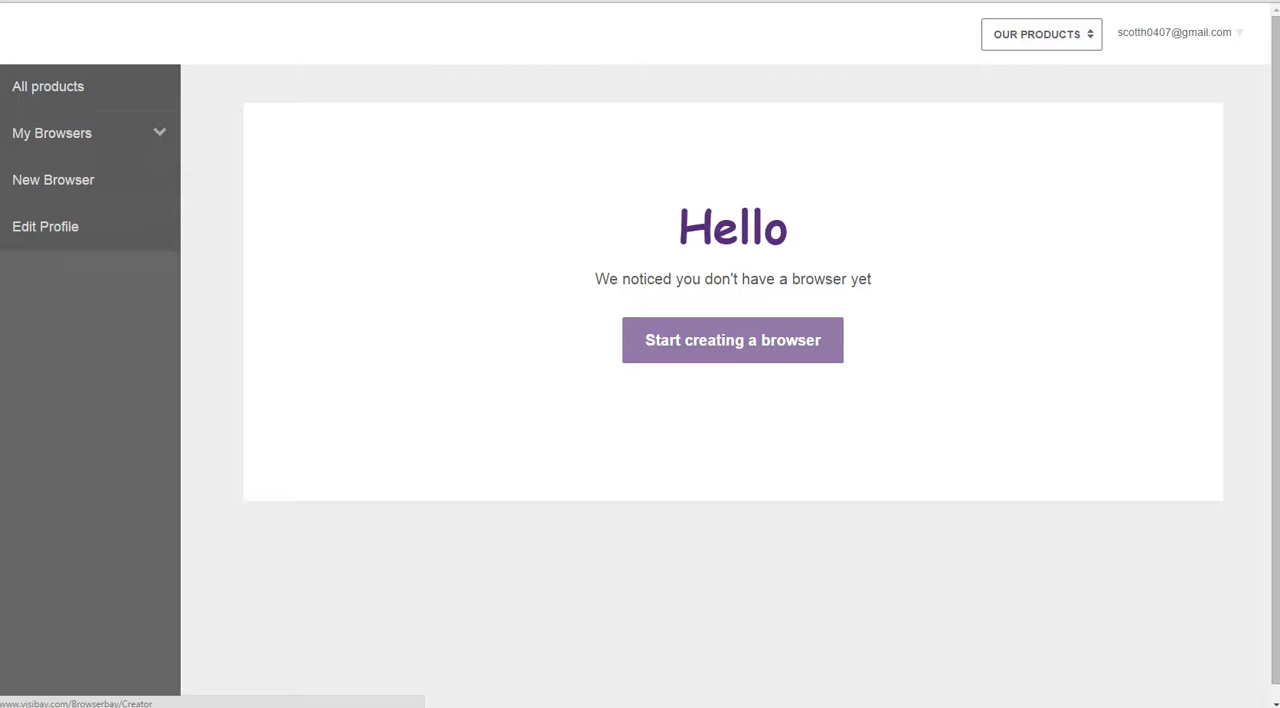
Step: Start a new browser, accept the publisher agreement, and enter 'Test' 'Browser 1' as its name
{"action": "left_click", "coordinate": [732, 339]}
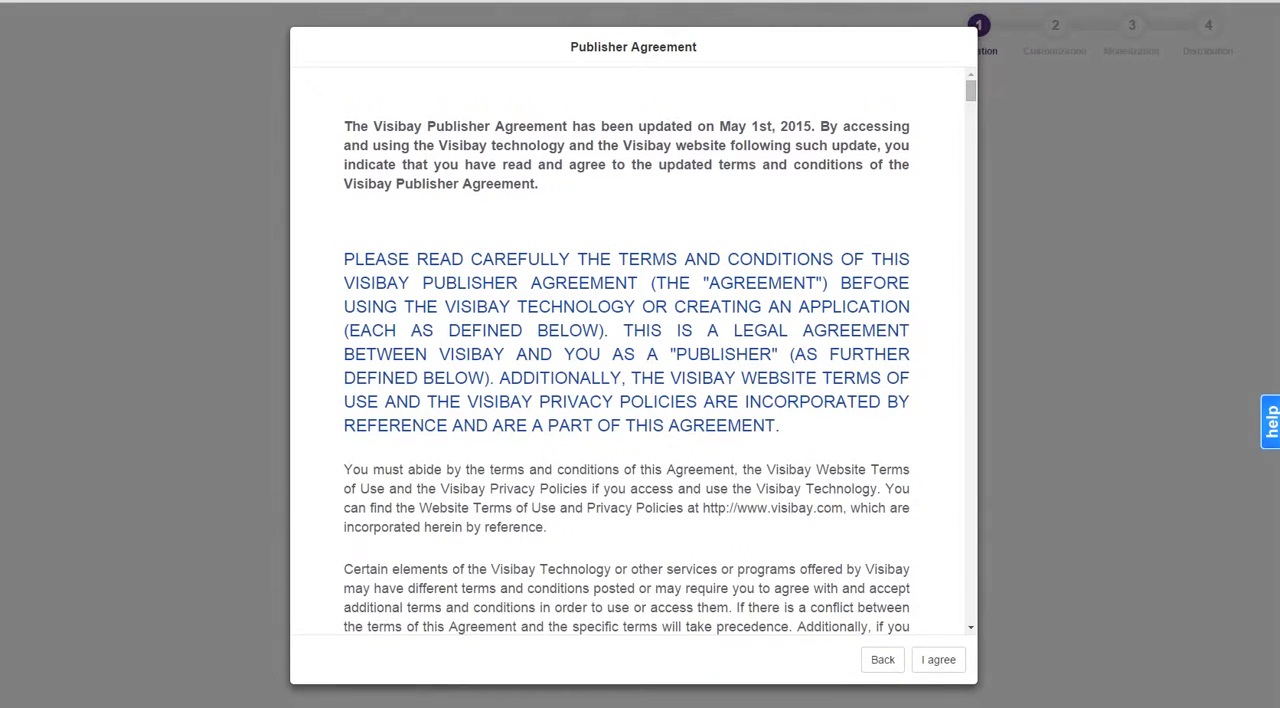
{"action": "left_click", "coordinate": [937, 659]}
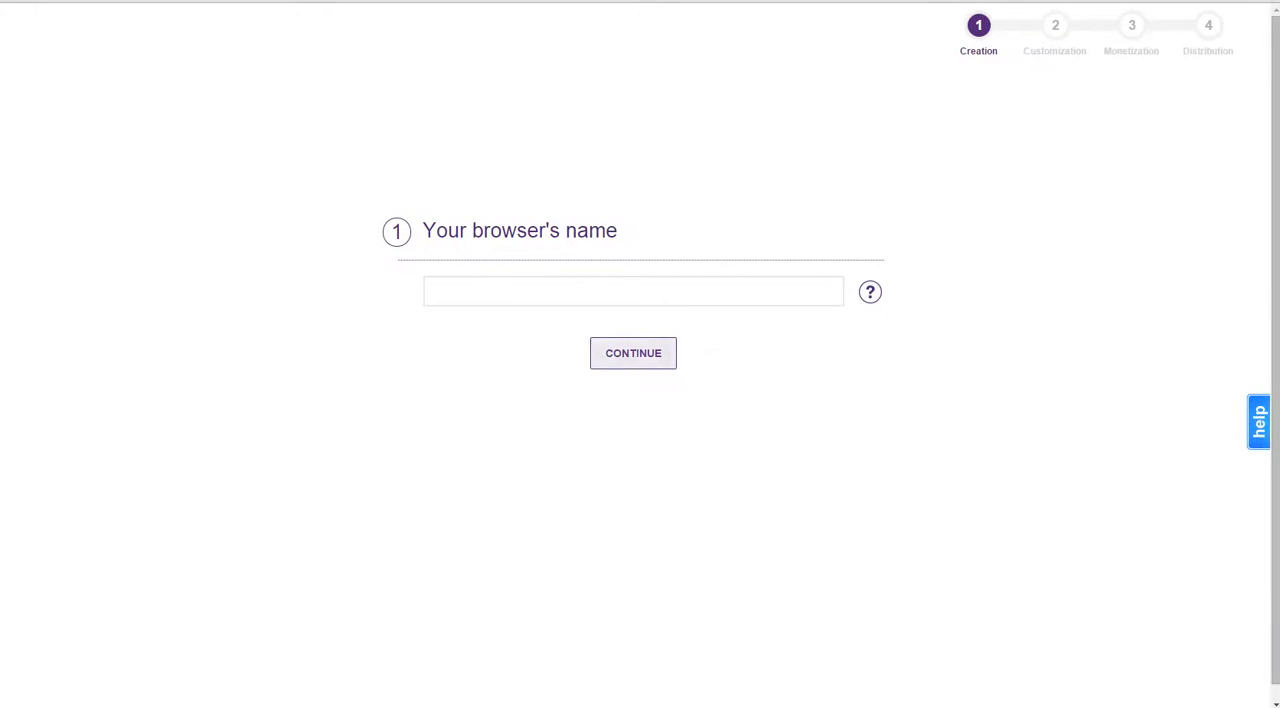
{"action": "type", "text": "Test"}
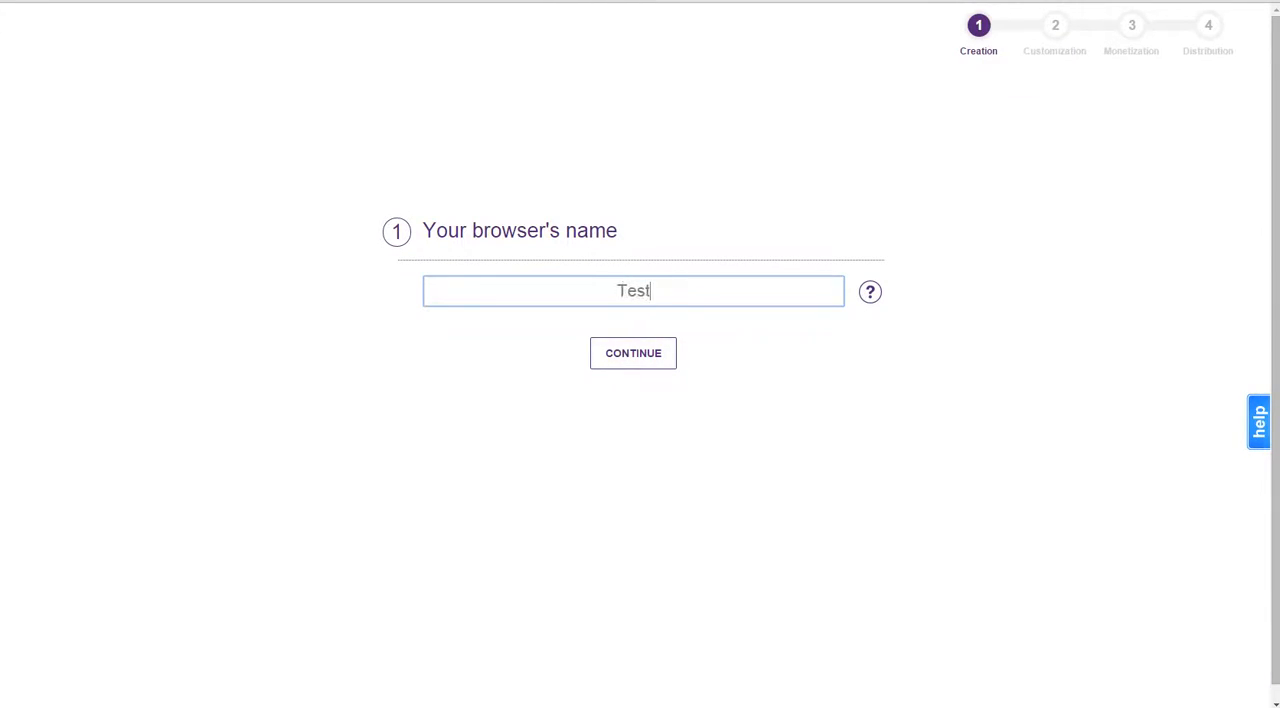
{"action": "type", "text": "Browser 1"}
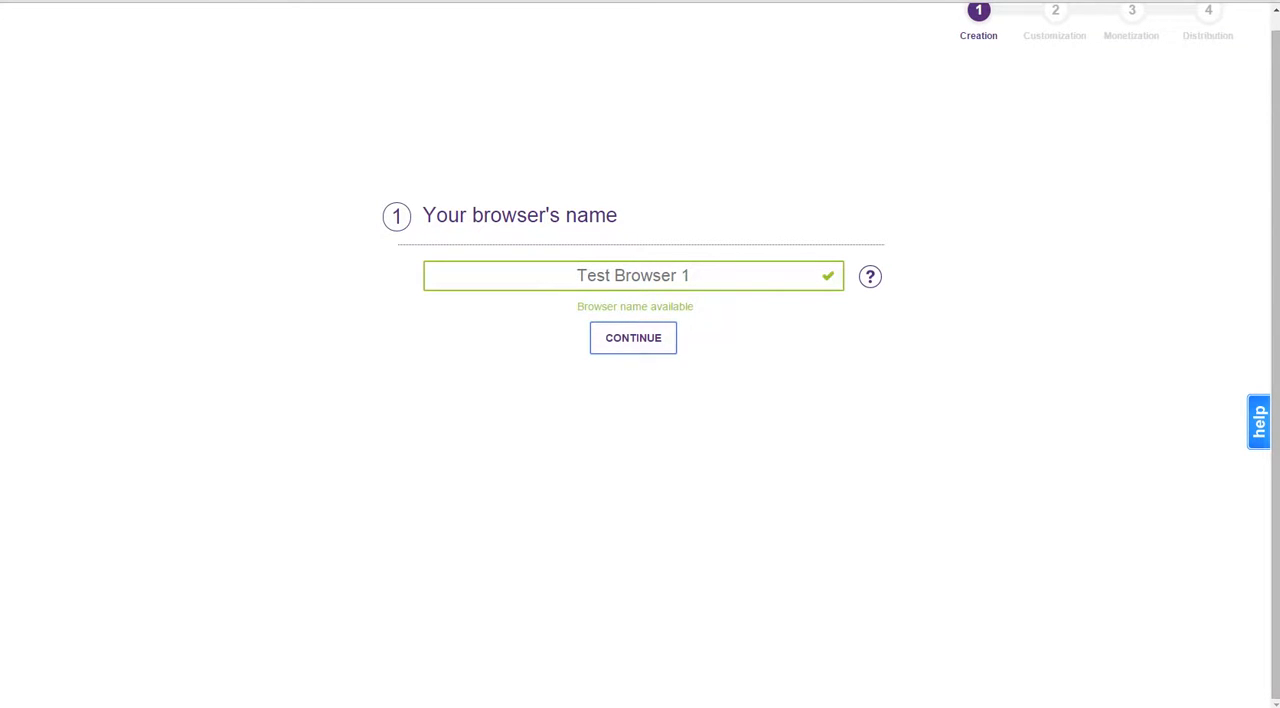
Step: Replace the browser name with 'Scott'sBrowser' and submit it
{"action": "triple_click", "coordinate": [632, 275]}
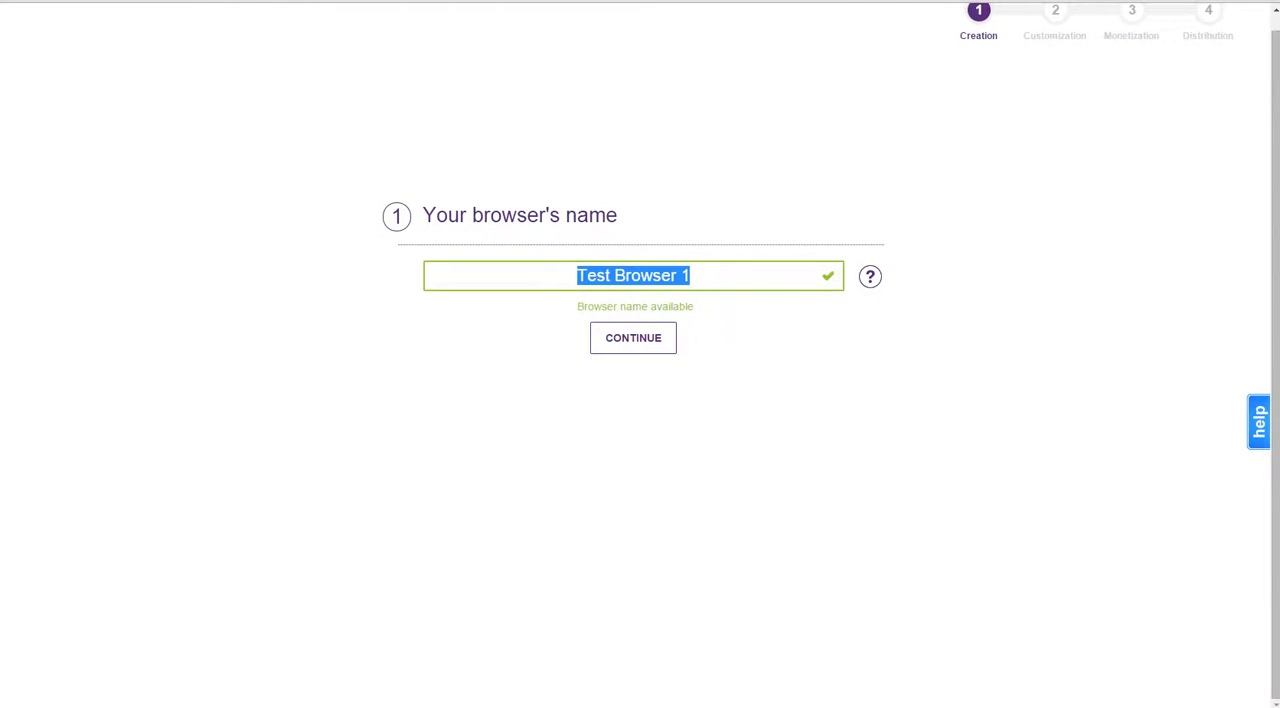
{"action": "type", "text": "Scott"}
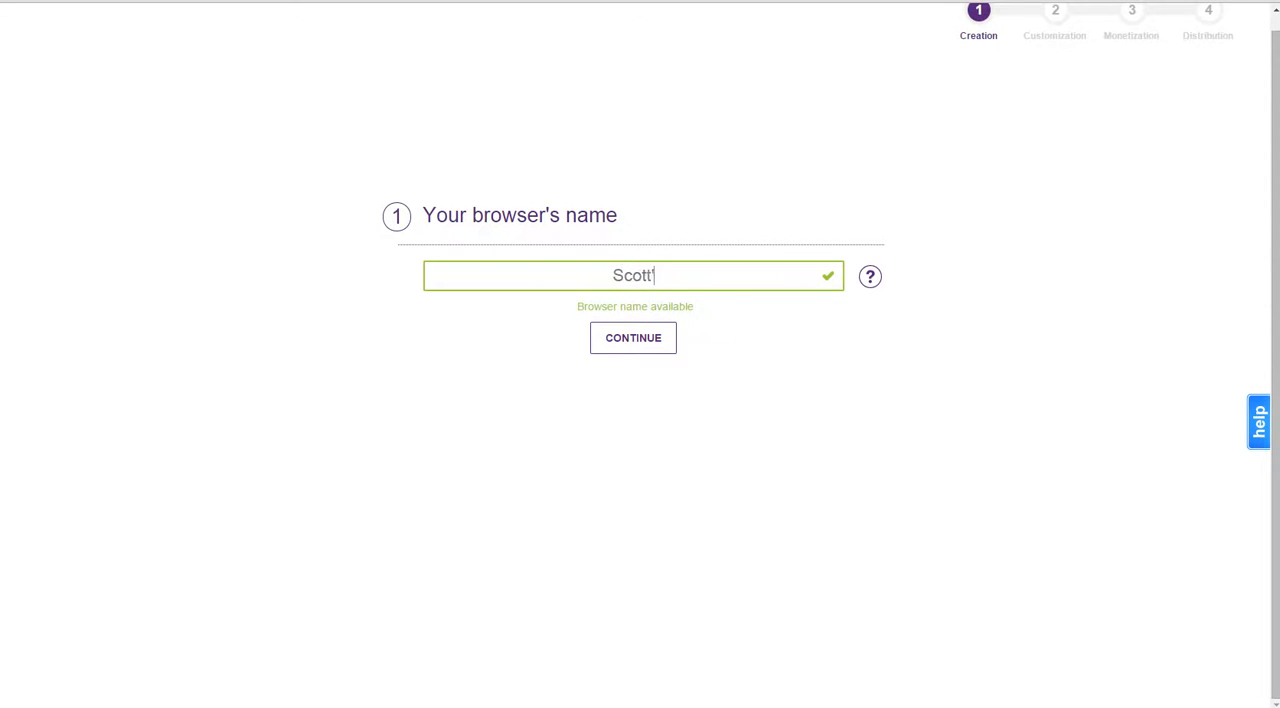
{"action": "type", "text": "'sBrowser"}
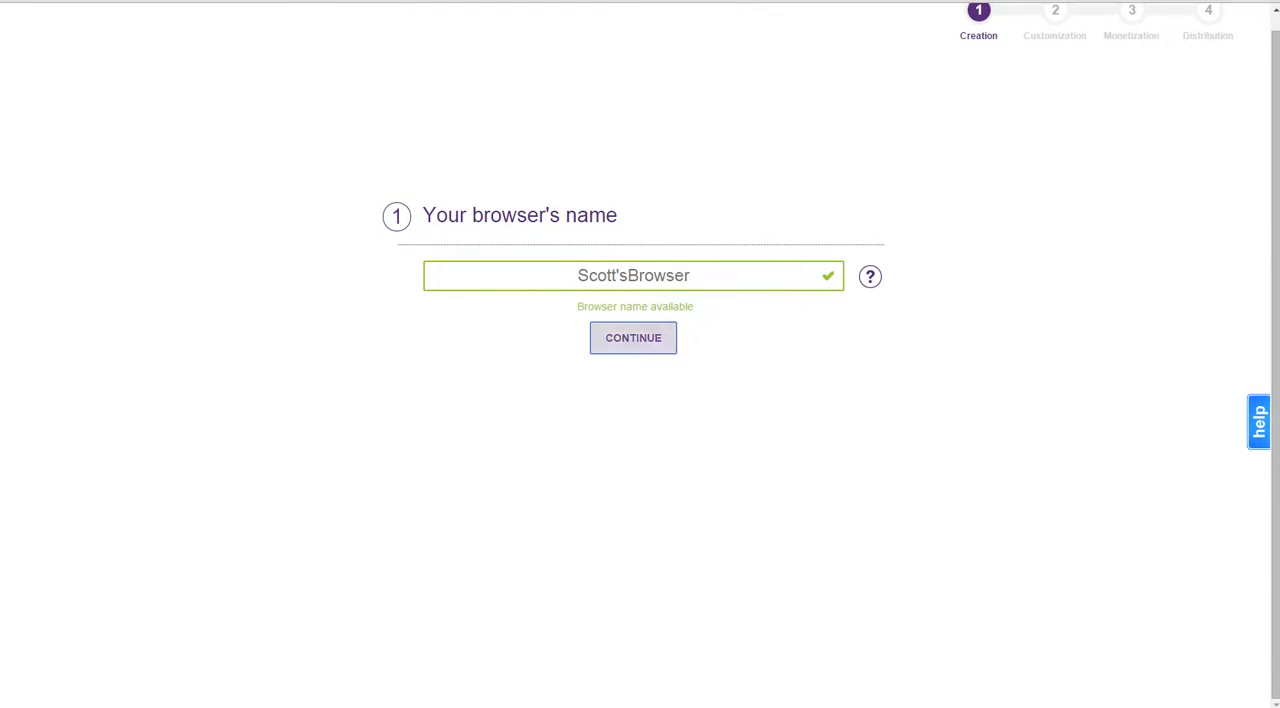
{"action": "left_click", "coordinate": [632, 337]}
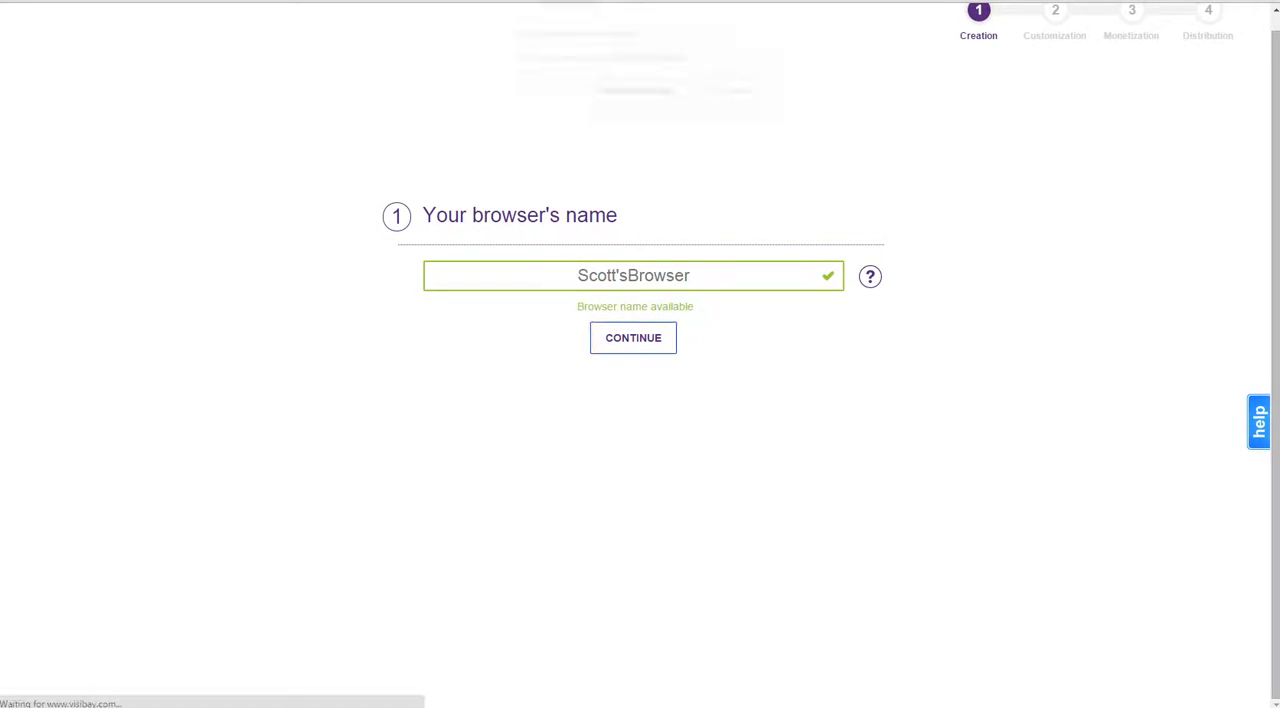
Step: Accept the agreement again and submit the available name 'thedailyexposition'
{"action": "left_click", "coordinate": [633, 337]}
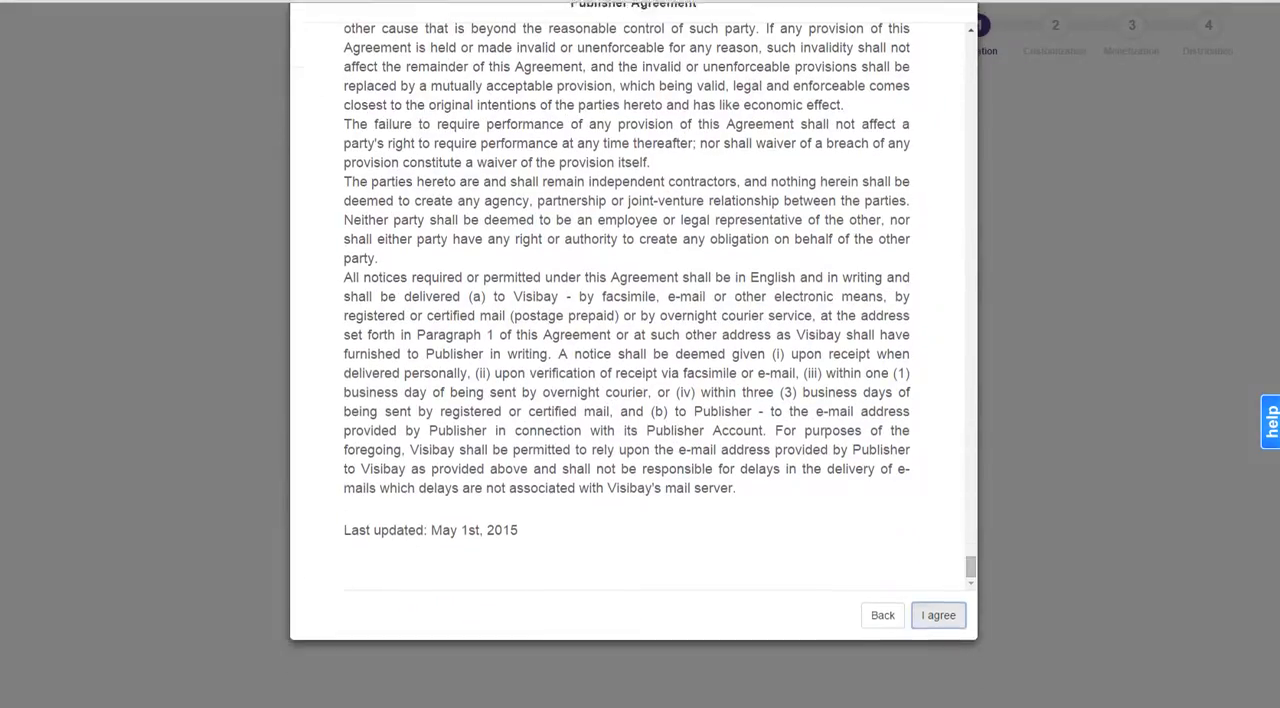
{"action": "left_click", "coordinate": [937, 615]}
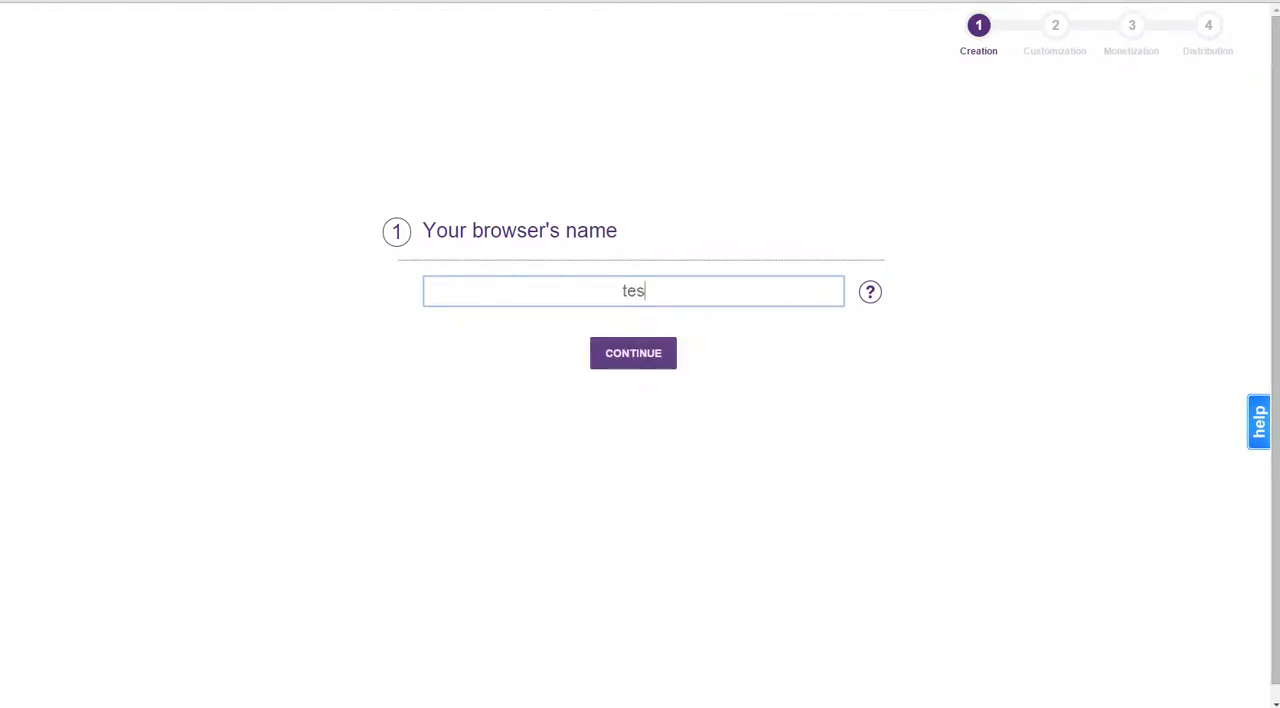
{"action": "type", "text": "t"}
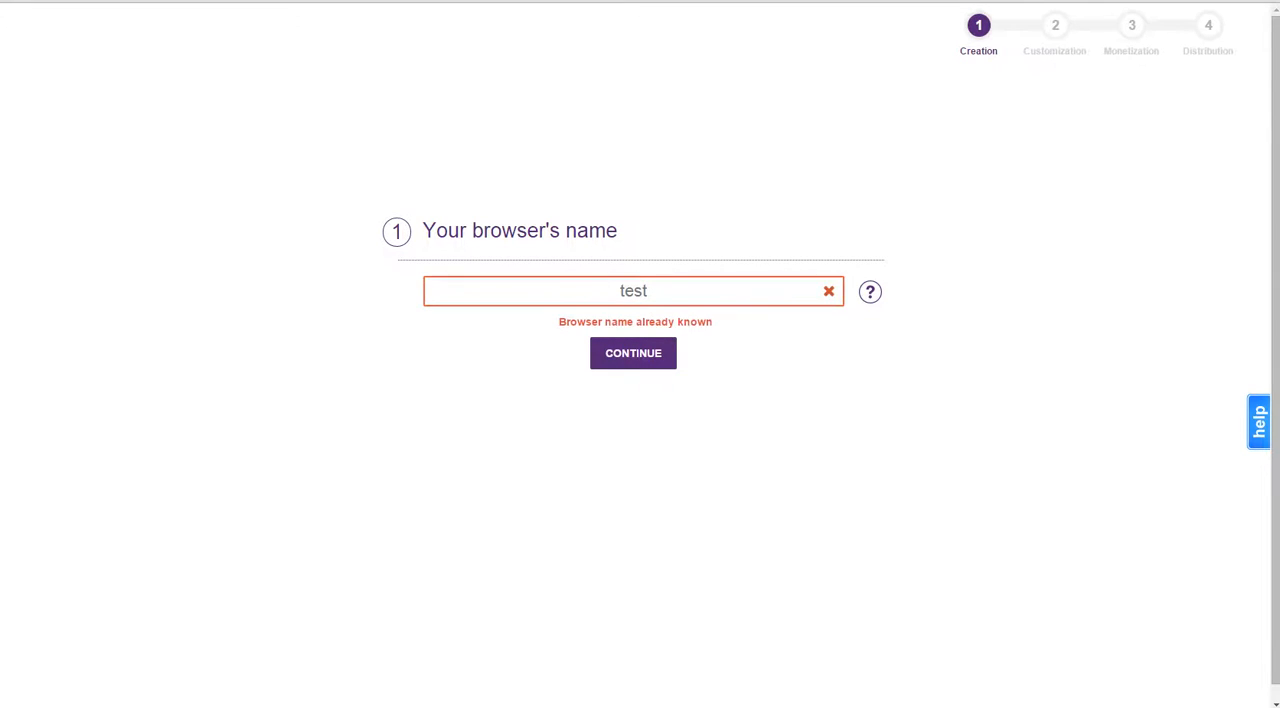
{"action": "type", "text": "scot"}
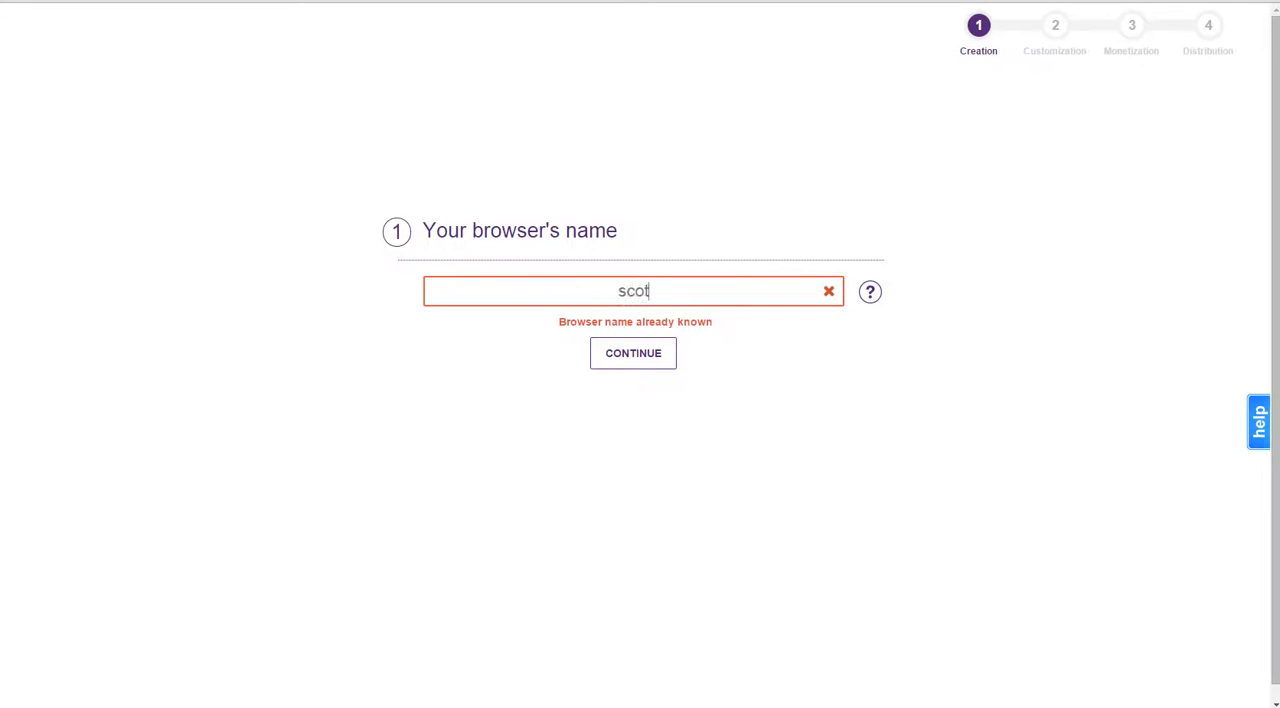
{"action": "type", "text": "the"}
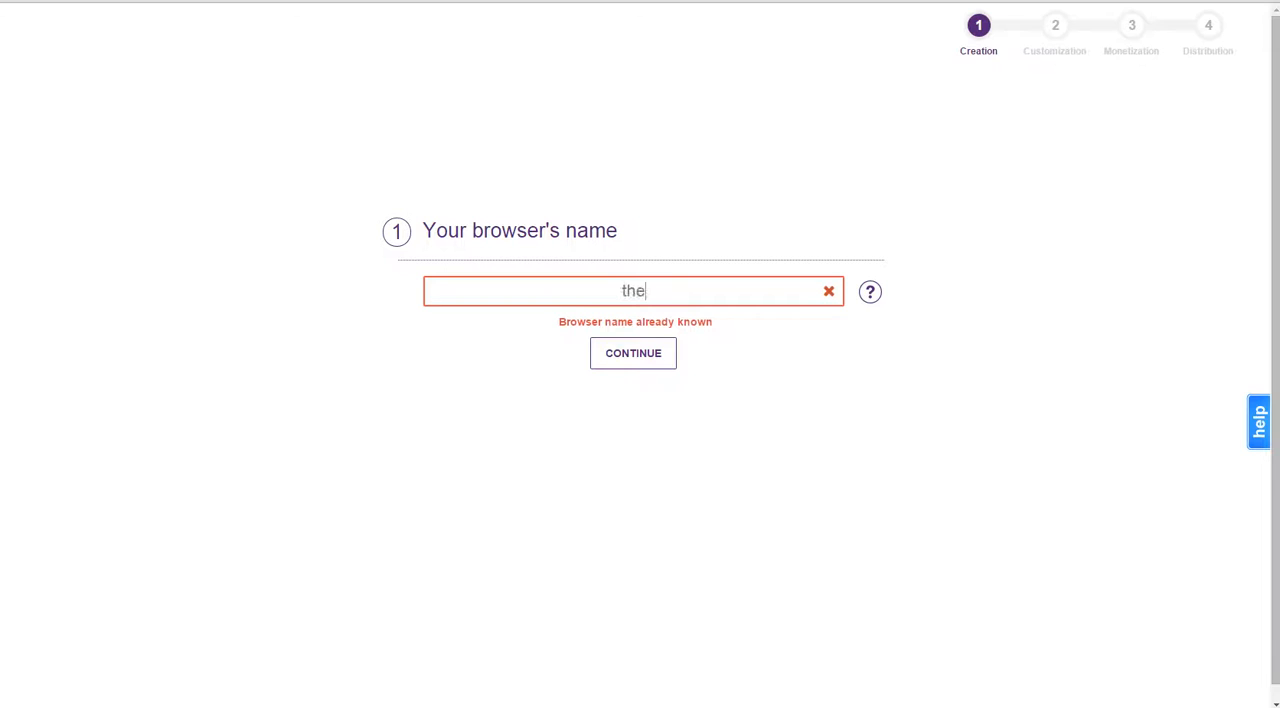
{"action": "type", "text": "dailyexpositio"}
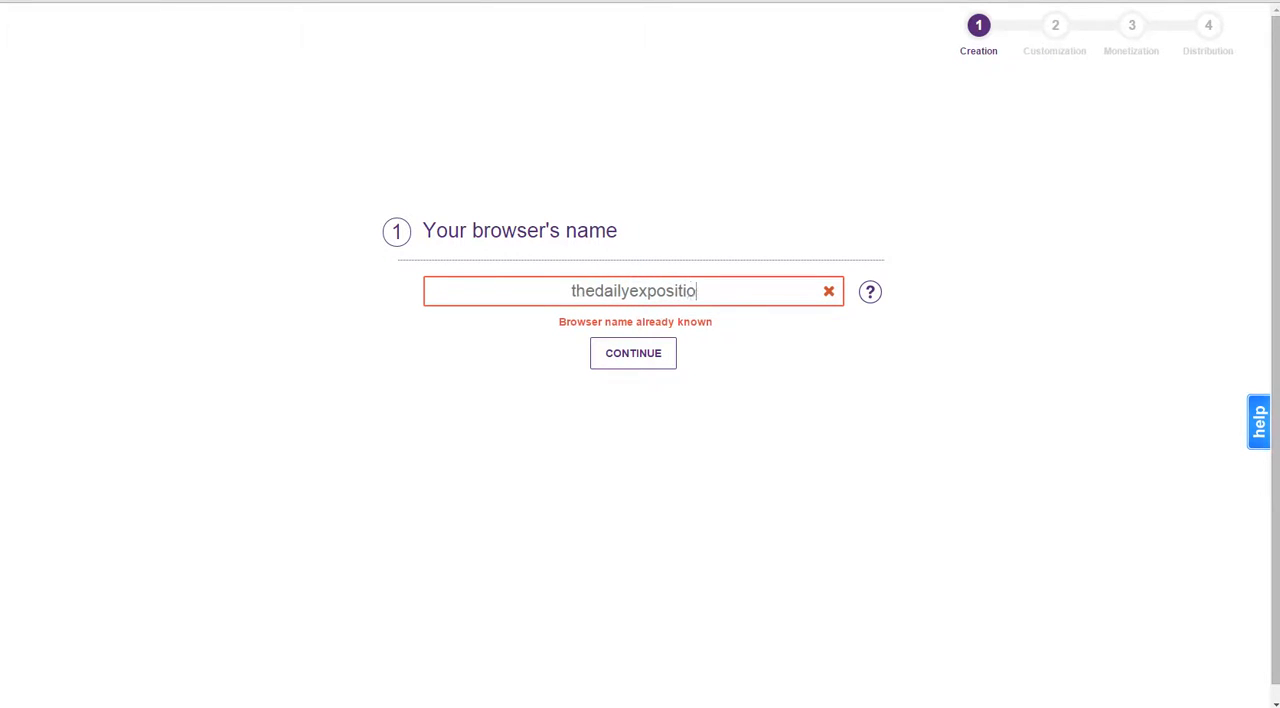
{"action": "type", "text": "n"}
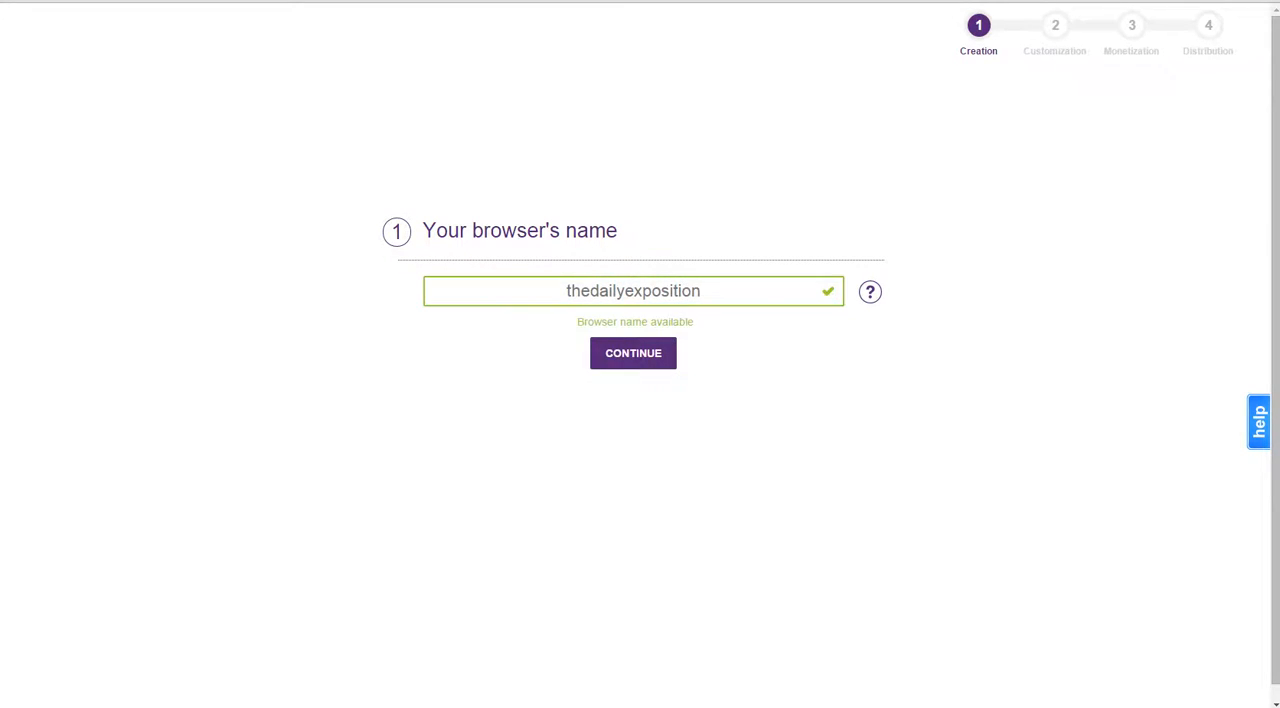
{"action": "left_click", "coordinate": [633, 353]}
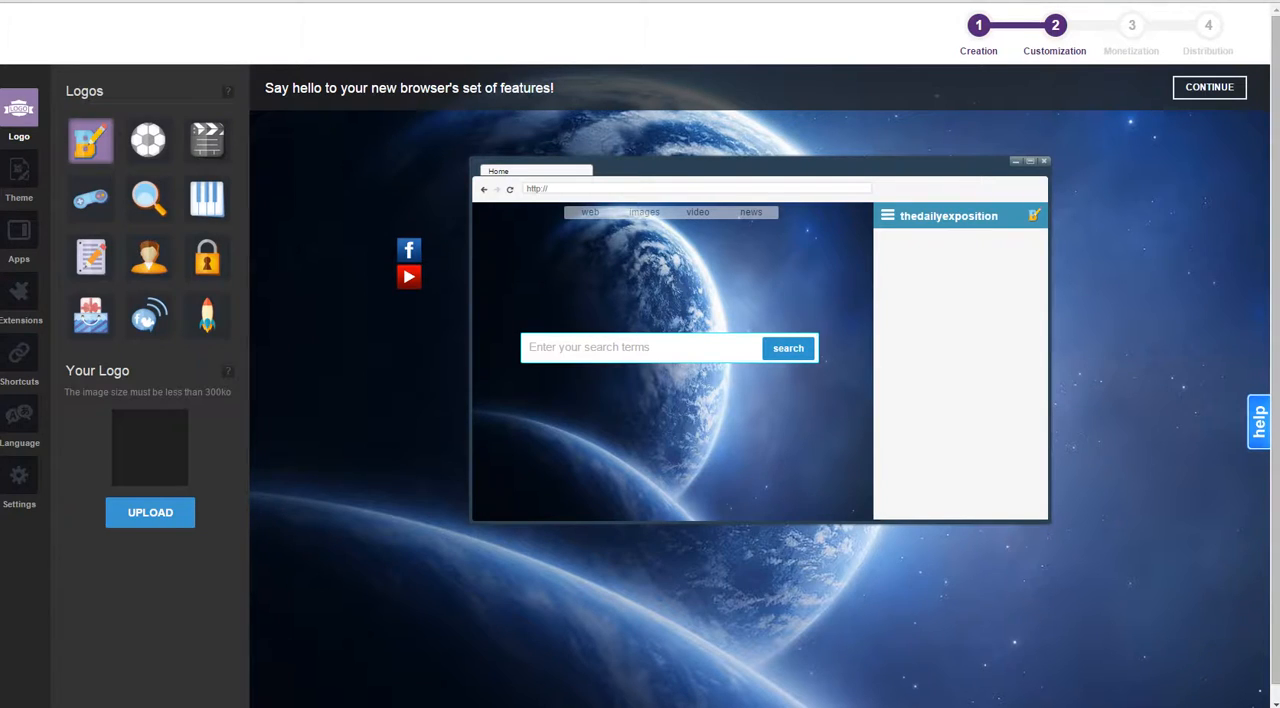
Step: Try the game controller logo, settle on the round signal-wave logo, then show the apps catalogue
{"action": "double_click", "coordinate": [389, 88]}
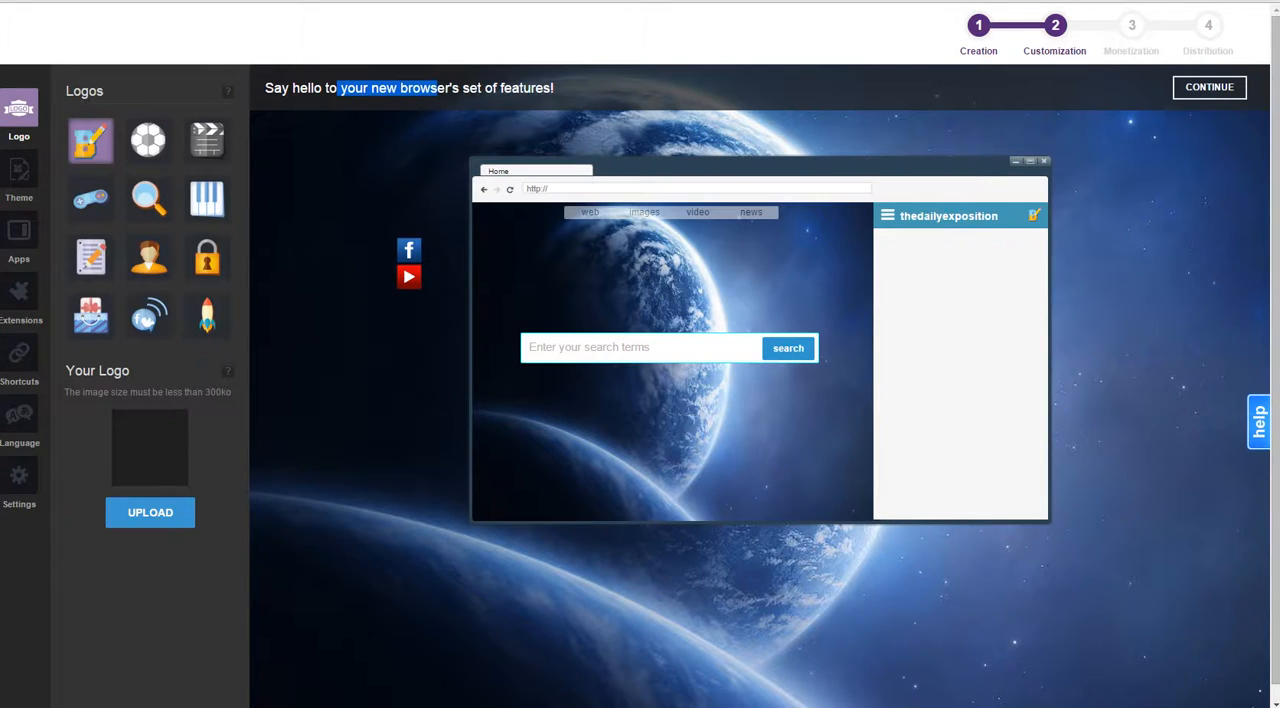
{"action": "left_click", "coordinate": [90, 198]}
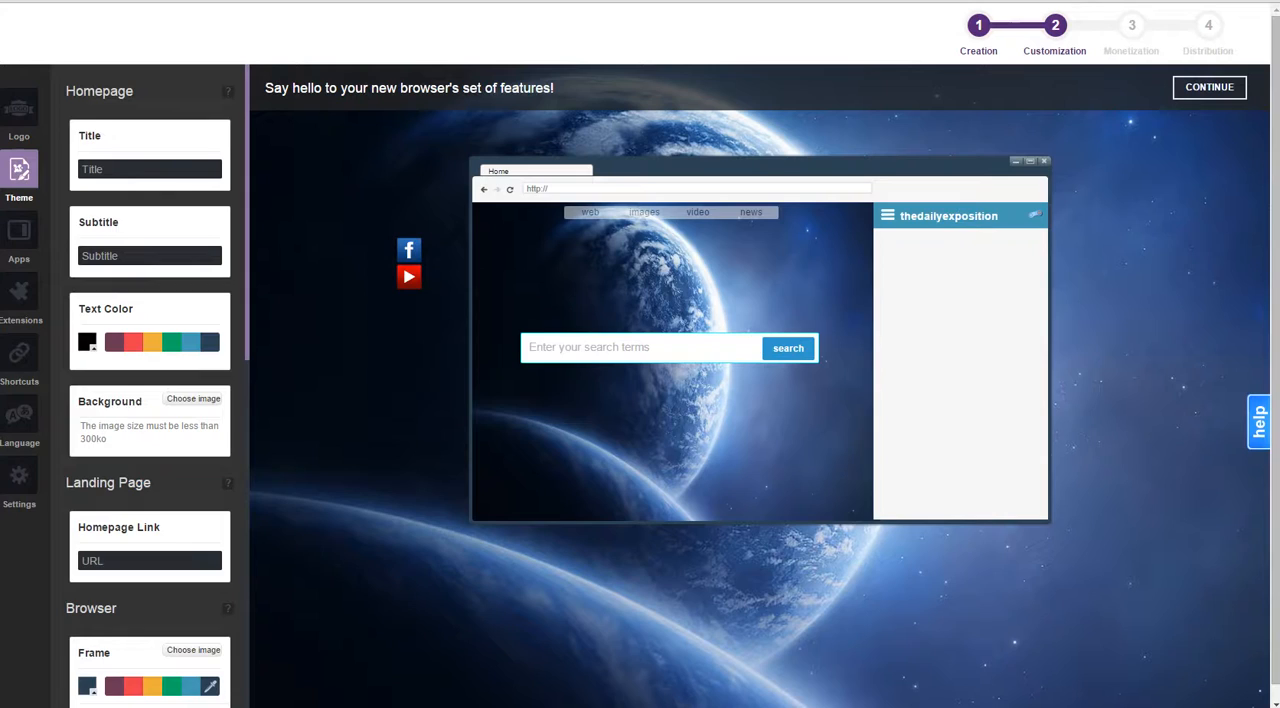
{"action": "left_click", "coordinate": [18, 110]}
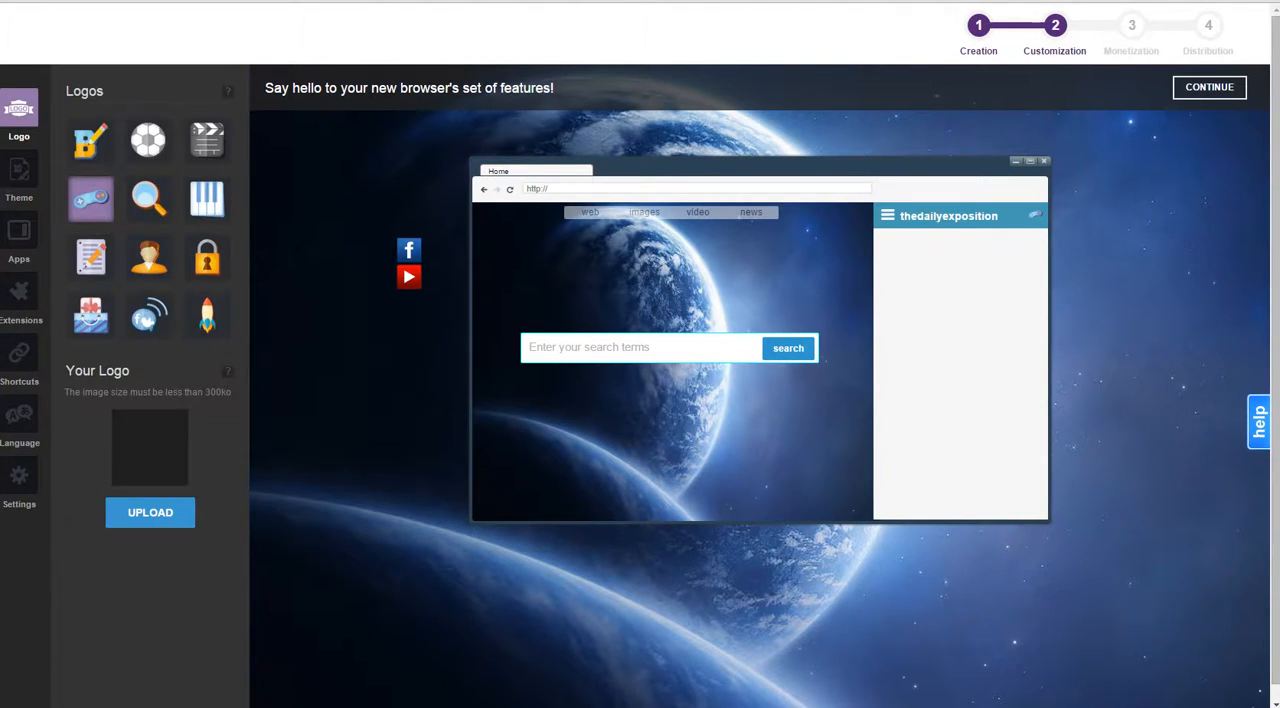
{"action": "left_click", "coordinate": [19, 175]}
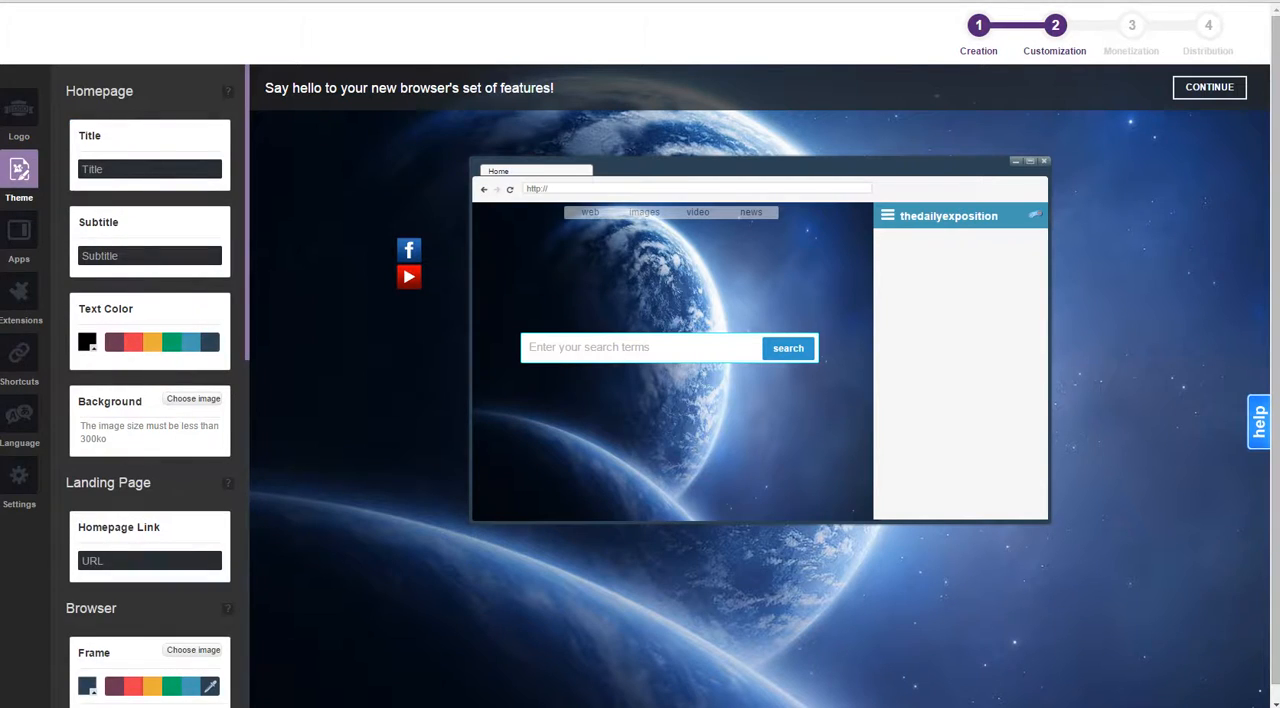
{"action": "left_click", "coordinate": [19, 115]}
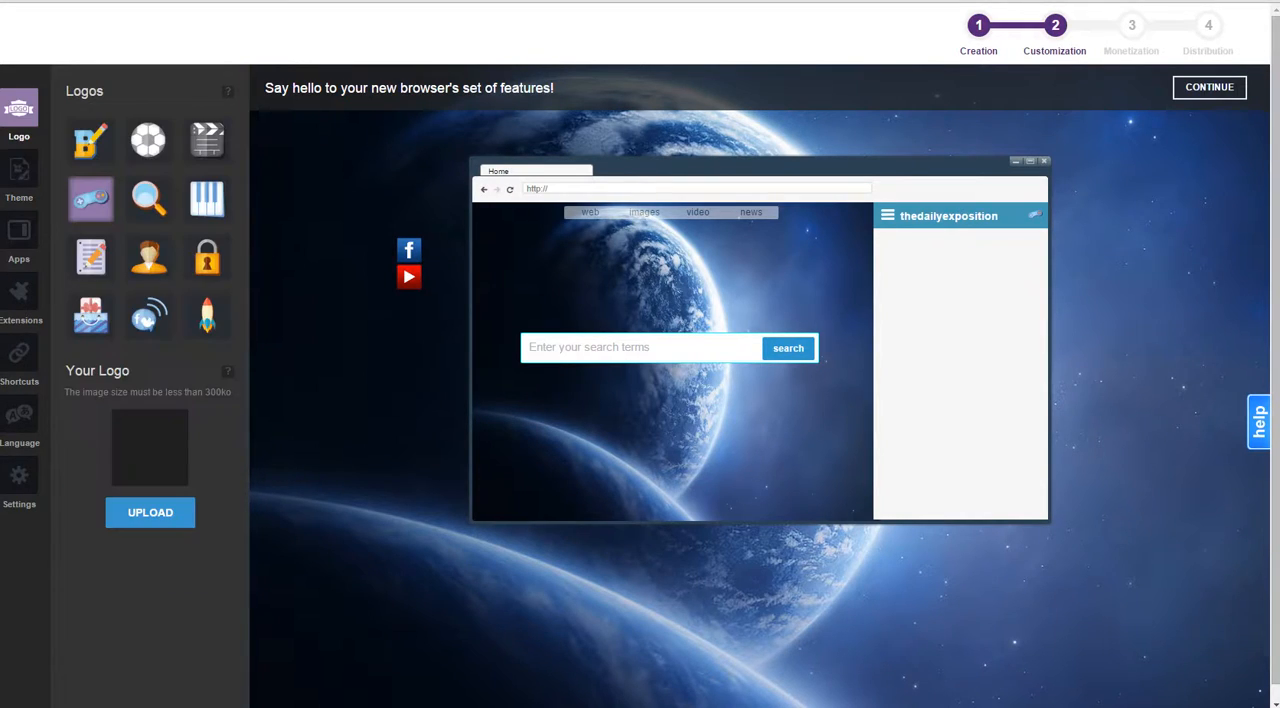
{"action": "left_click", "coordinate": [206, 316]}
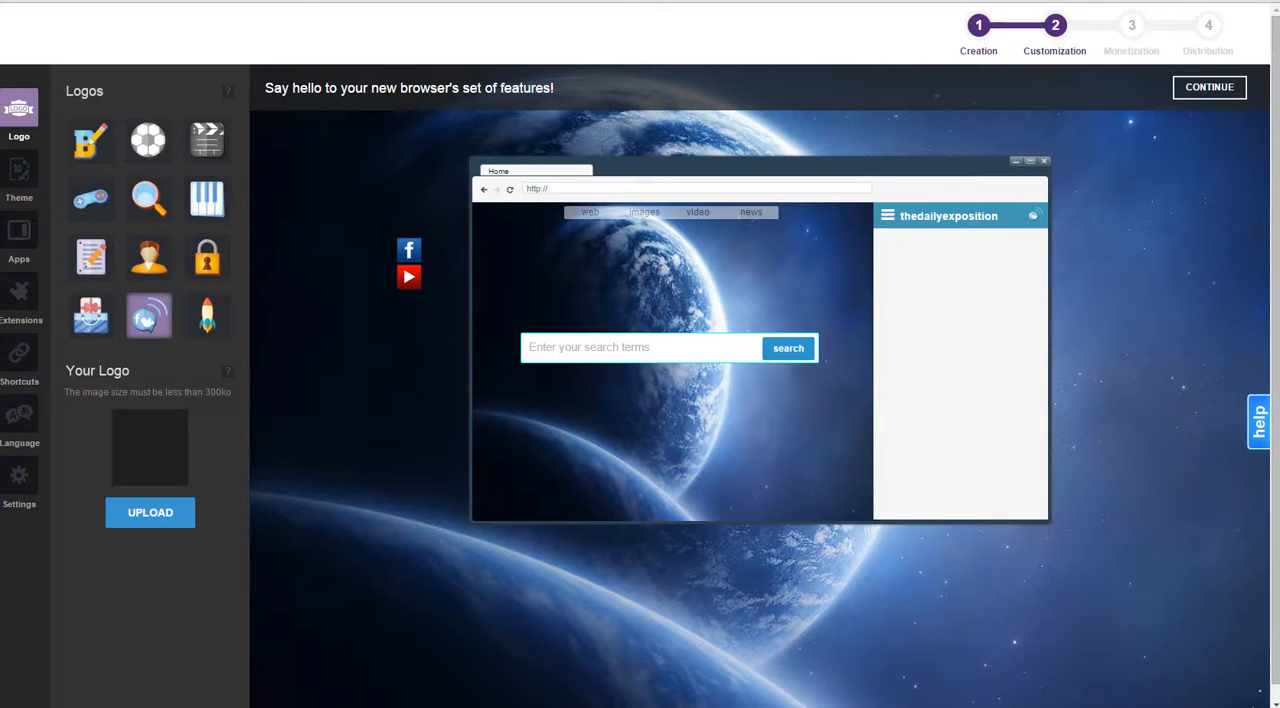
{"action": "left_click", "coordinate": [18, 240]}
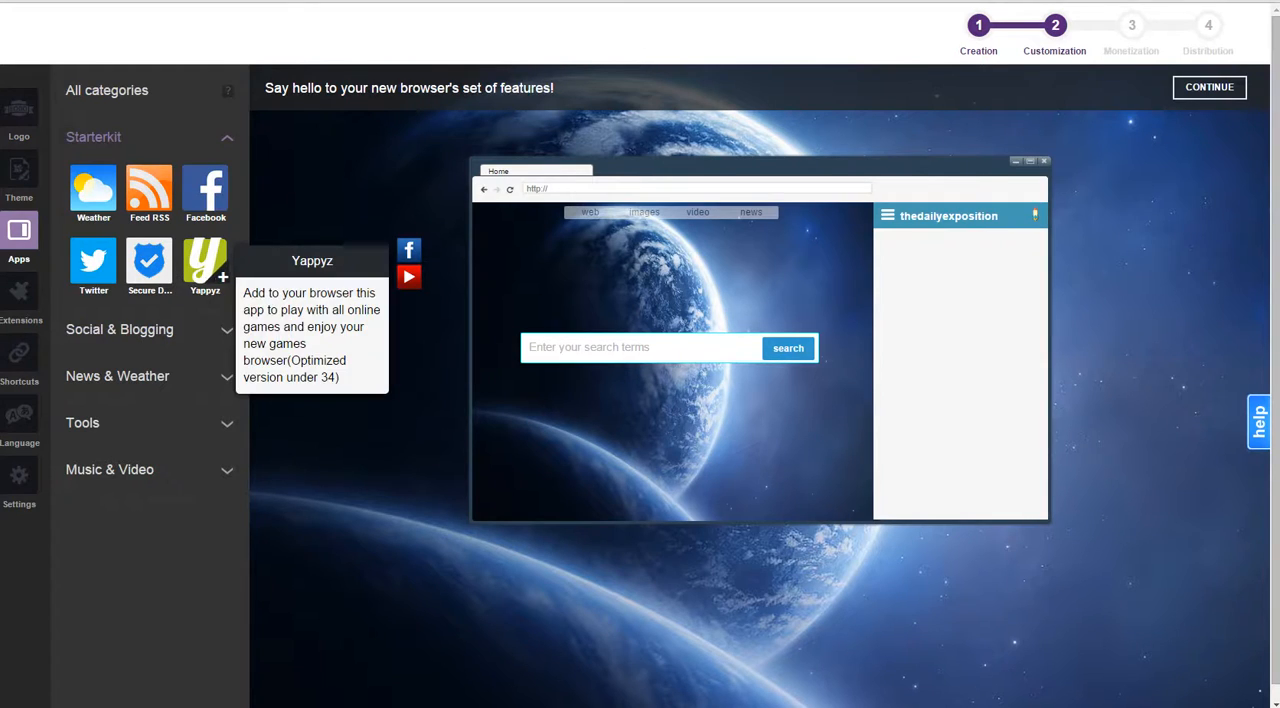
{"action": "left_click", "coordinate": [149, 190]}
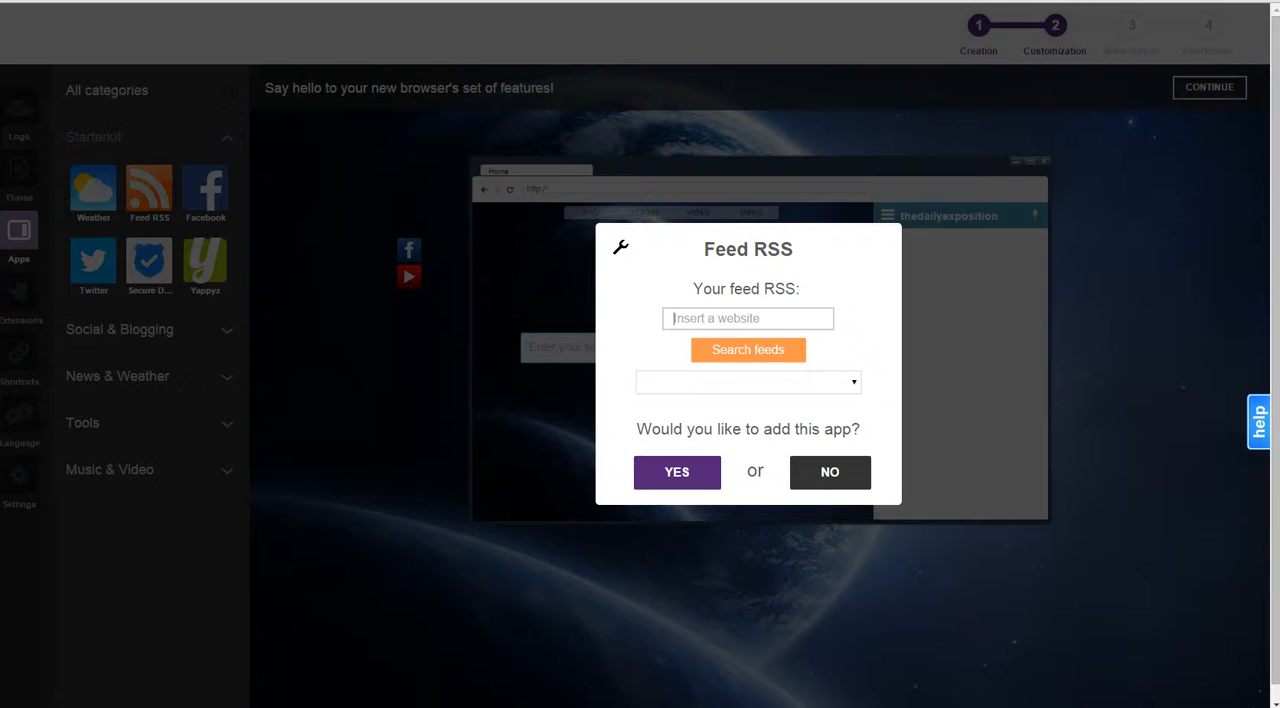
{"action": "type", "text": "http://f"}
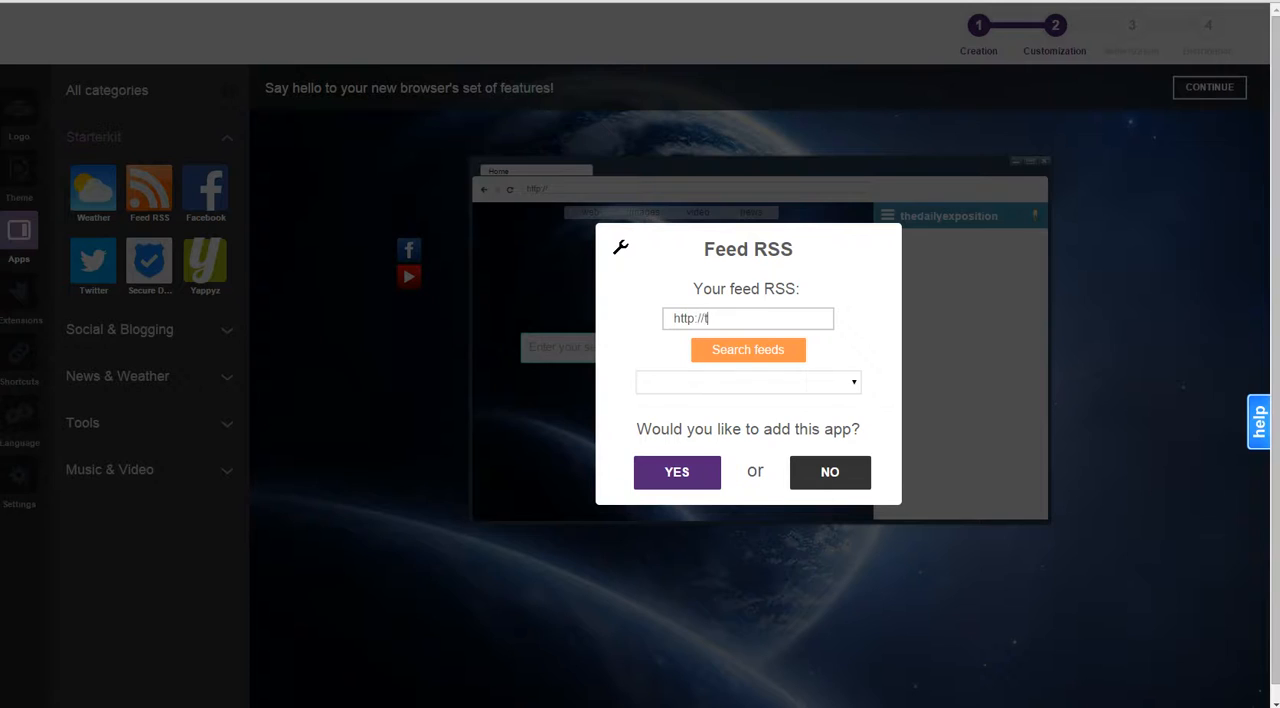
{"action": "type", "text": "hedailyexposition"}
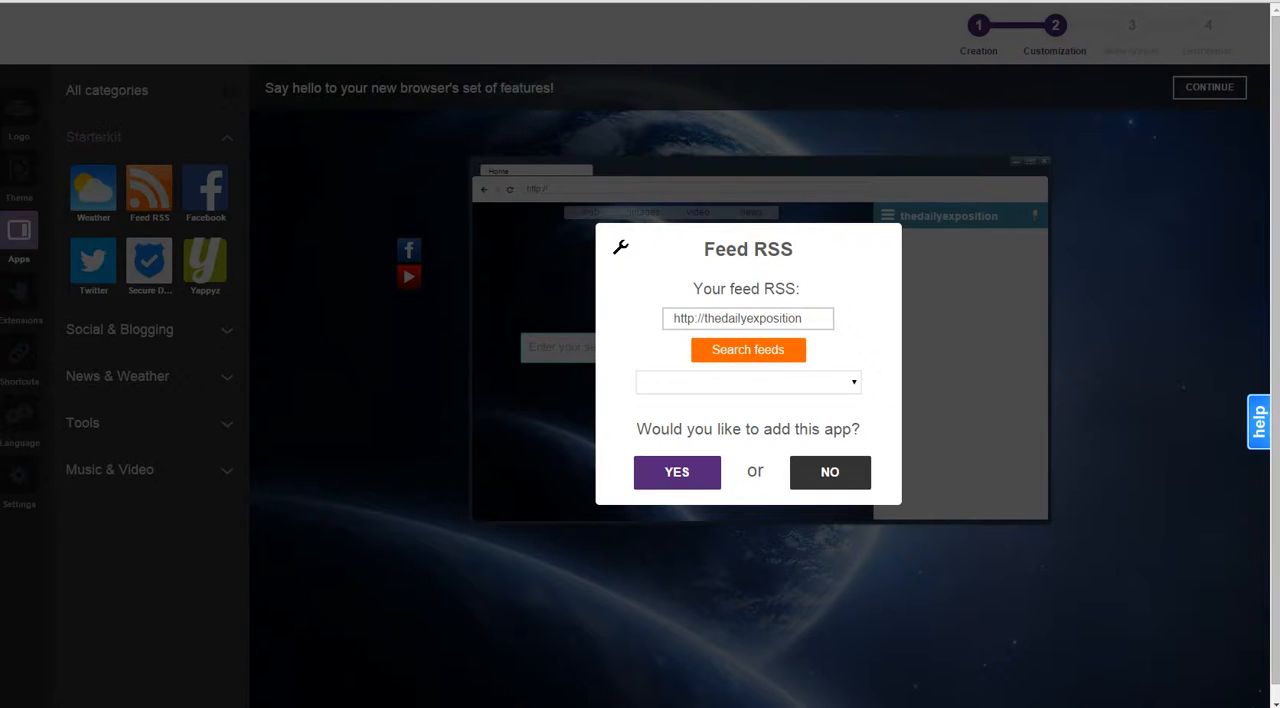
{"action": "type", "text": ".com"}
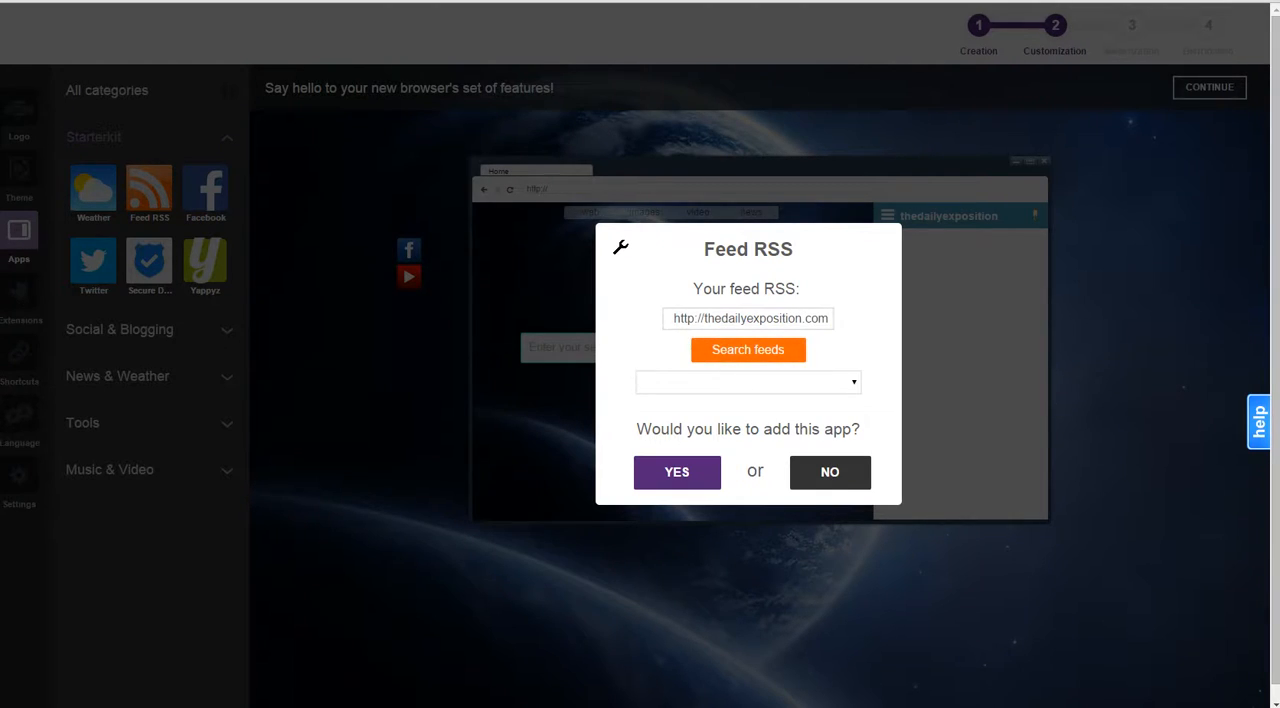
{"action": "left_click", "coordinate": [748, 382]}
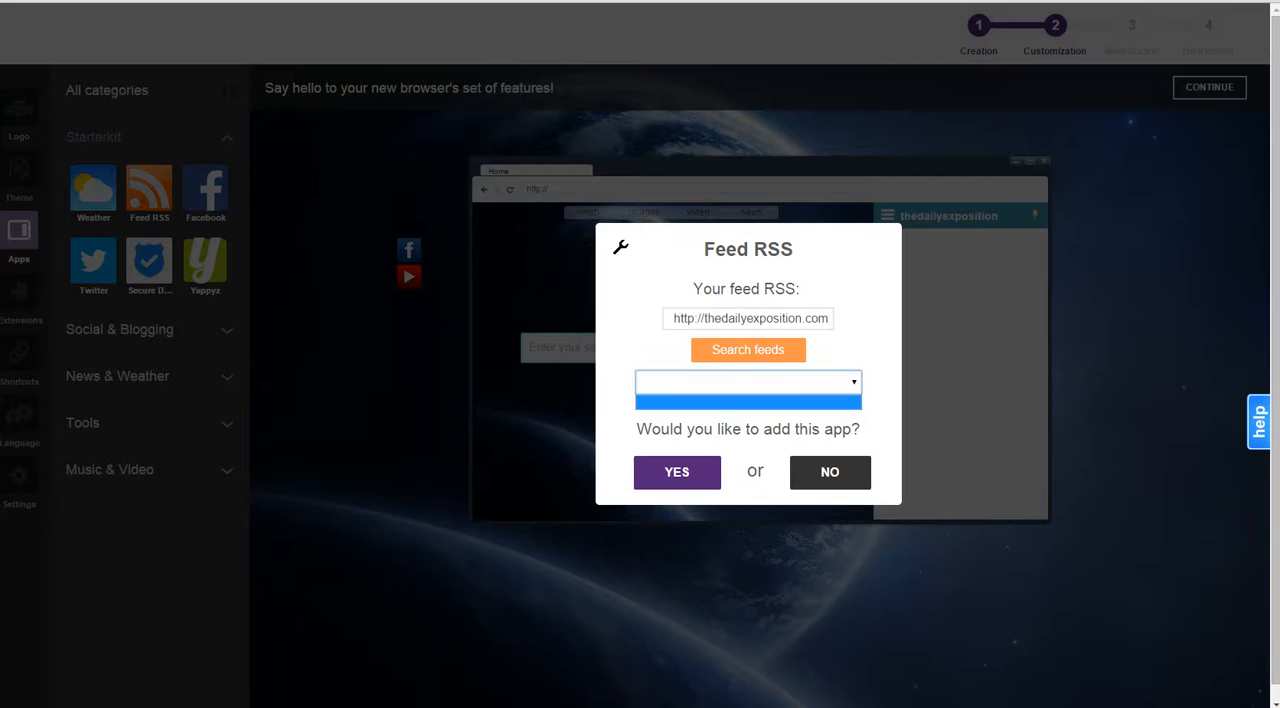
{"action": "type", "text": "/f"}
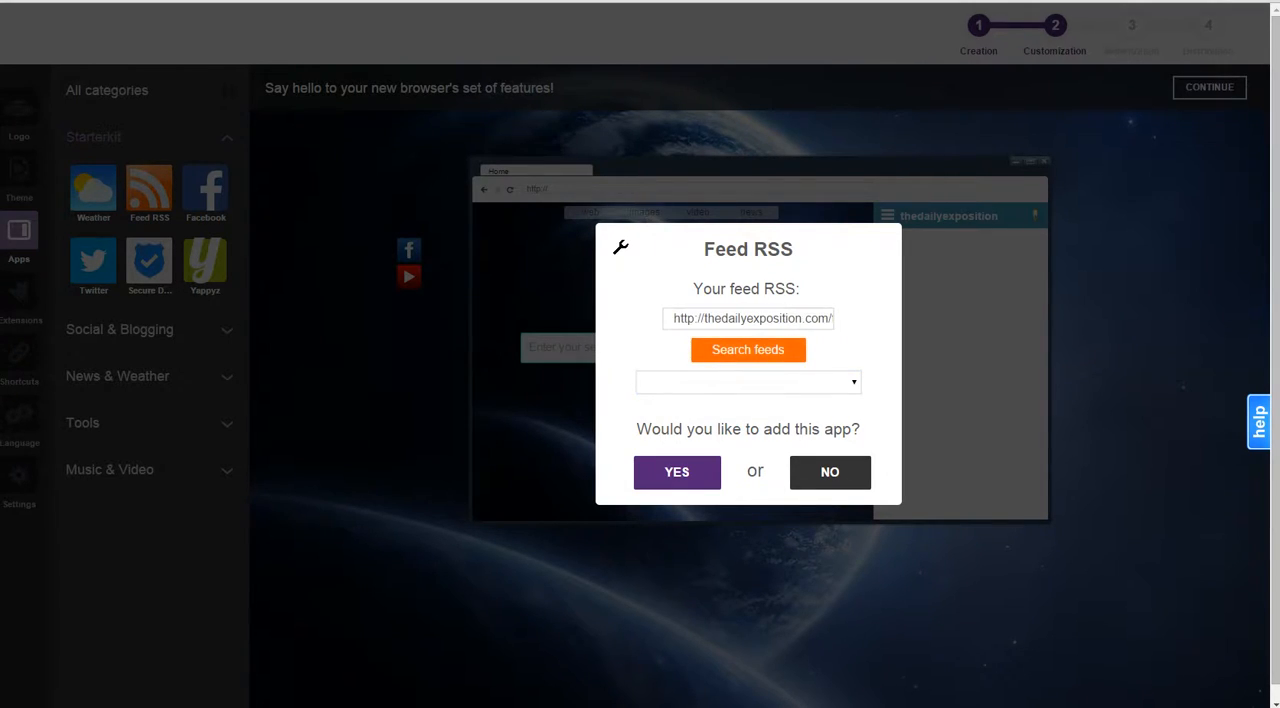
{"action": "left_click", "coordinate": [747, 349]}
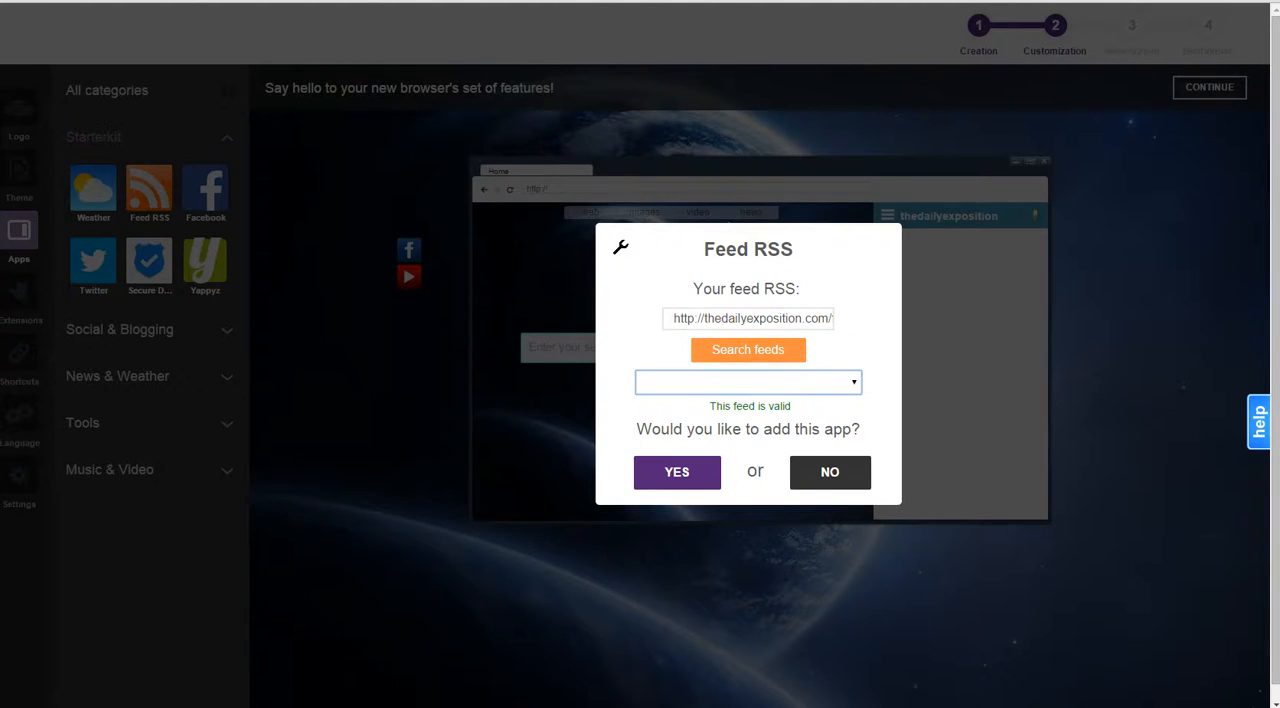
{"action": "left_click", "coordinate": [676, 471]}
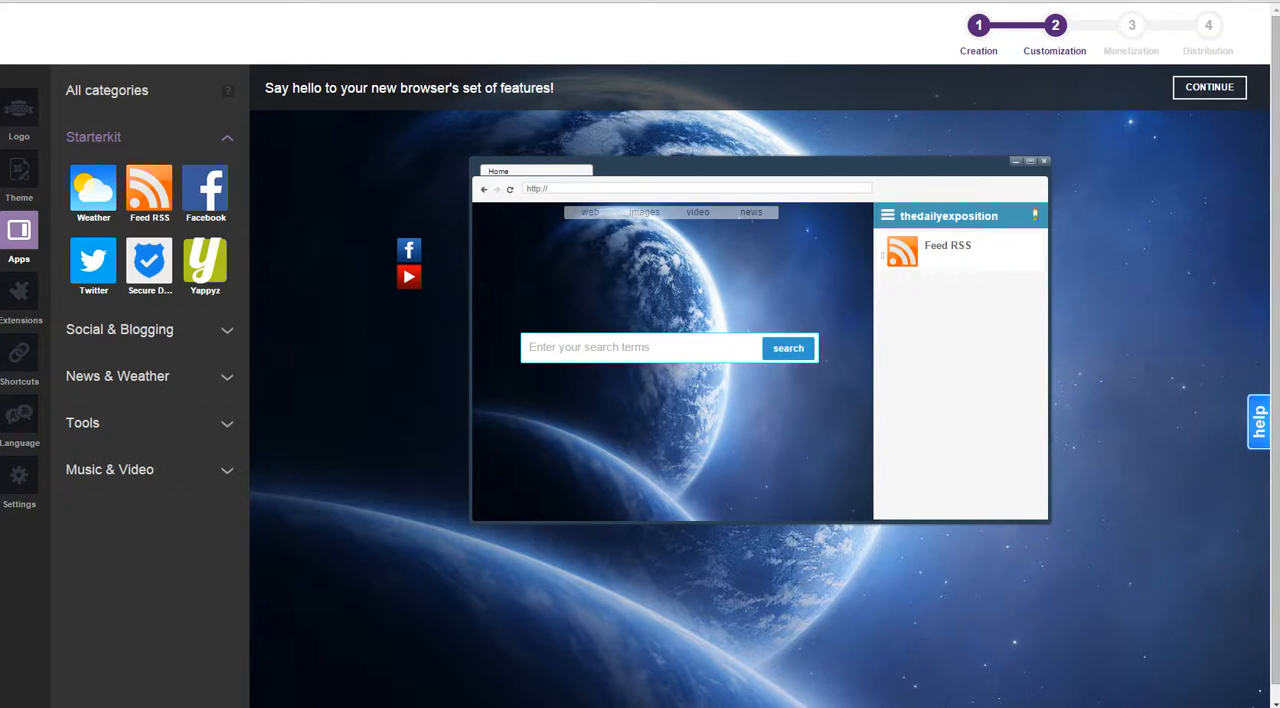
Step: Glance at Theme and Extensions, then add the Weather app to the sidebar
{"action": "left_click", "coordinate": [18, 175]}
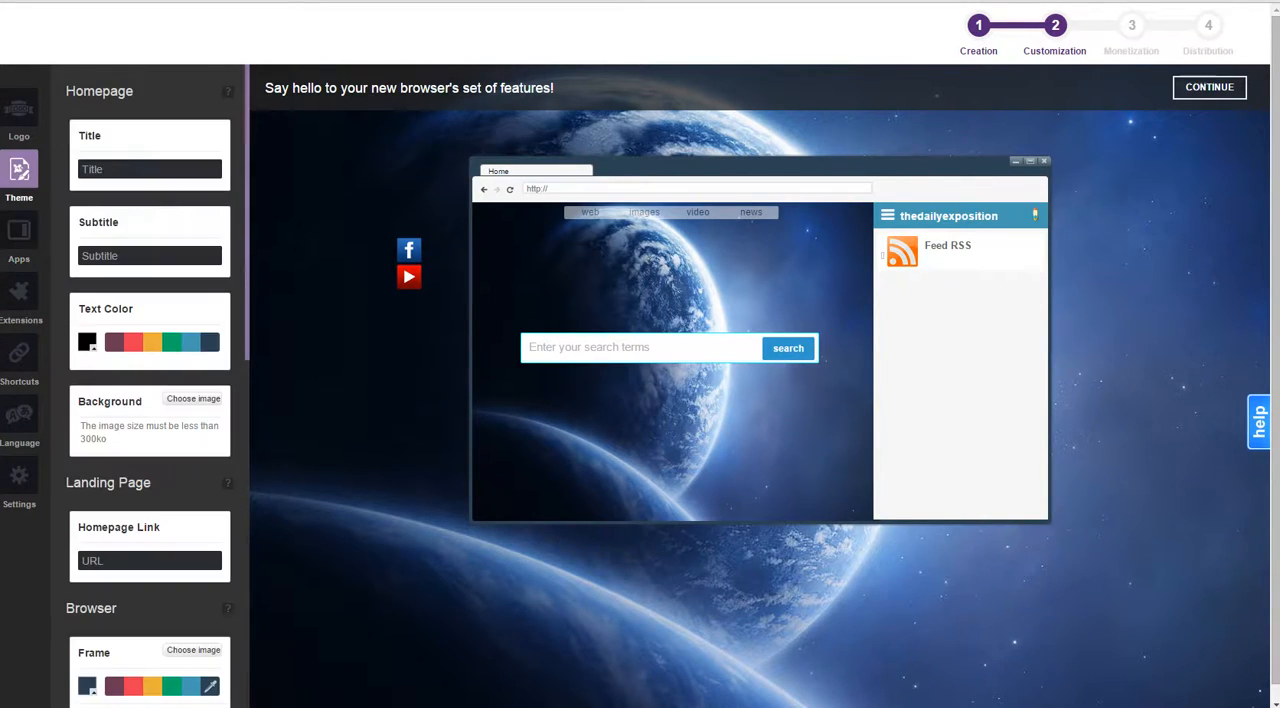
{"action": "left_click", "coordinate": [19, 291]}
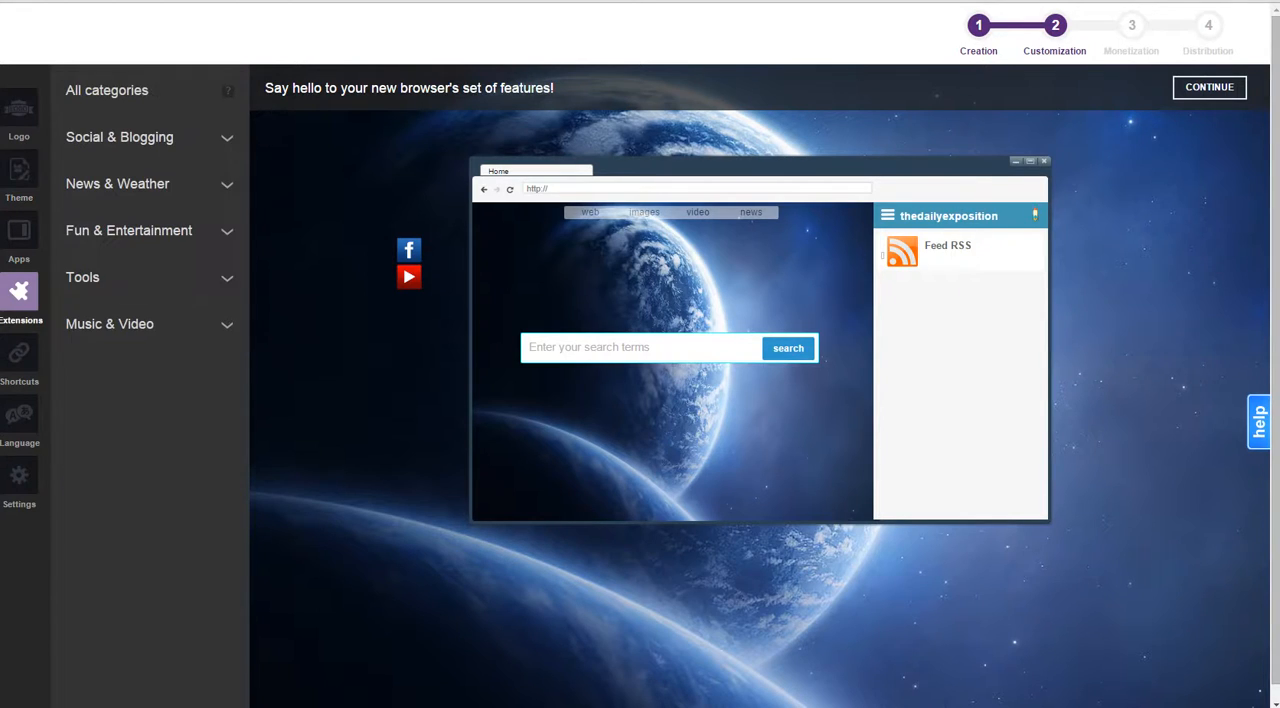
{"action": "left_click", "coordinate": [19, 238]}
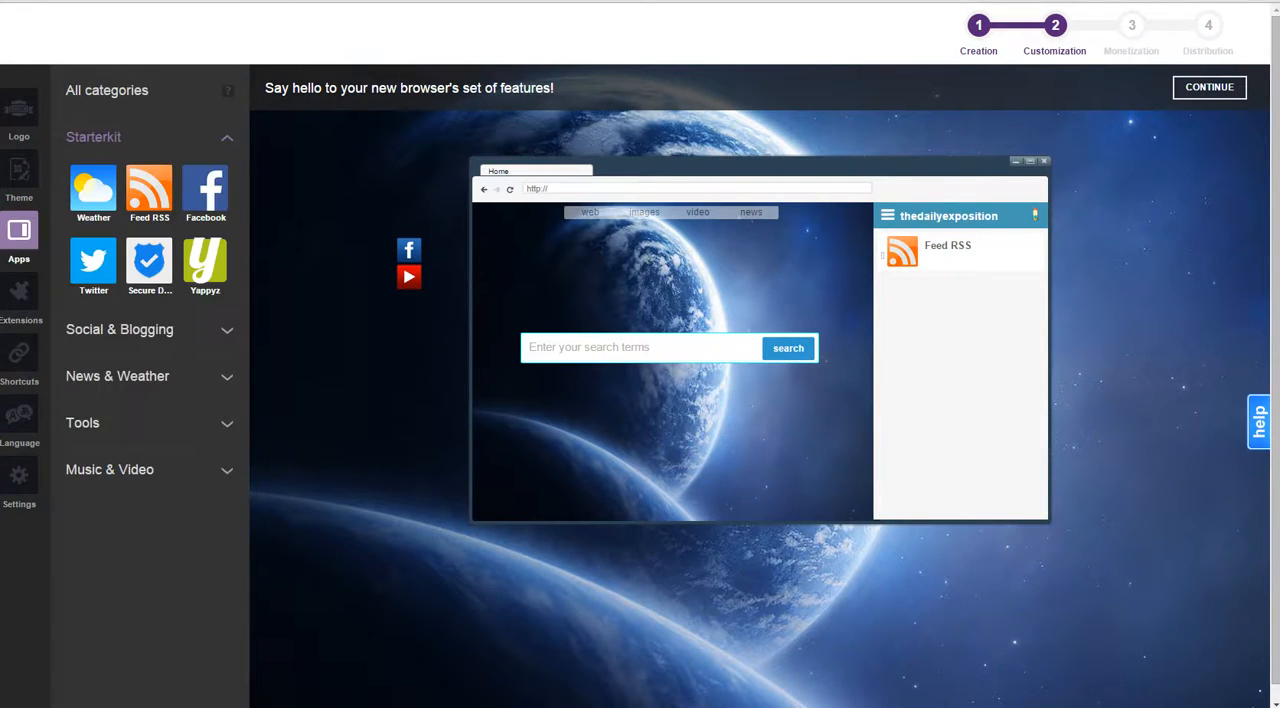
{"action": "mouse_move", "coordinate": [149, 262]}
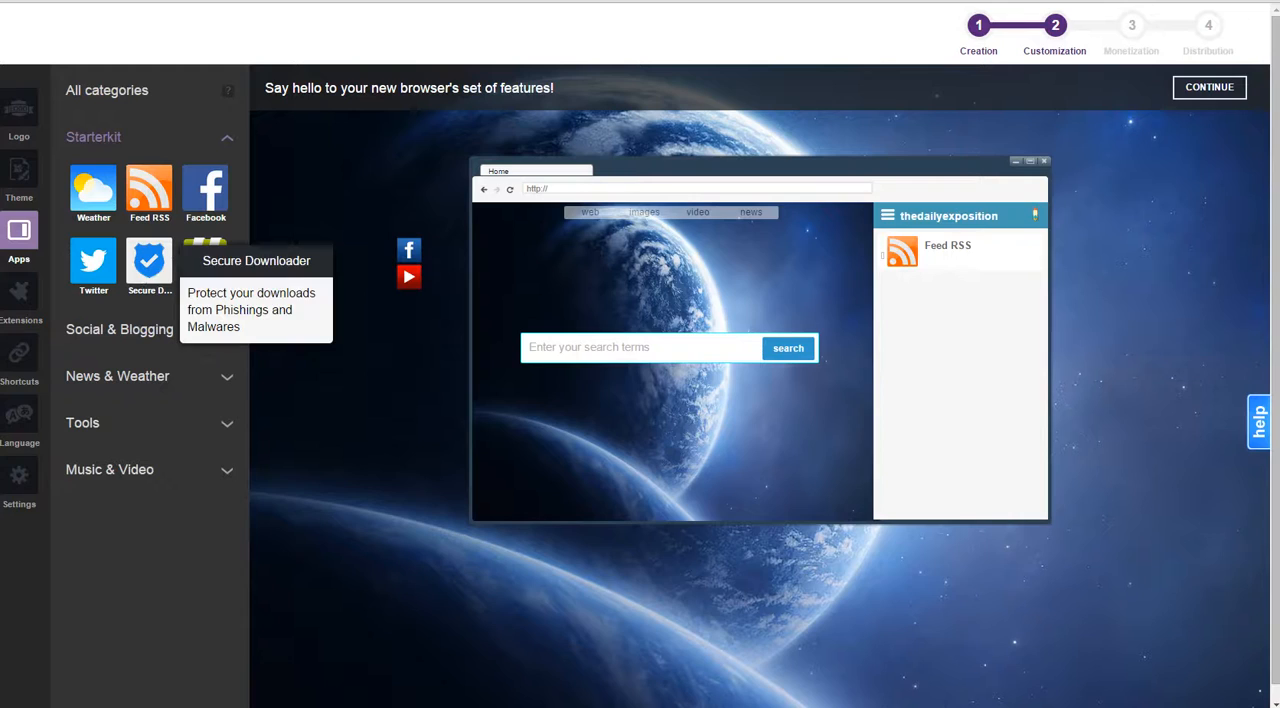
{"action": "mouse_move", "coordinate": [205, 265]}
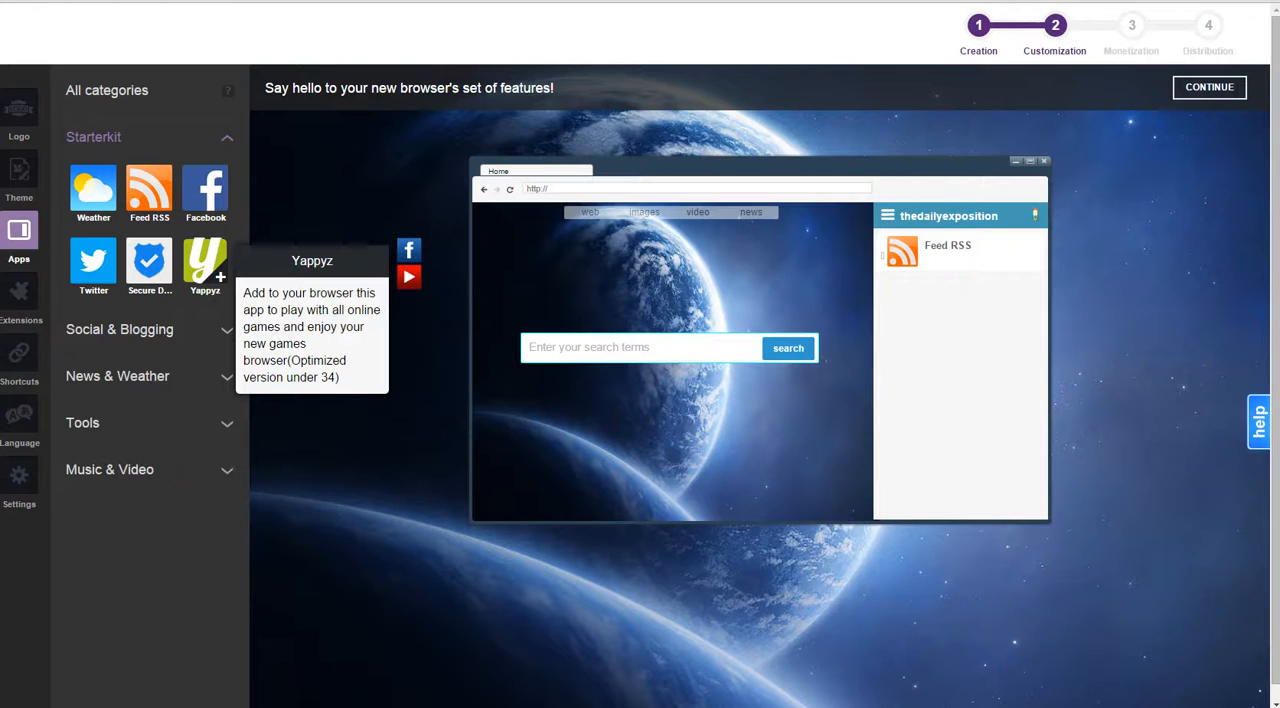
{"action": "mouse_move", "coordinate": [205, 188]}
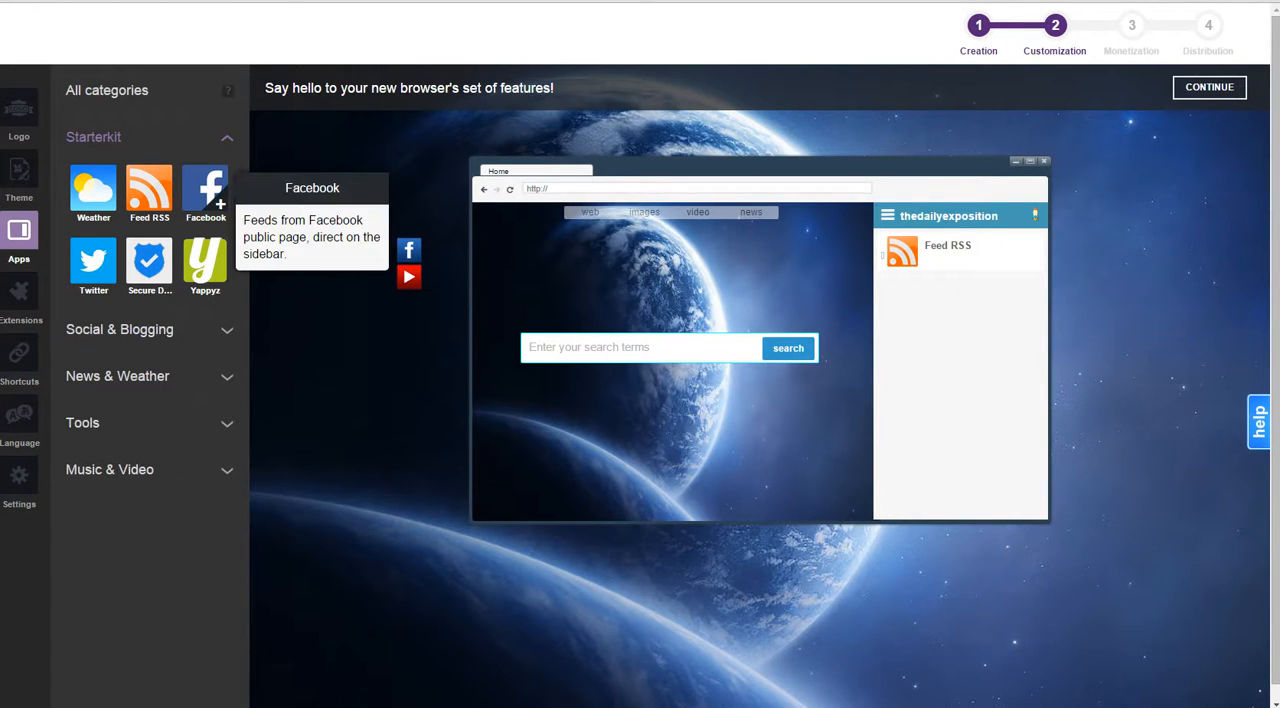
{"action": "mouse_move", "coordinate": [93, 190]}
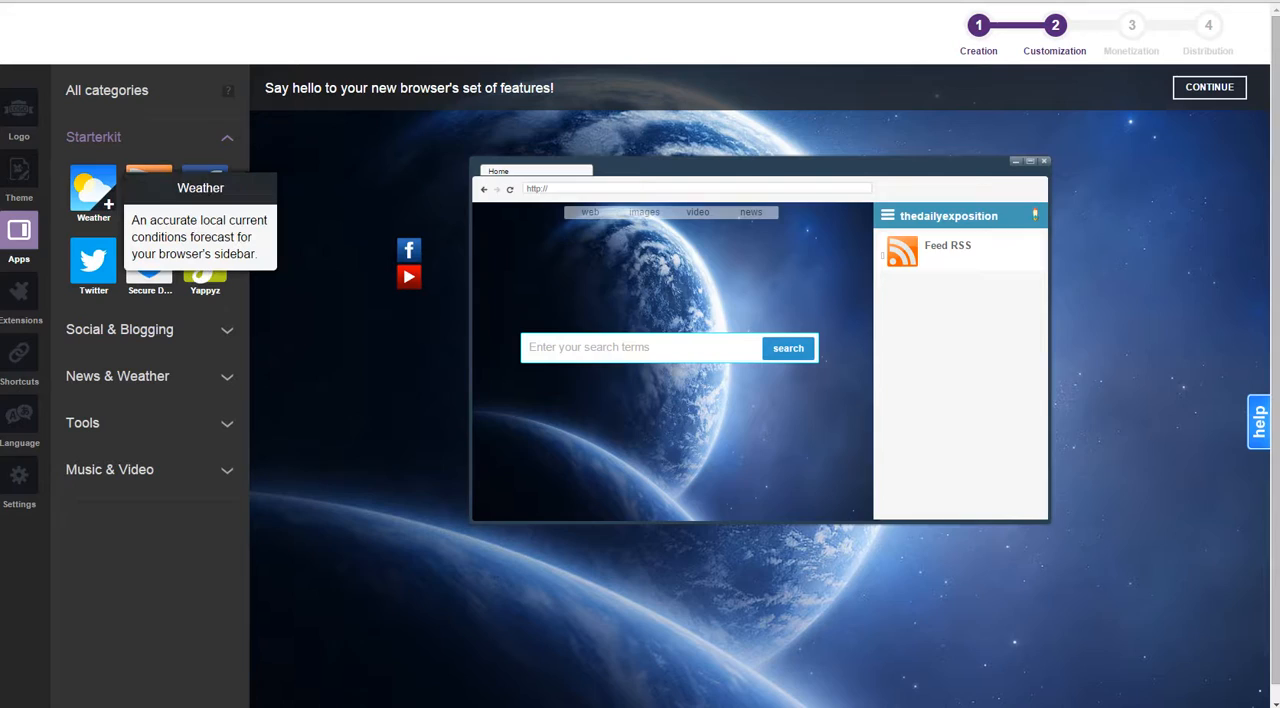
{"action": "left_click", "coordinate": [108, 204]}
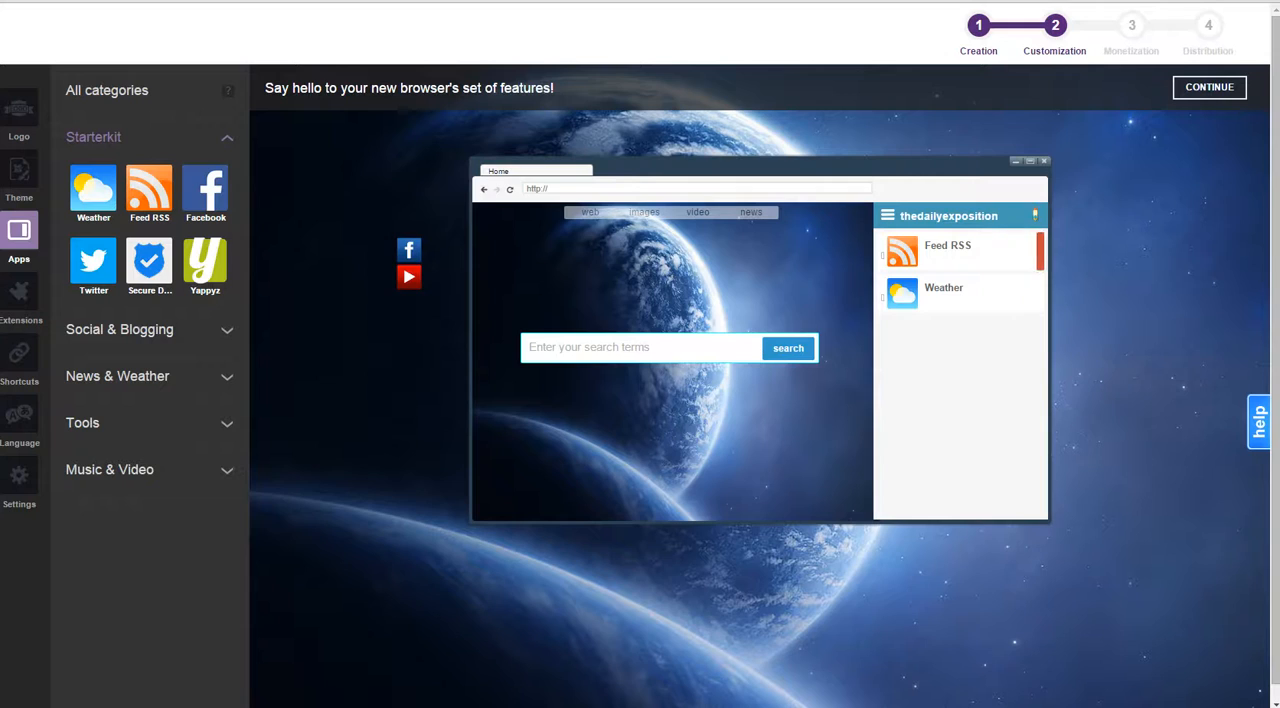
Step: Start a Ticker app with message 'Te' but decline it, then browse Music & Video extensions
{"action": "left_click", "coordinate": [117, 375]}
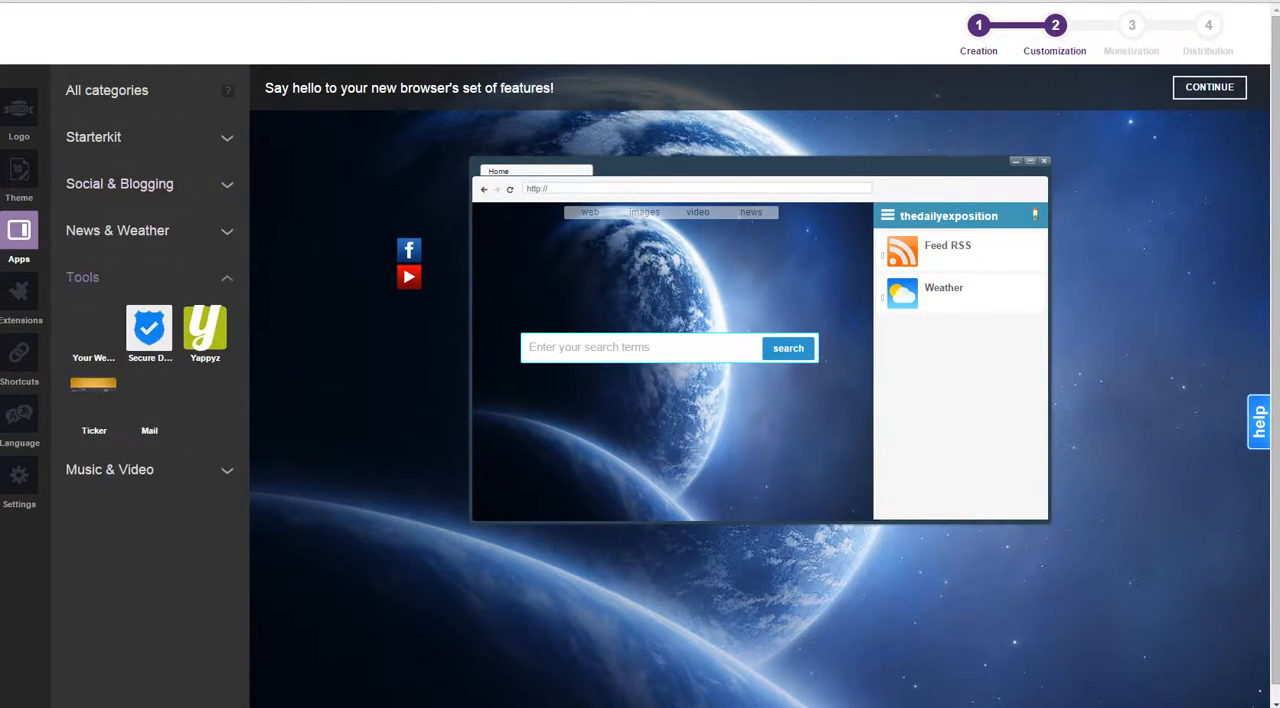
{"action": "mouse_move", "coordinate": [93, 327]}
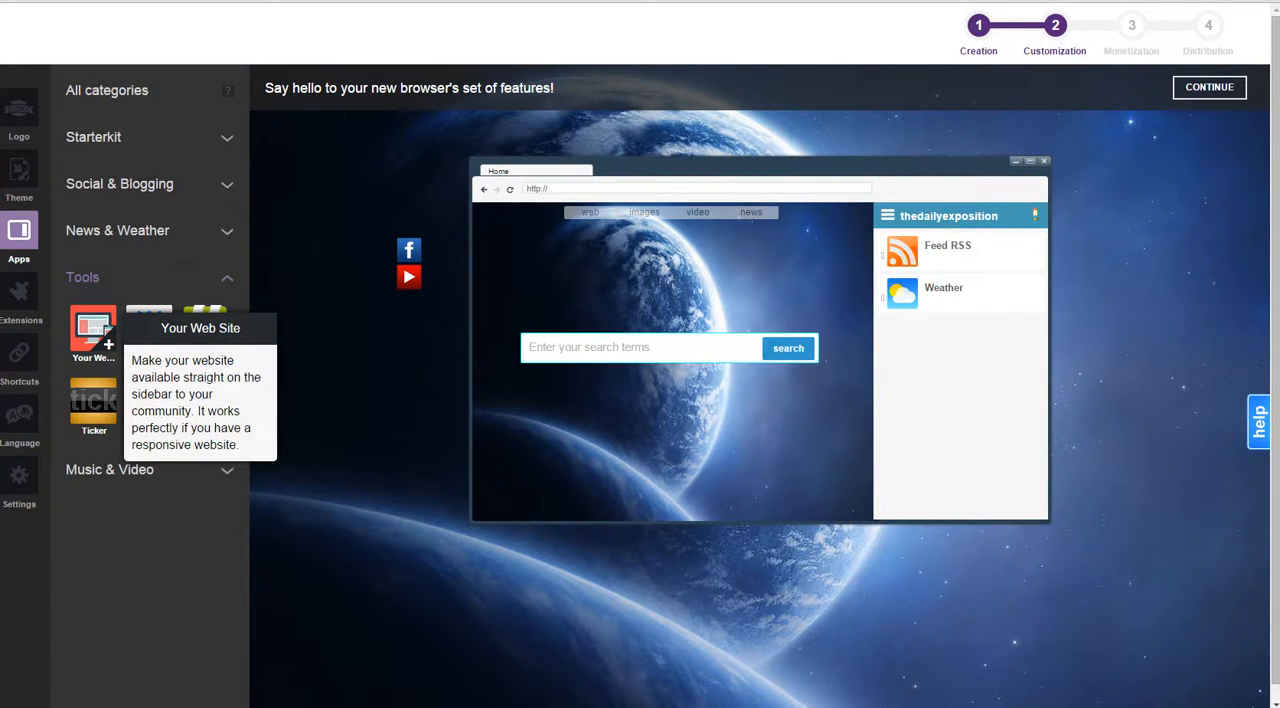
{"action": "mouse_move", "coordinate": [93, 408]}
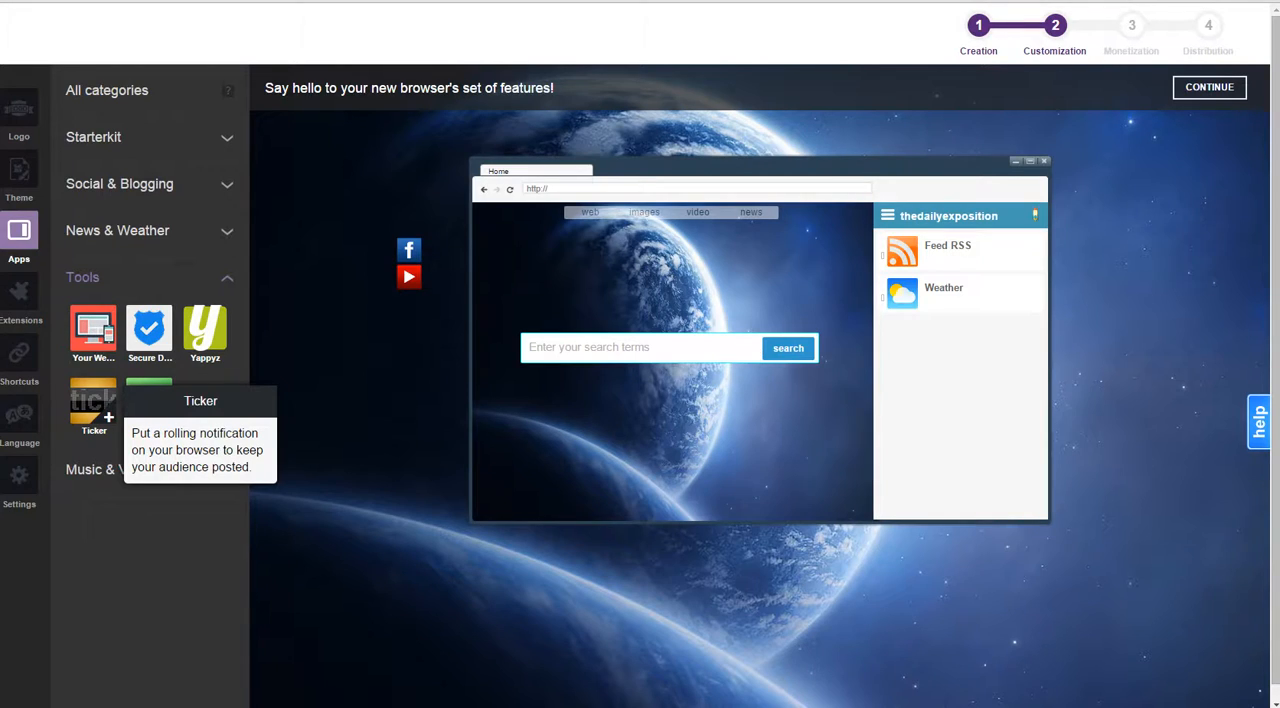
{"action": "left_click", "coordinate": [93, 405]}
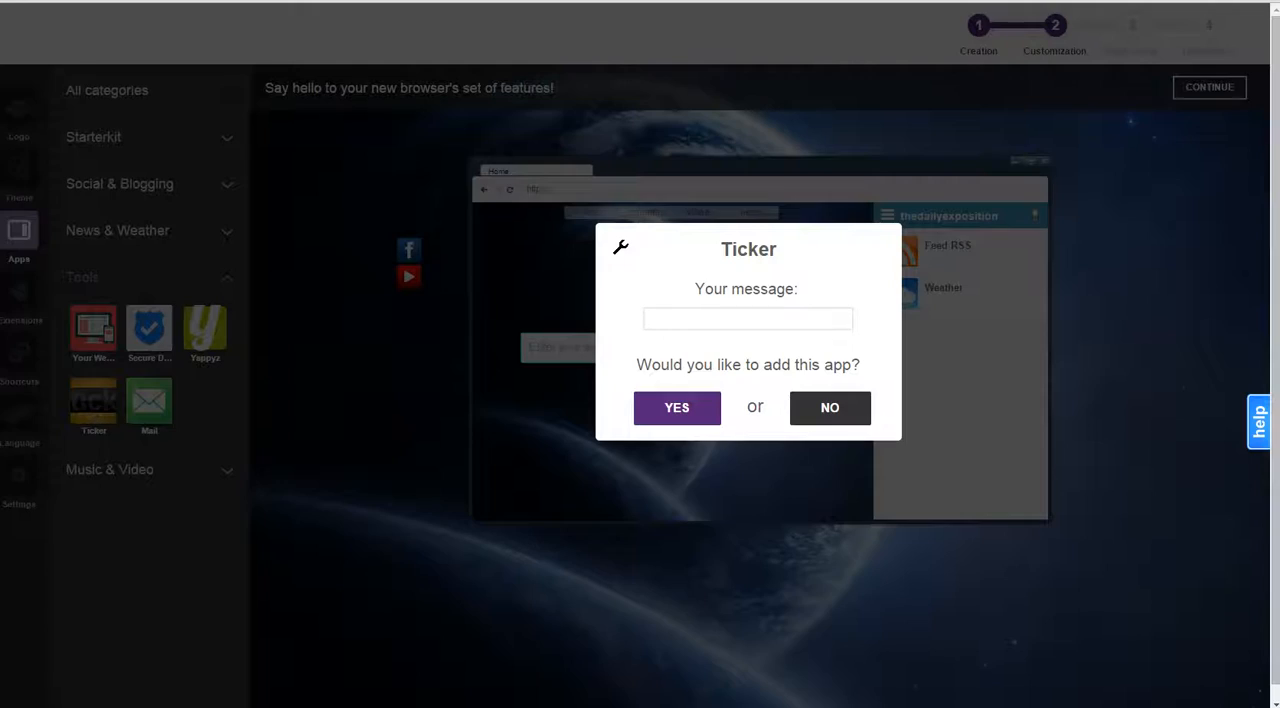
{"action": "left_click", "coordinate": [747, 318]}
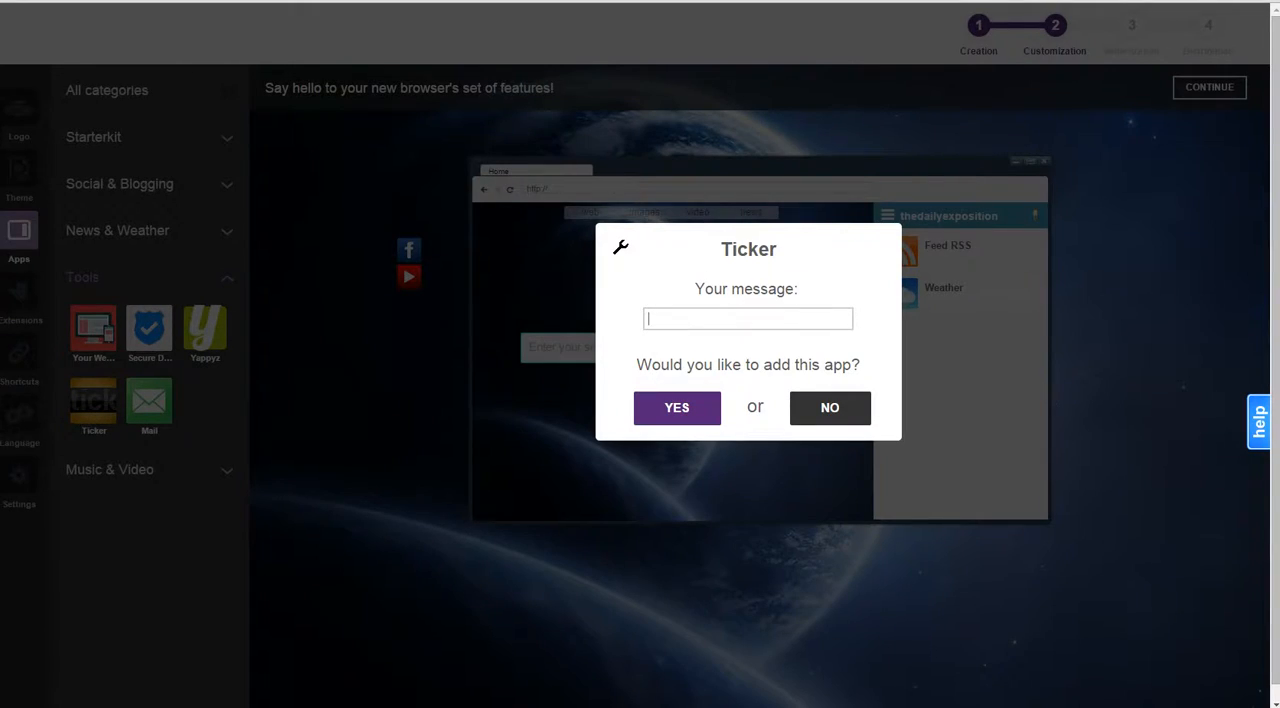
{"action": "type", "text": "Te"}
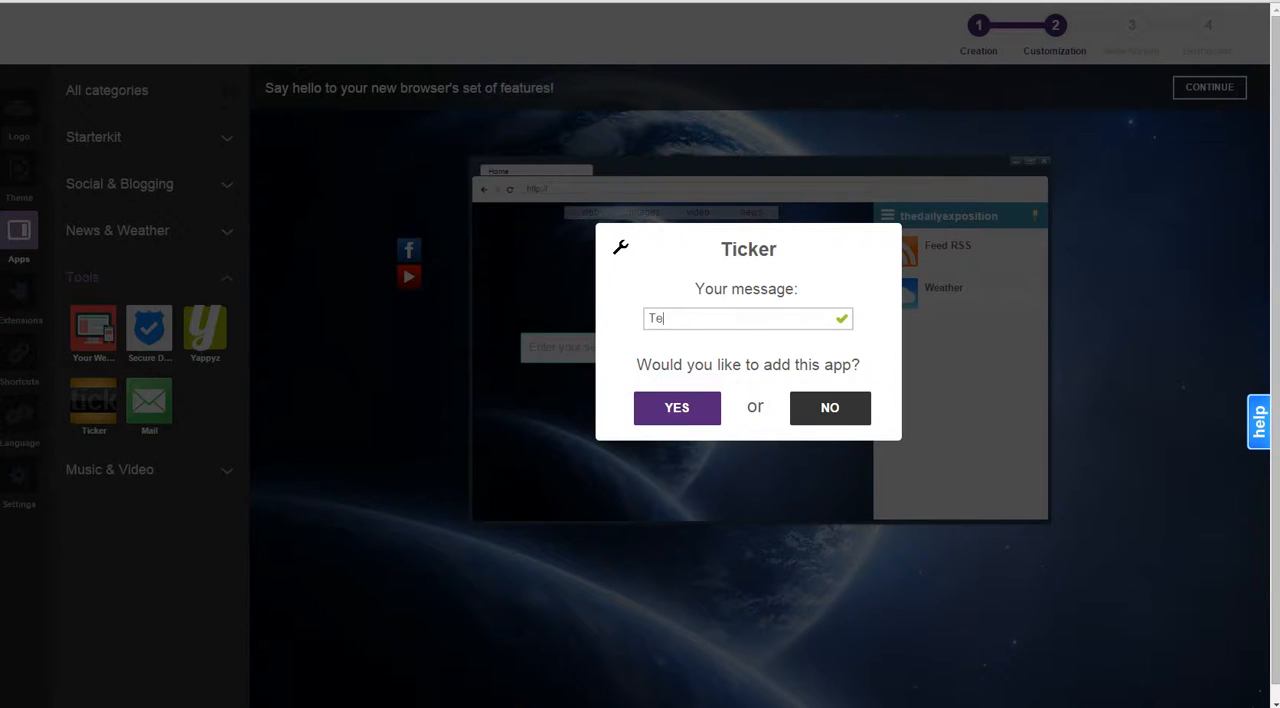
{"action": "left_click", "coordinate": [676, 407]}
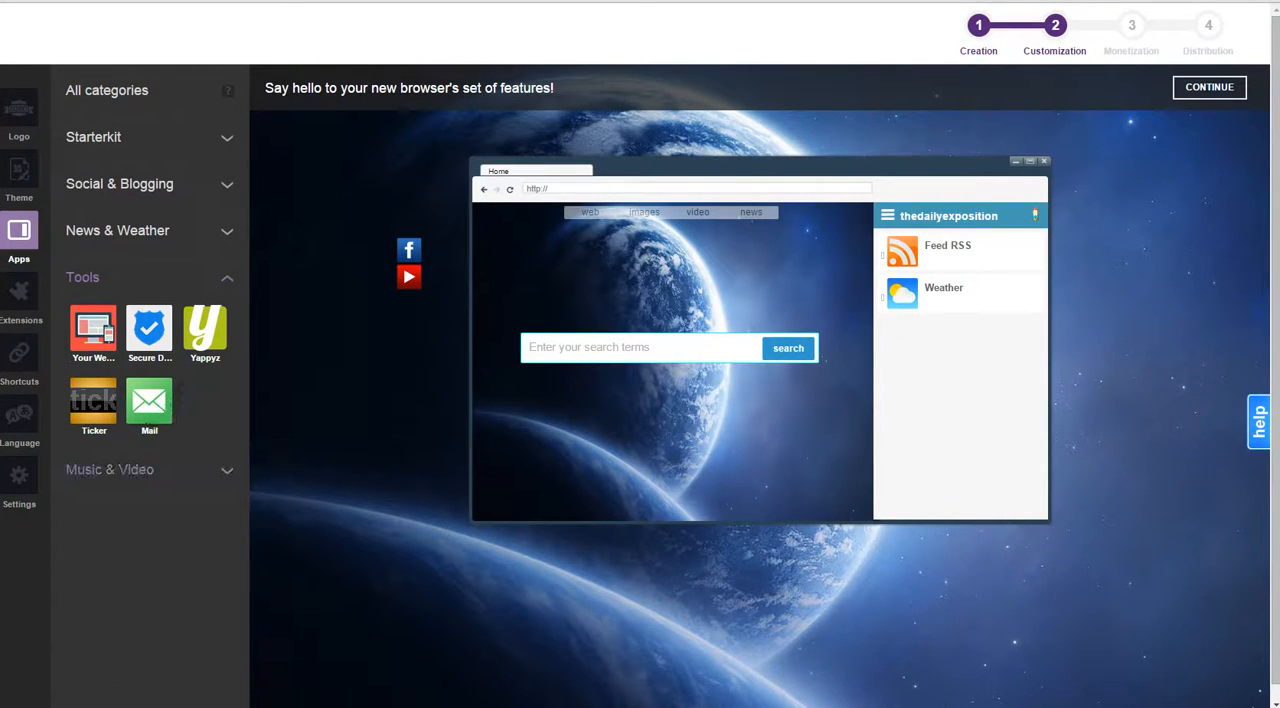
{"action": "left_click", "coordinate": [110, 469]}
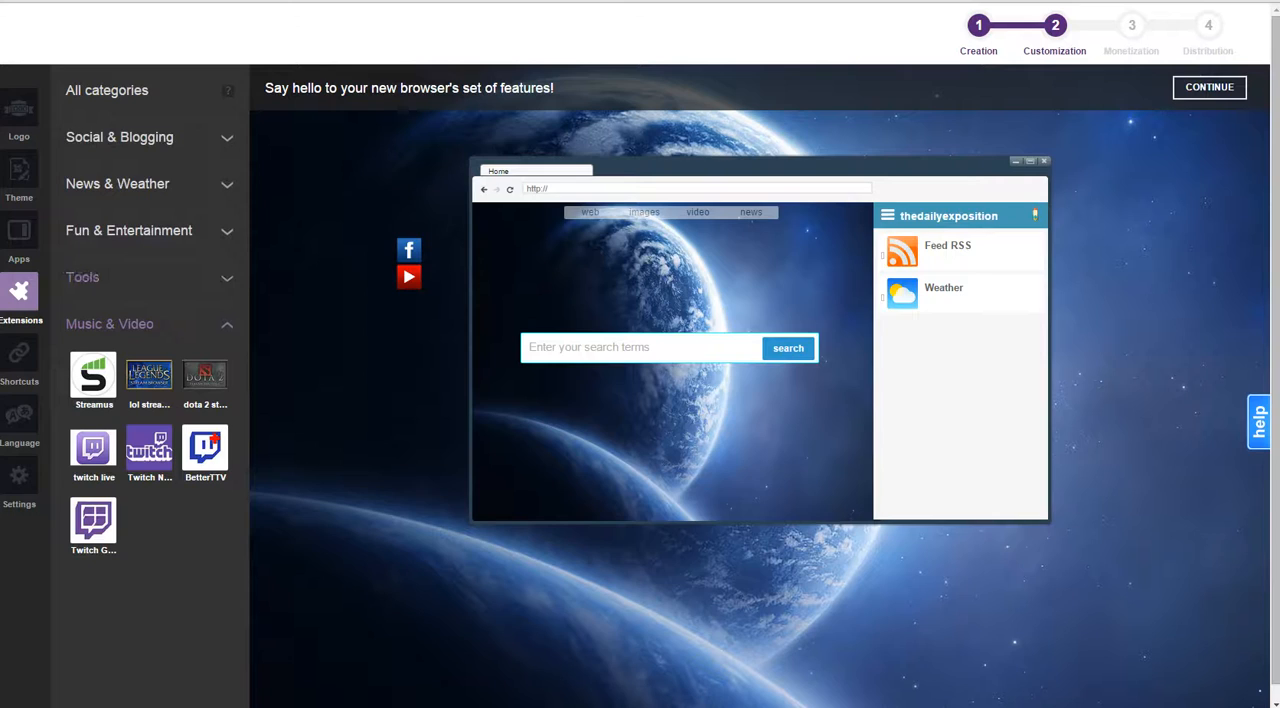
Step: Browse extension categories and keep the League of Legends Searcher extension installed
{"action": "left_click", "coordinate": [128, 230]}
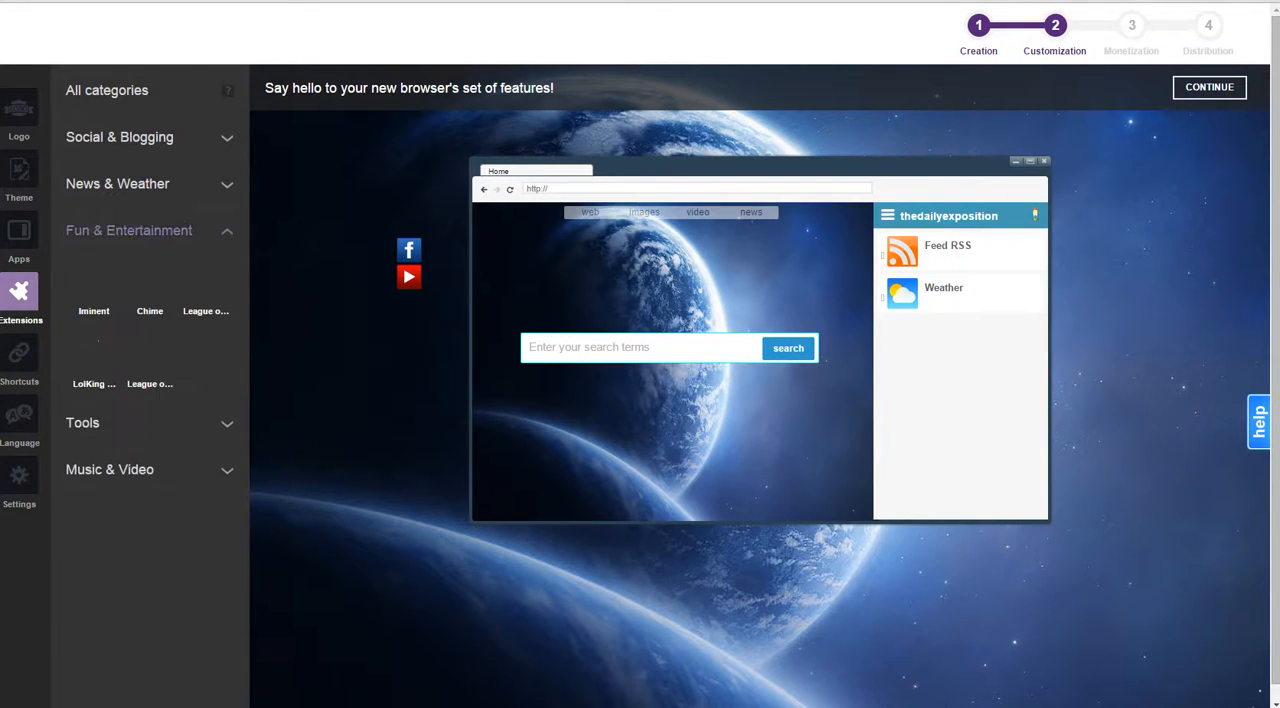
{"action": "mouse_move", "coordinate": [149, 360]}
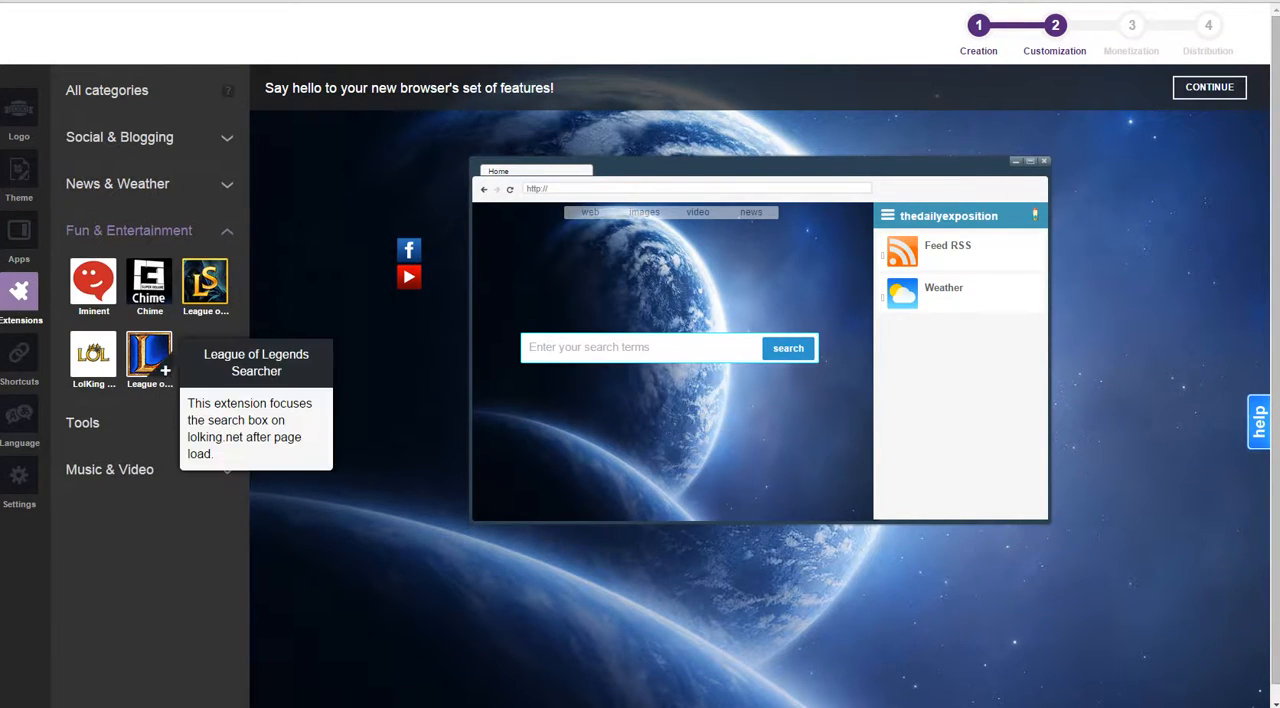
{"action": "mouse_move", "coordinate": [93, 357]}
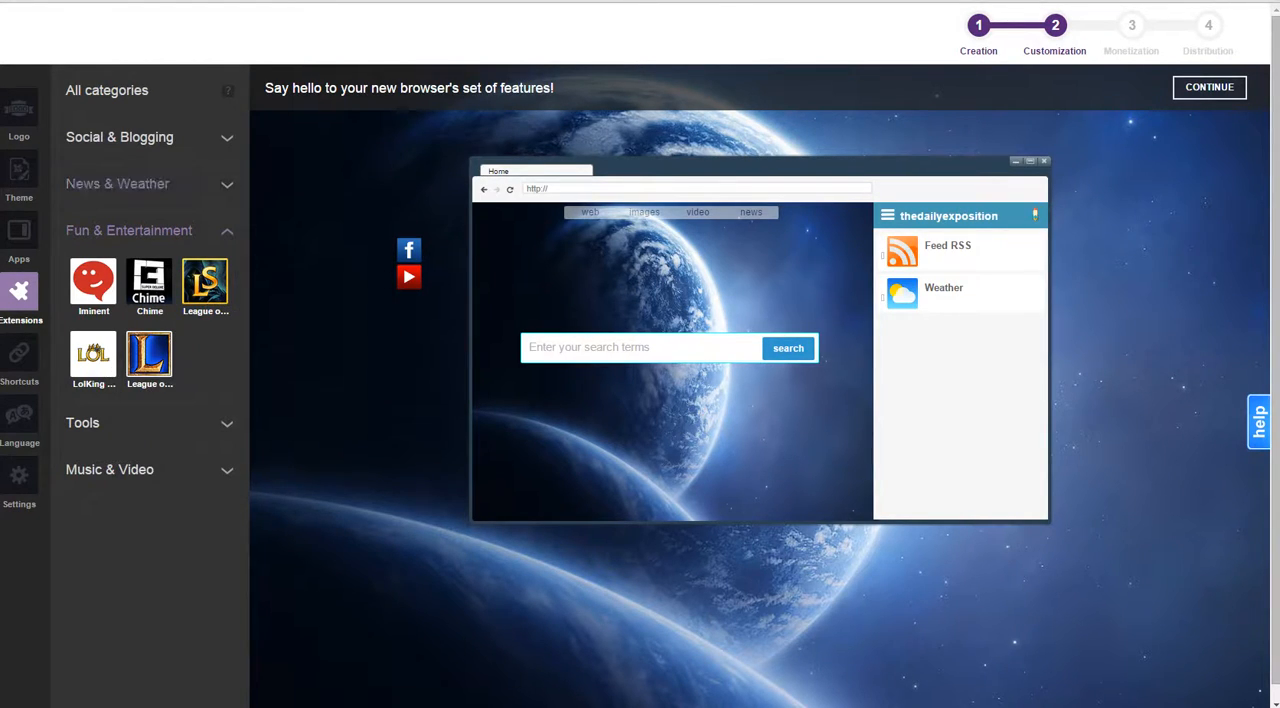
{"action": "left_click", "coordinate": [117, 183]}
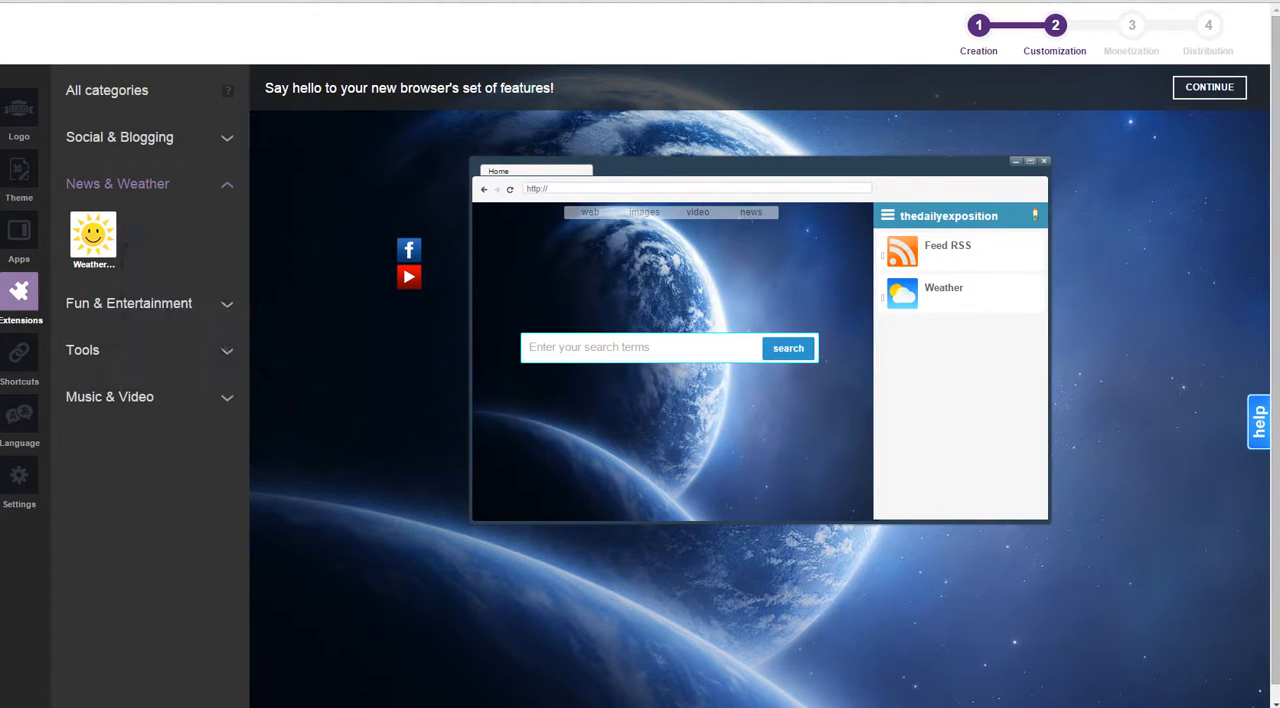
{"action": "left_click", "coordinate": [119, 137]}
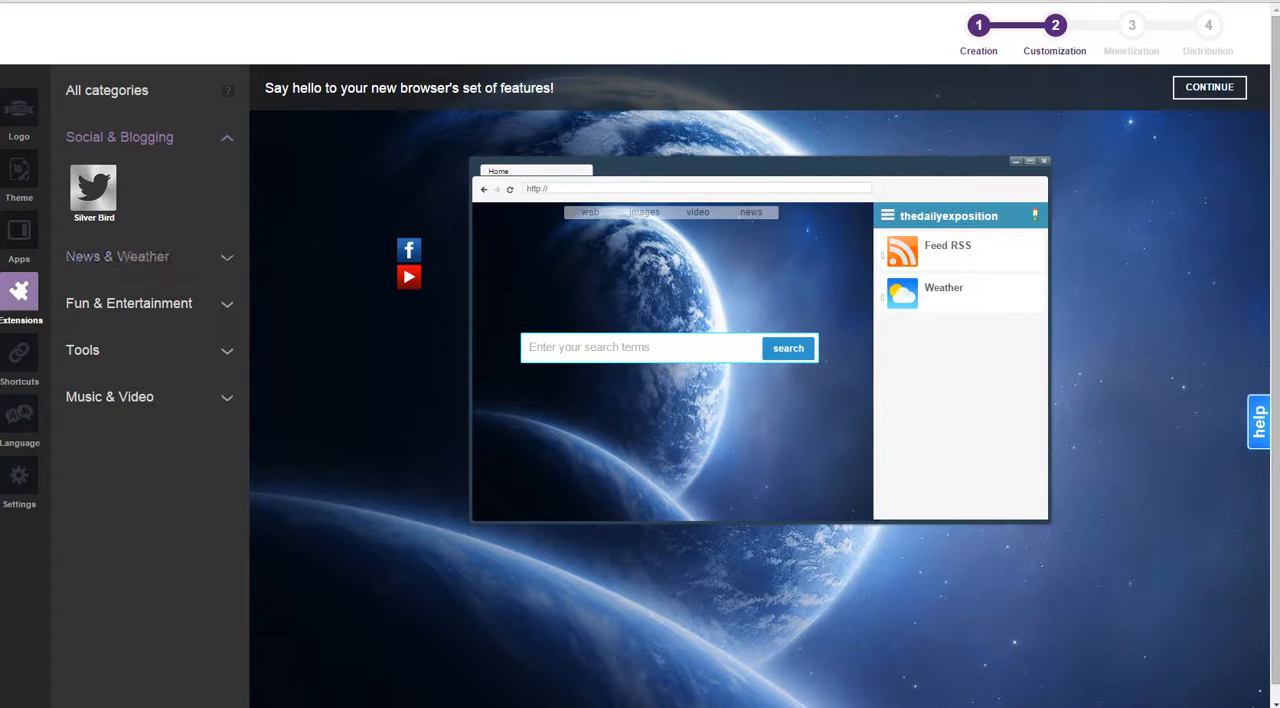
{"action": "left_click", "coordinate": [82, 350]}
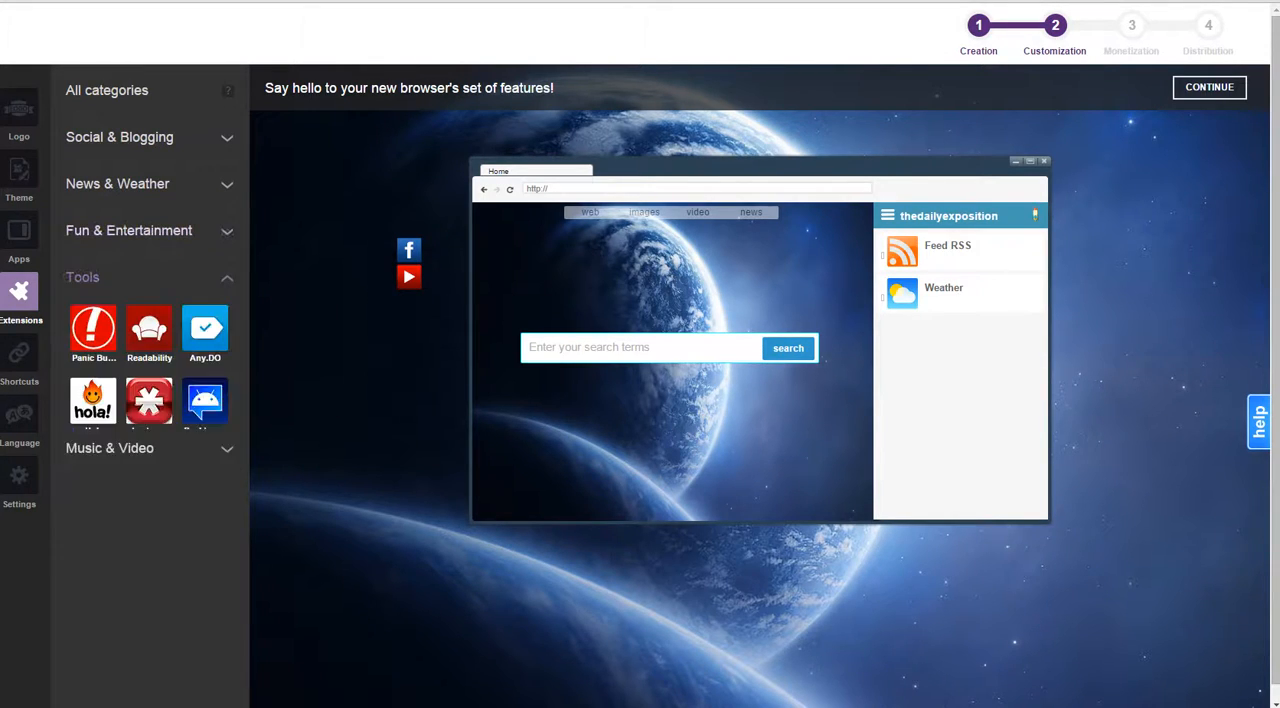
{"action": "mouse_move", "coordinate": [149, 473]}
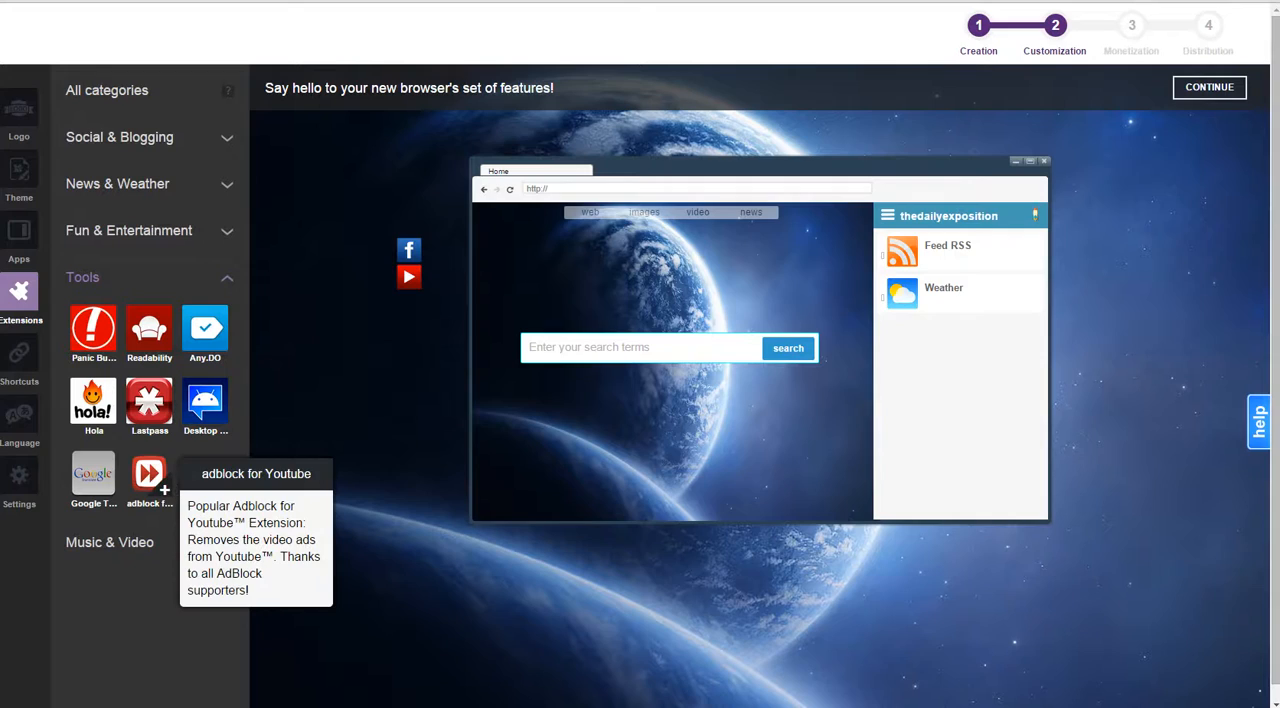
{"action": "mouse_move", "coordinate": [205, 400]}
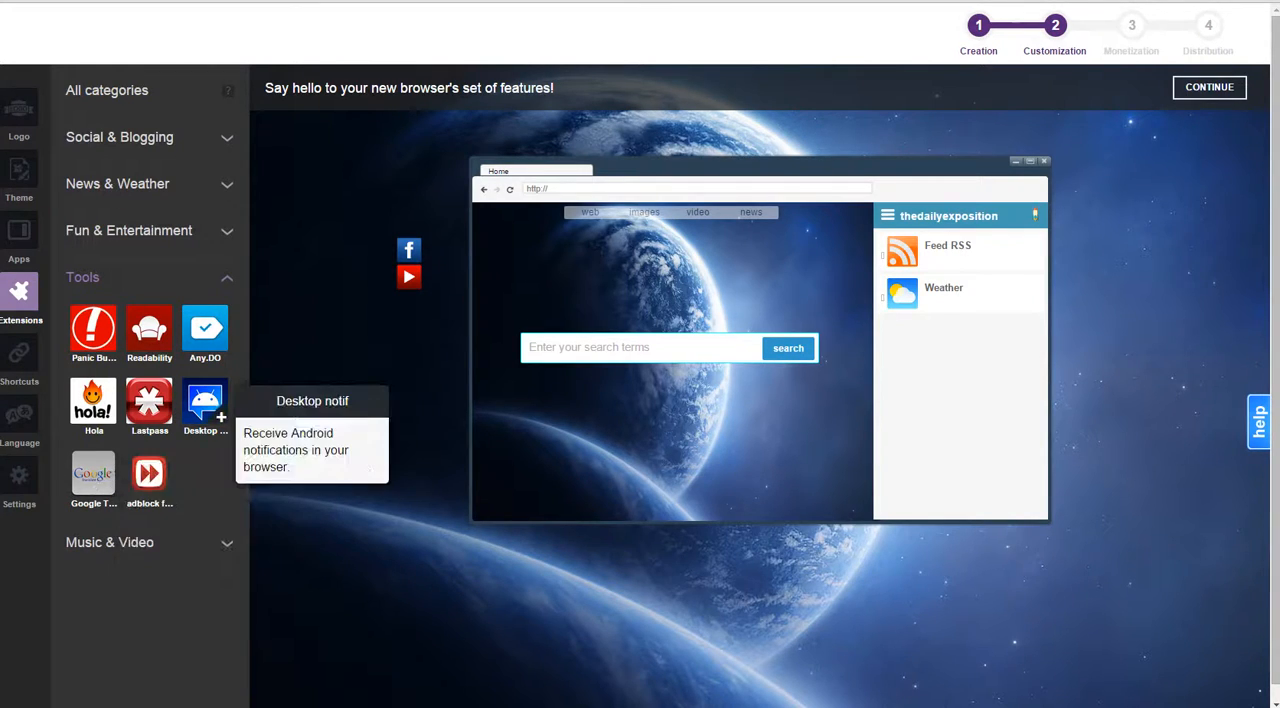
{"action": "mouse_move", "coordinate": [205, 330]}
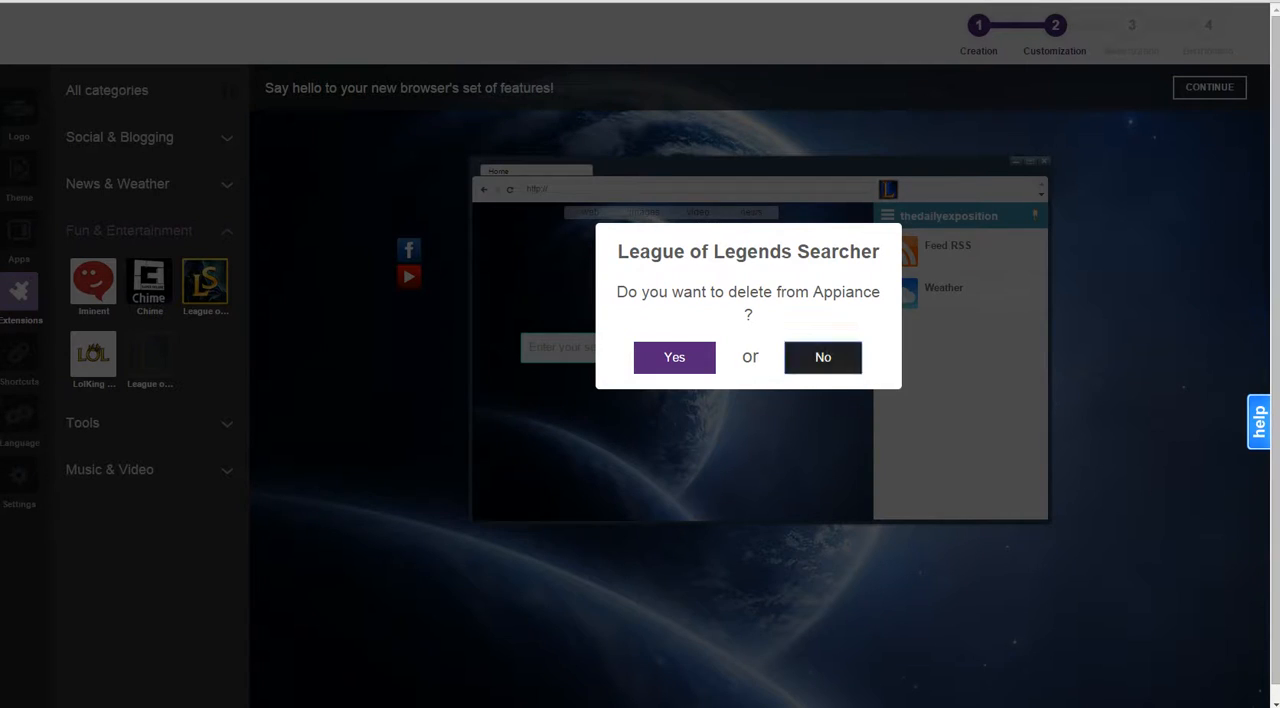
{"action": "left_click", "coordinate": [674, 357]}
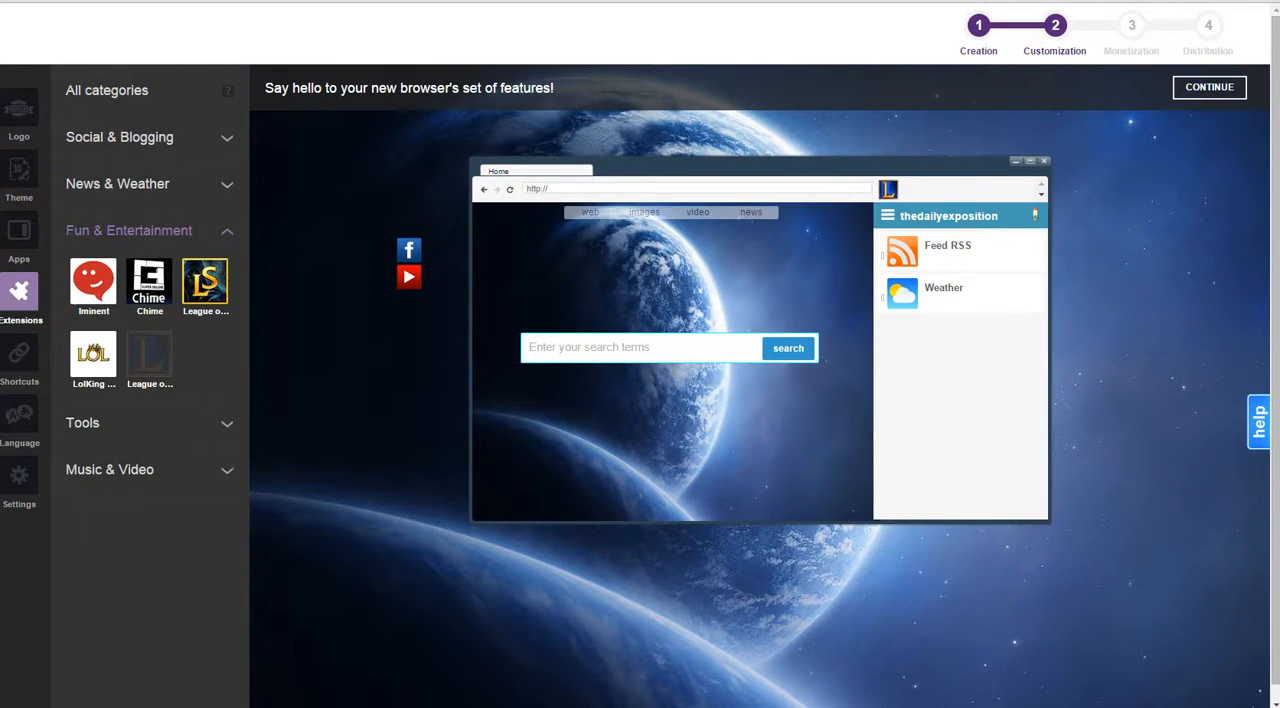
{"action": "mouse_move", "coordinate": [93, 281]}
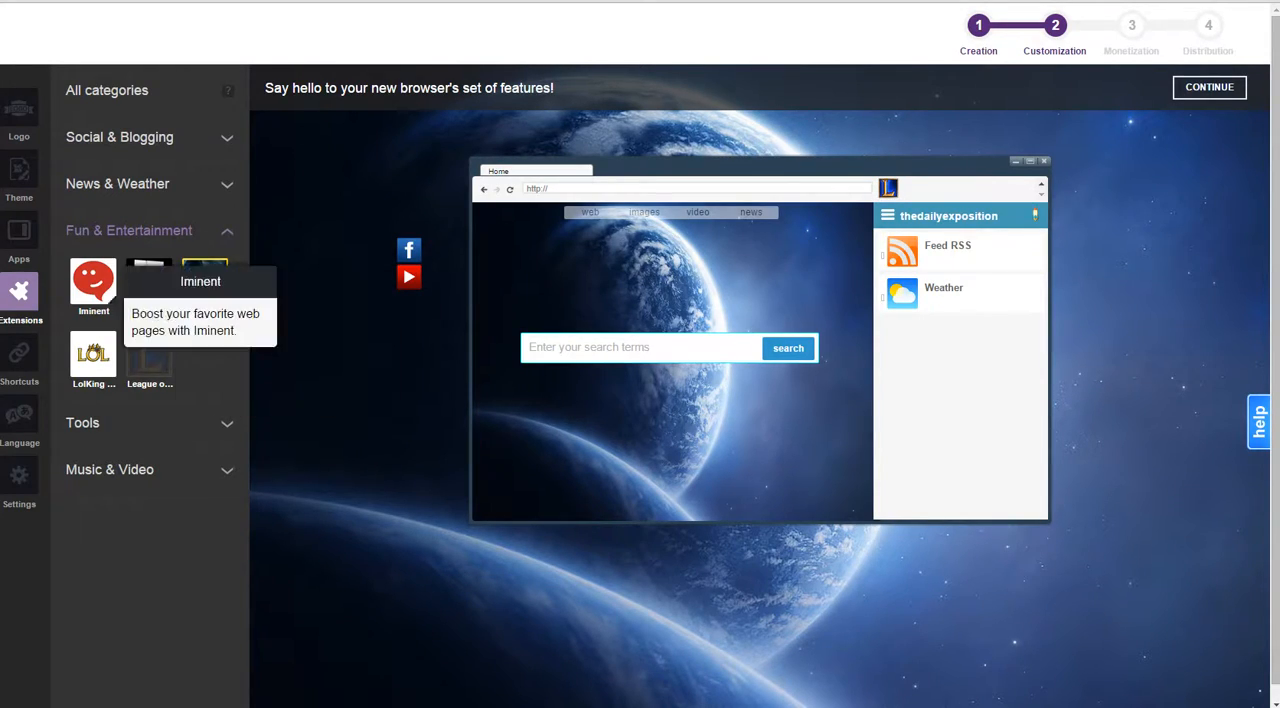
{"action": "mouse_move", "coordinate": [149, 287]}
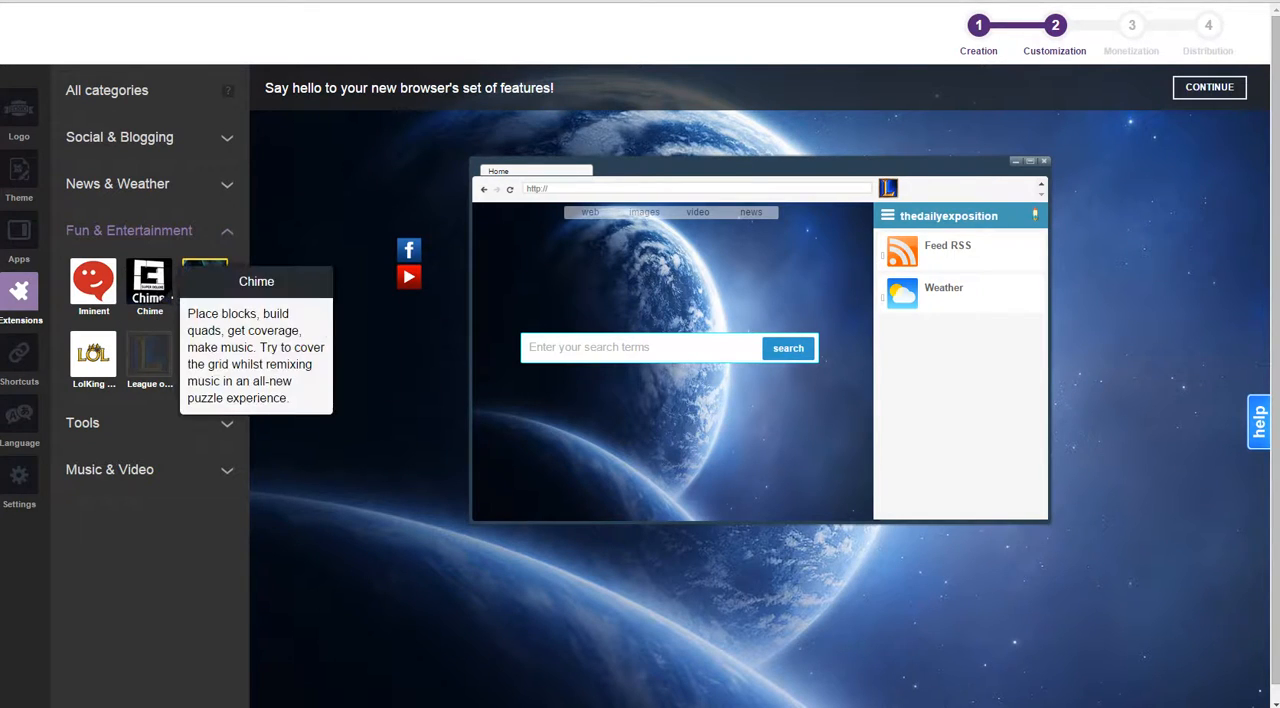
{"action": "mouse_move", "coordinate": [93, 285]}
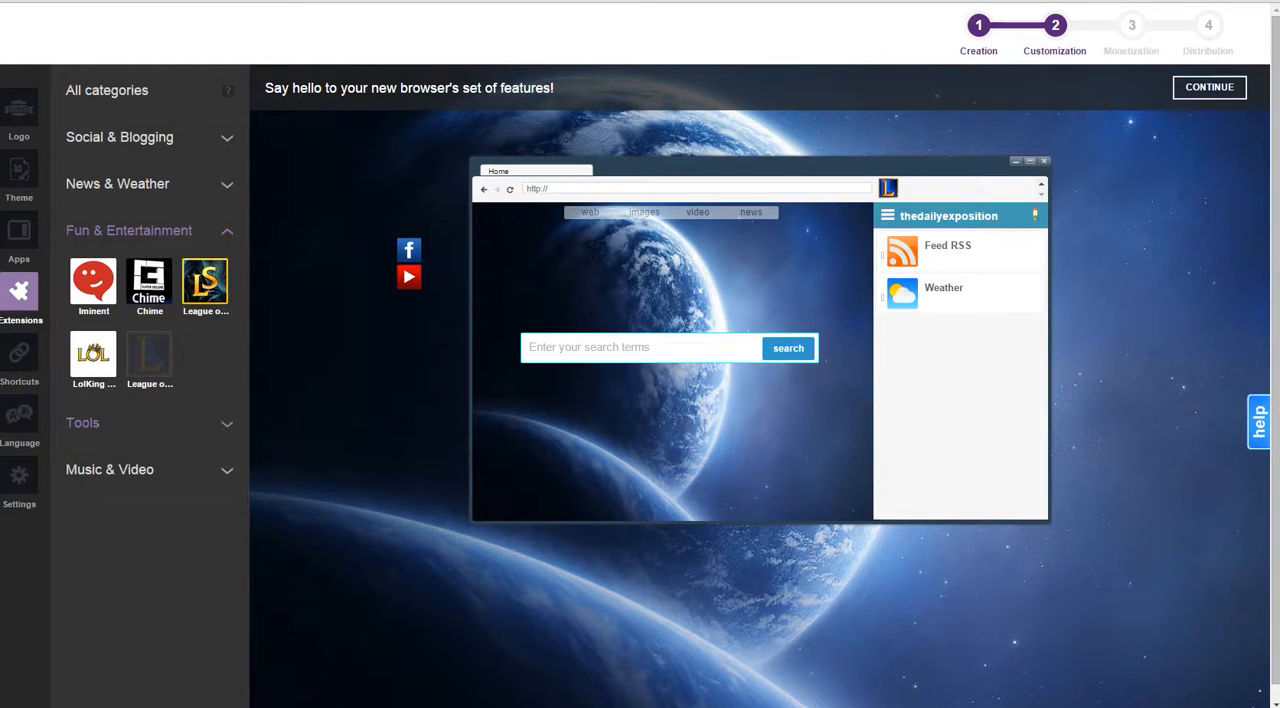
Step: Add adblock for Youtube and Weathernow extensions, delete the Weather sidebar app, and view shortcuts
{"action": "left_click", "coordinate": [82, 422]}
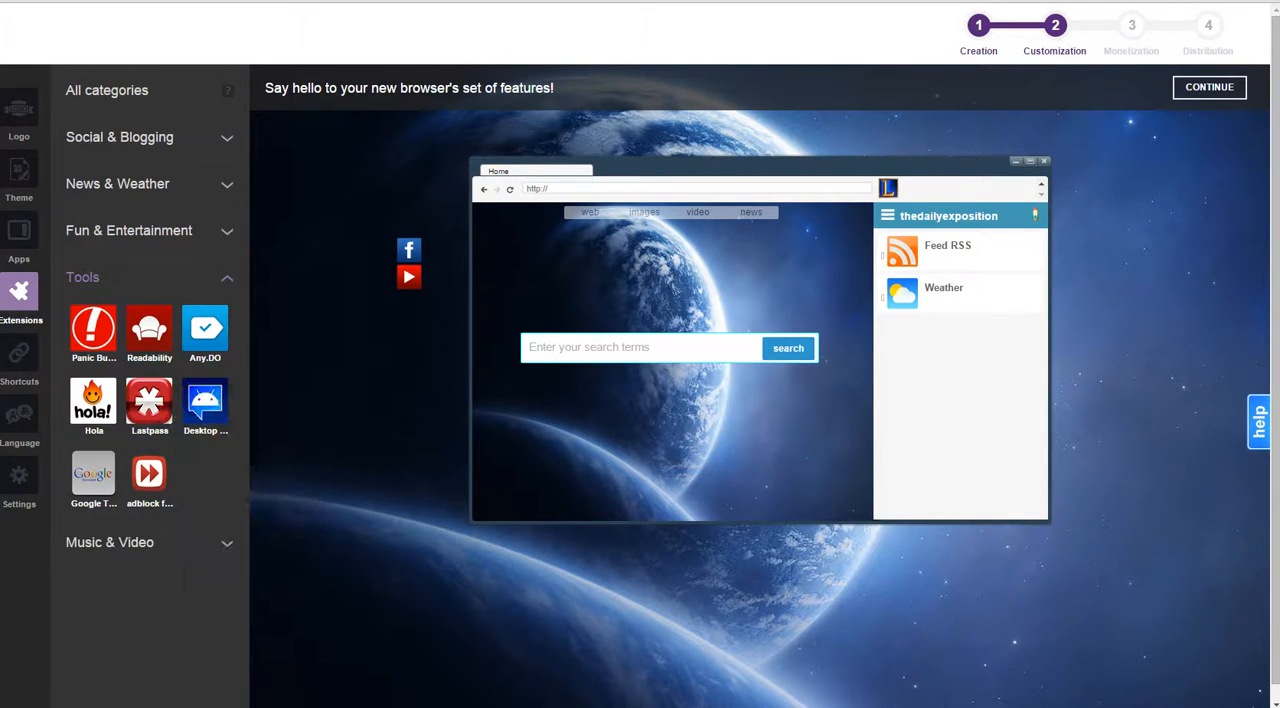
{"action": "mouse_move", "coordinate": [93, 473]}
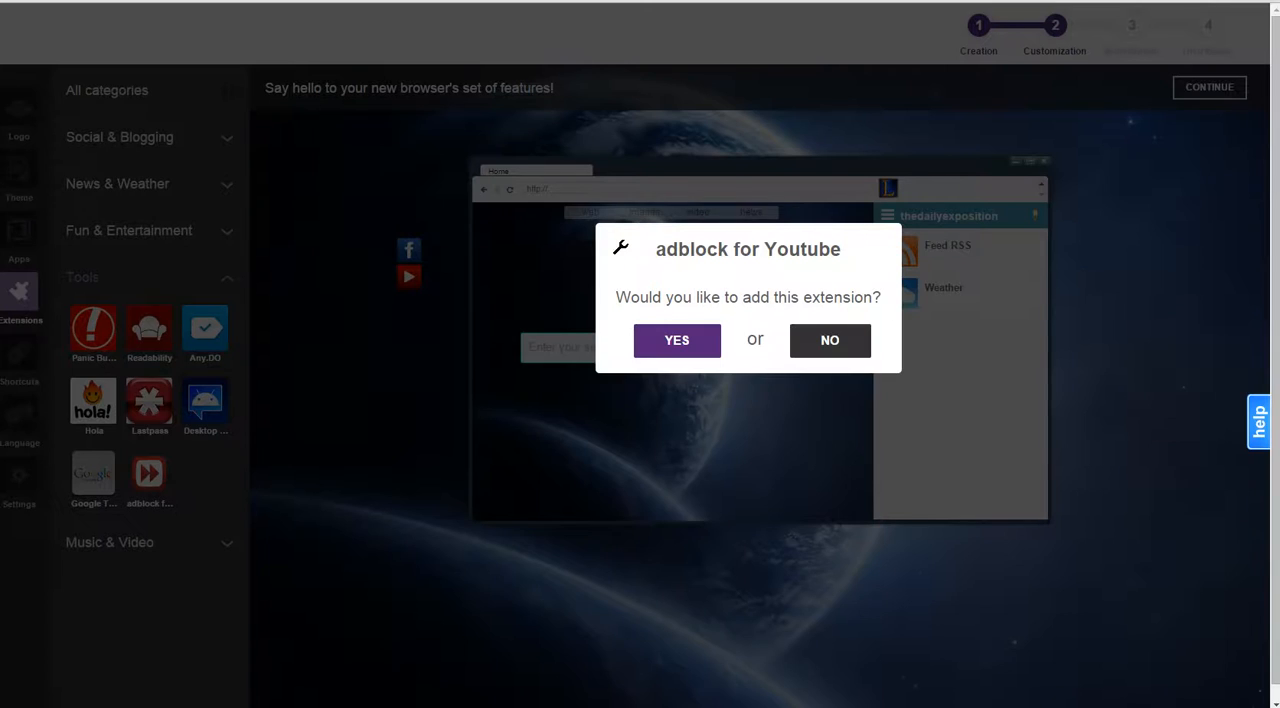
{"action": "left_click", "coordinate": [829, 340]}
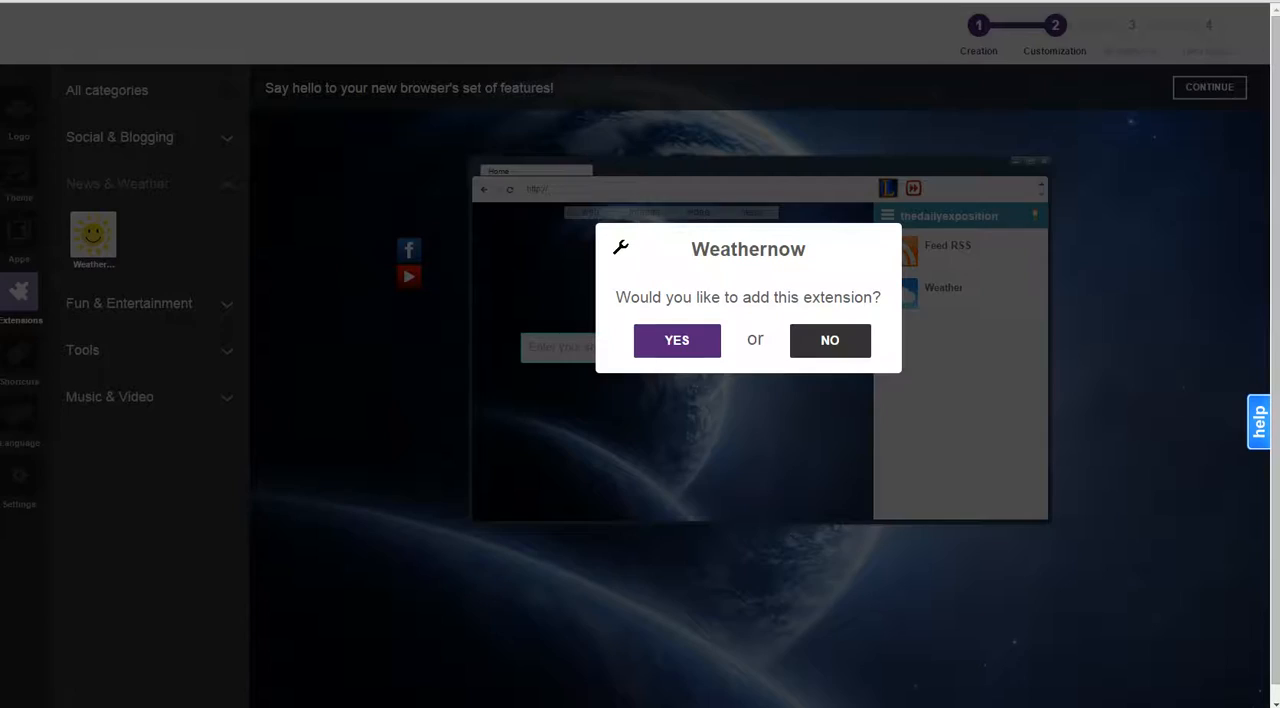
{"action": "left_click", "coordinate": [676, 340]}
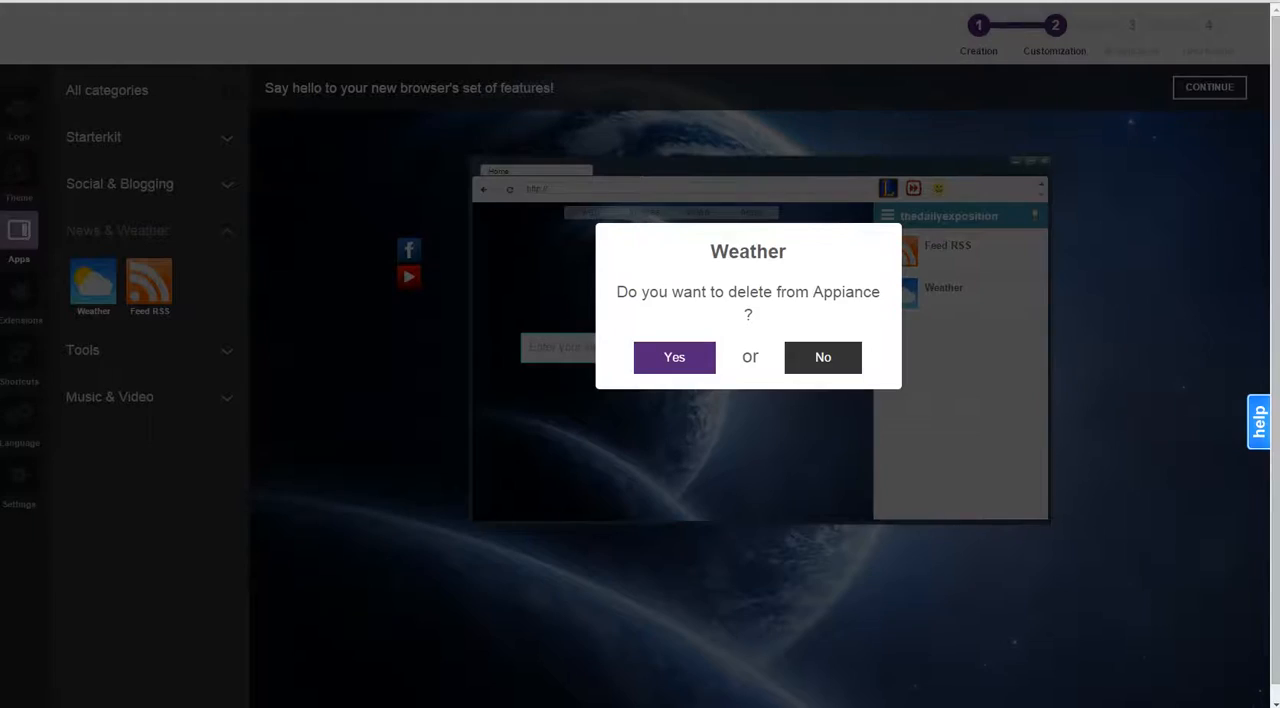
{"action": "left_click", "coordinate": [674, 357]}
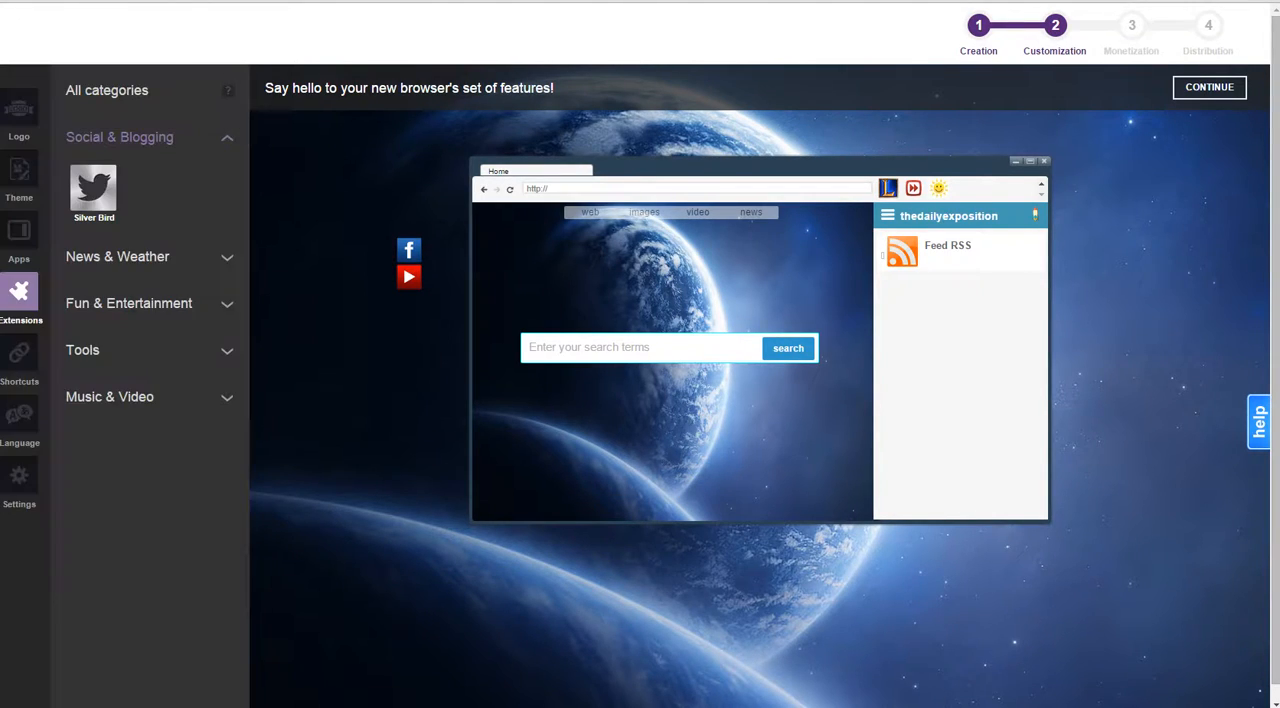
{"action": "left_click", "coordinate": [19, 360]}
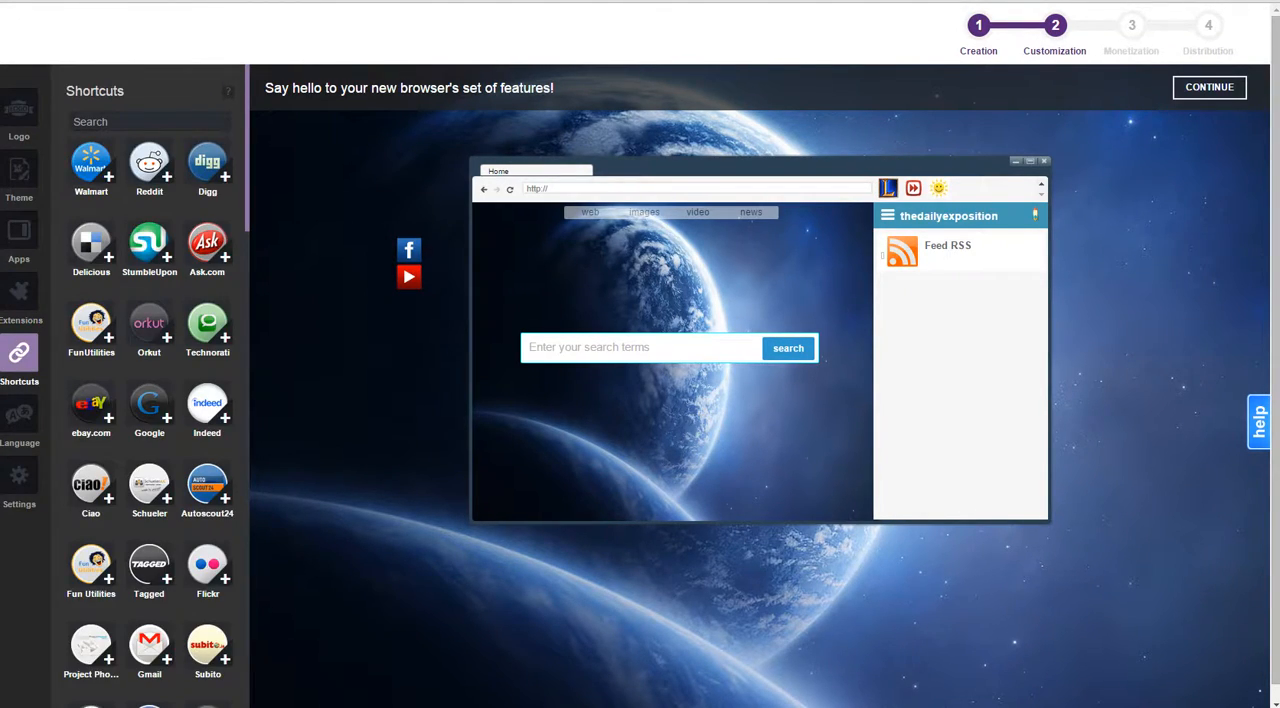
{"action": "mouse_move", "coordinate": [630, 492]}
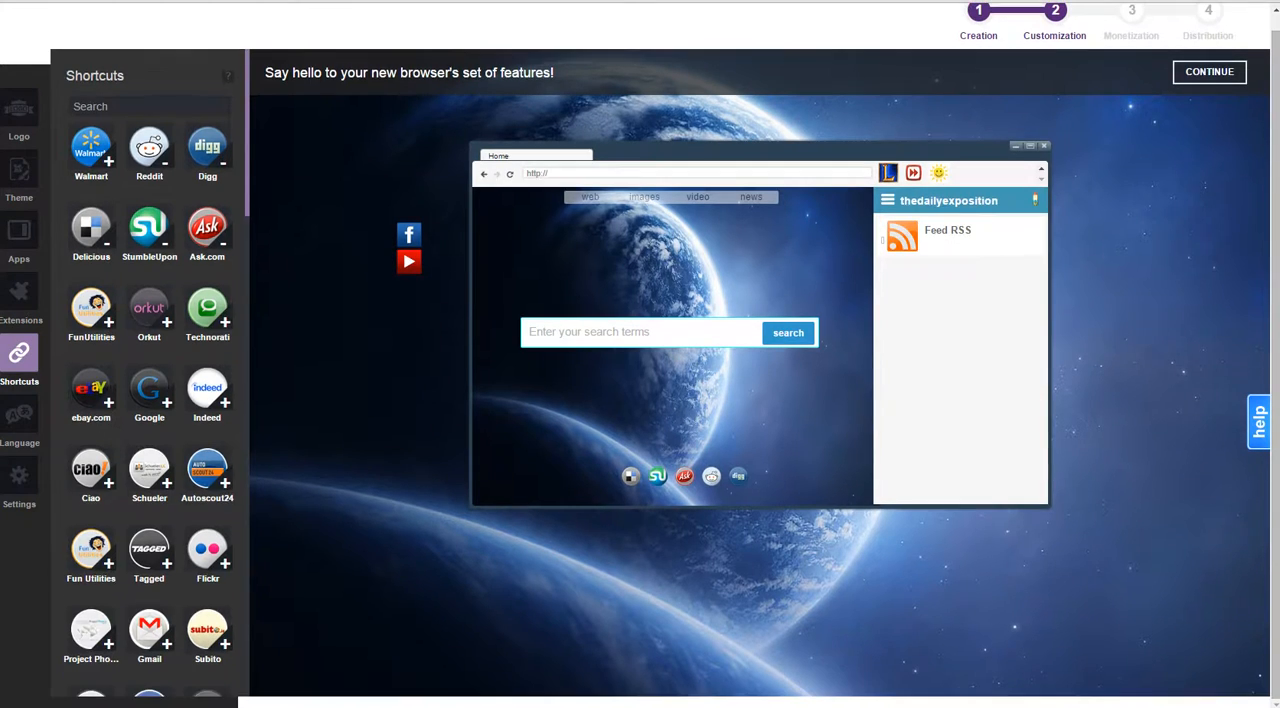
Step: Review the shortcuts list, confirm the interface language is English, and reach theme settings
{"action": "scroll", "scroll_direction": "down", "scroll_amount": 3}
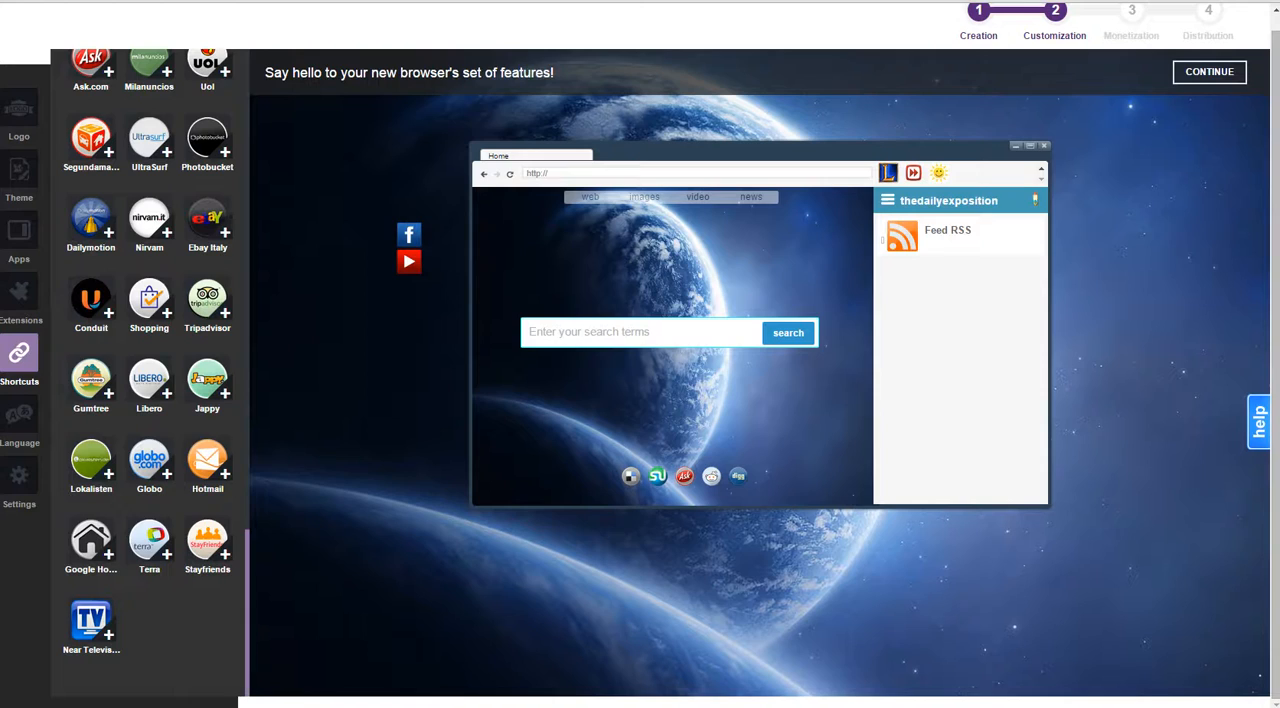
{"action": "left_click", "coordinate": [19, 420]}
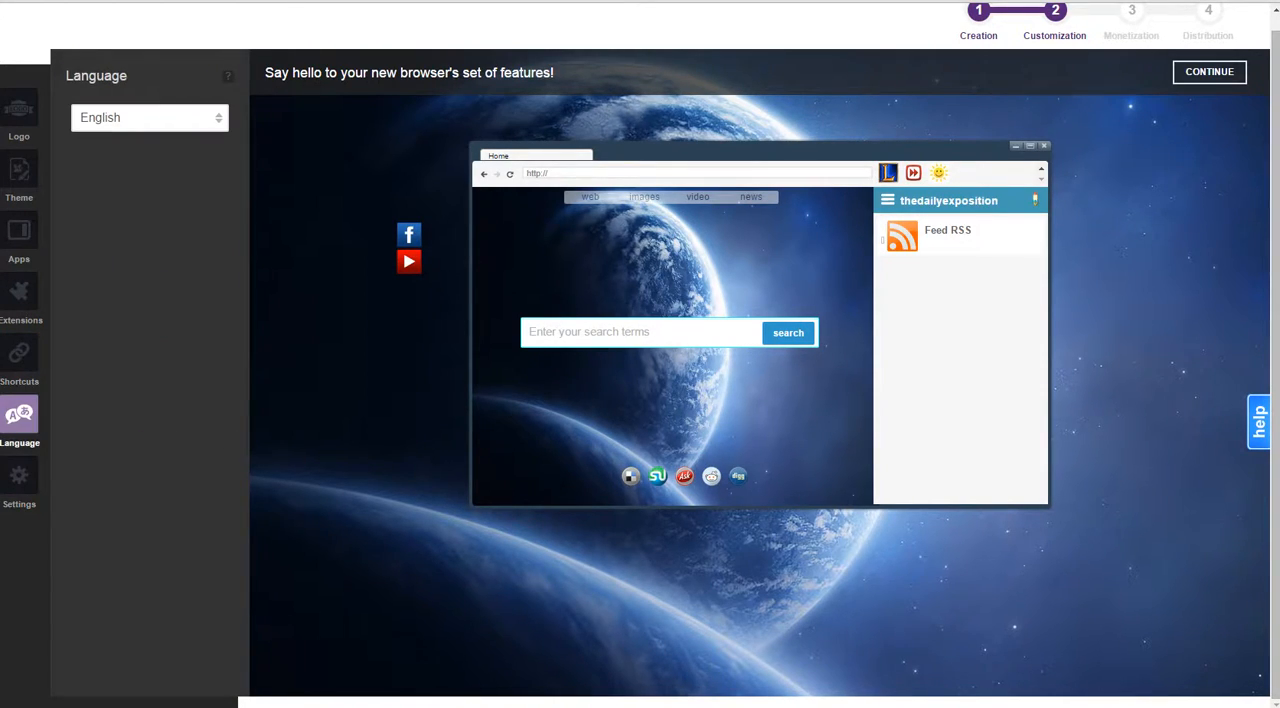
{"action": "left_click", "coordinate": [149, 117]}
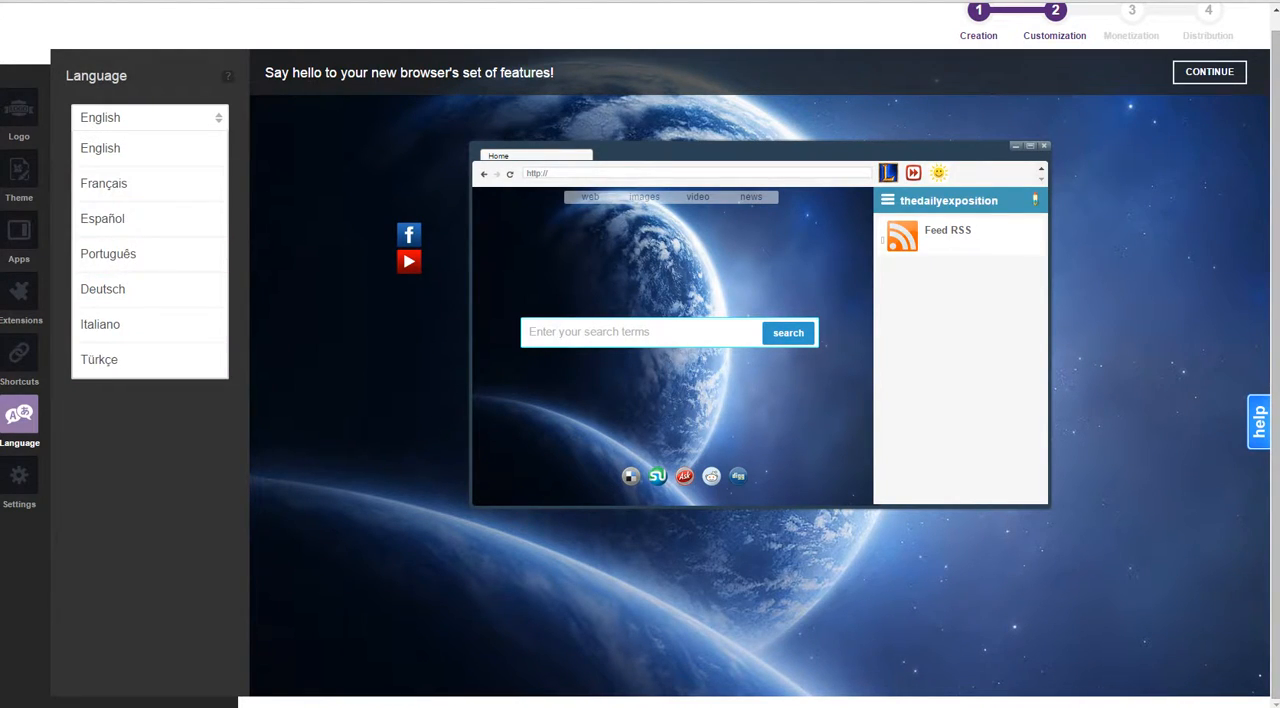
{"action": "left_click", "coordinate": [18, 180]}
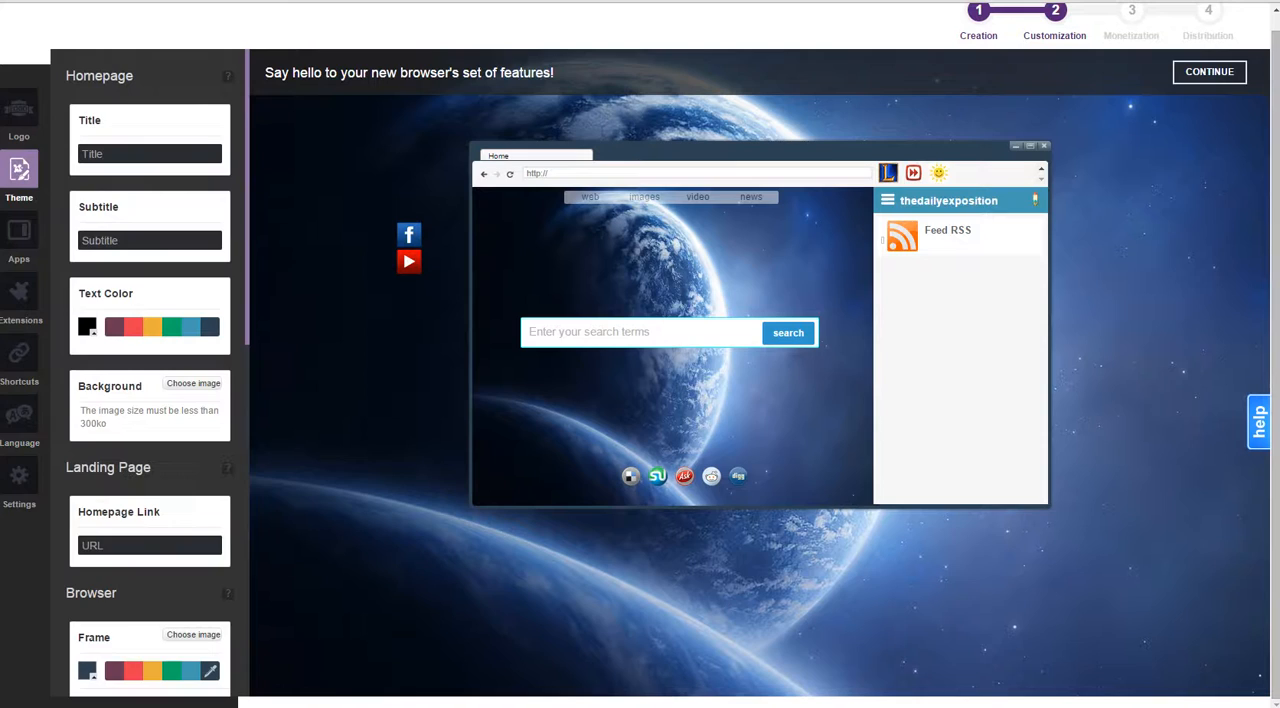
Step: Preview the Shop, Photographer and Restaurant themes, then apply the Musician theme
{"action": "double_click", "coordinate": [570, 331]}
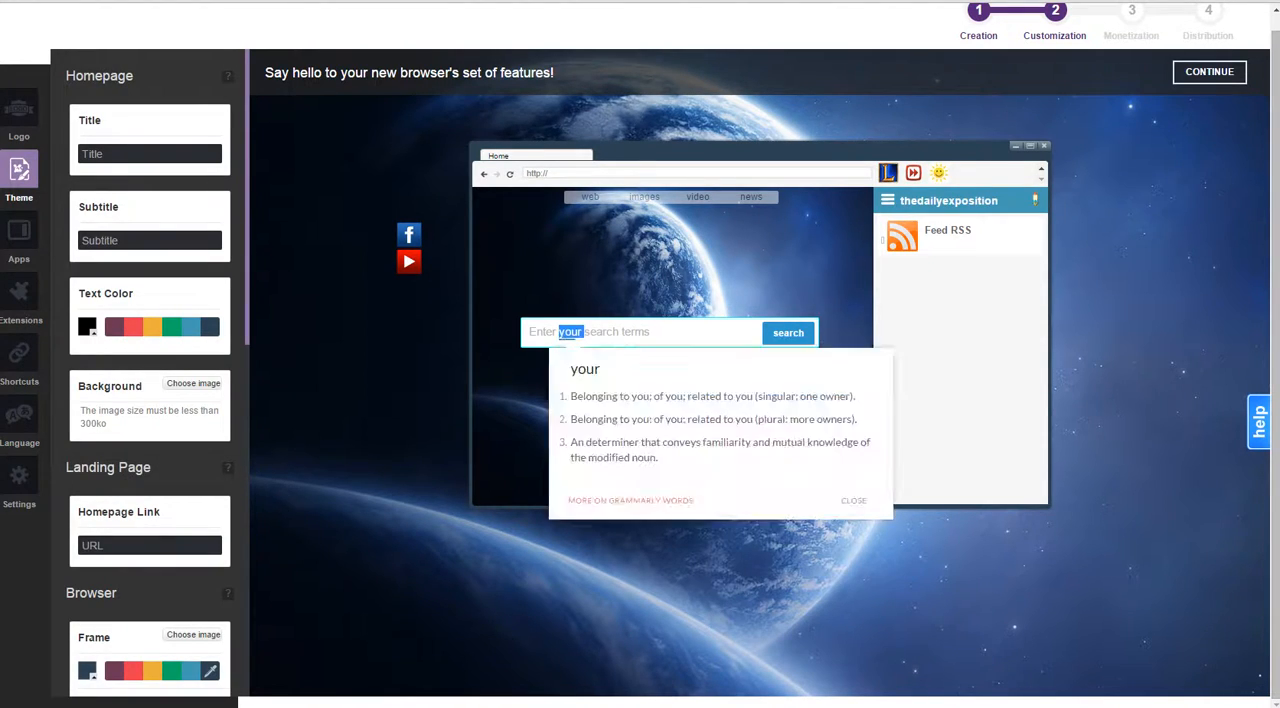
{"action": "scroll", "scroll_direction": "down", "scroll_amount": 3}
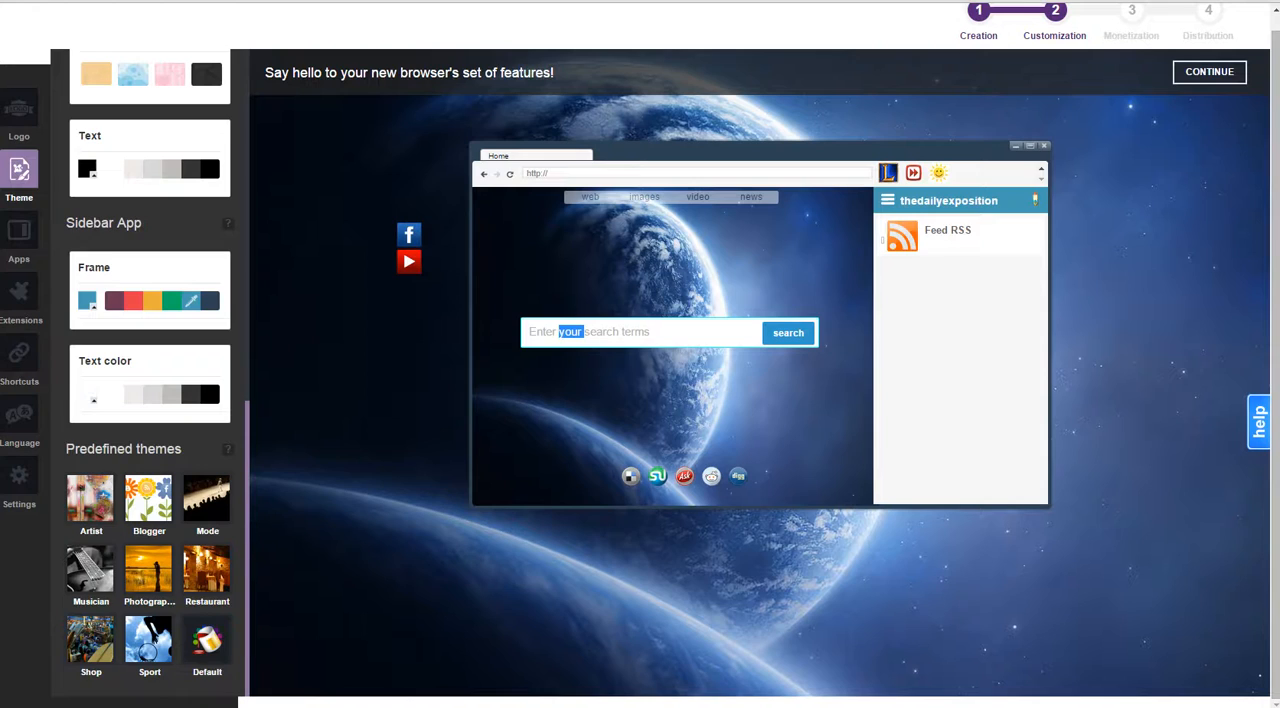
{"action": "left_click", "coordinate": [90, 638]}
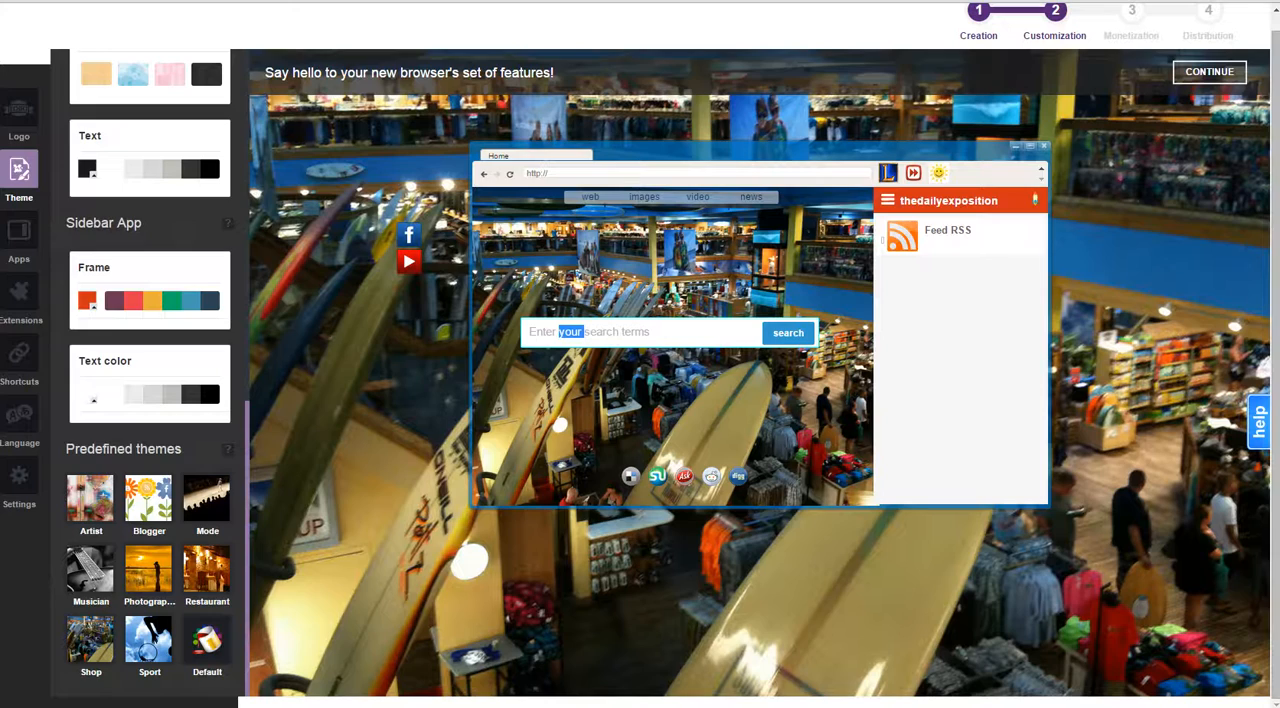
{"action": "left_click", "coordinate": [148, 497]}
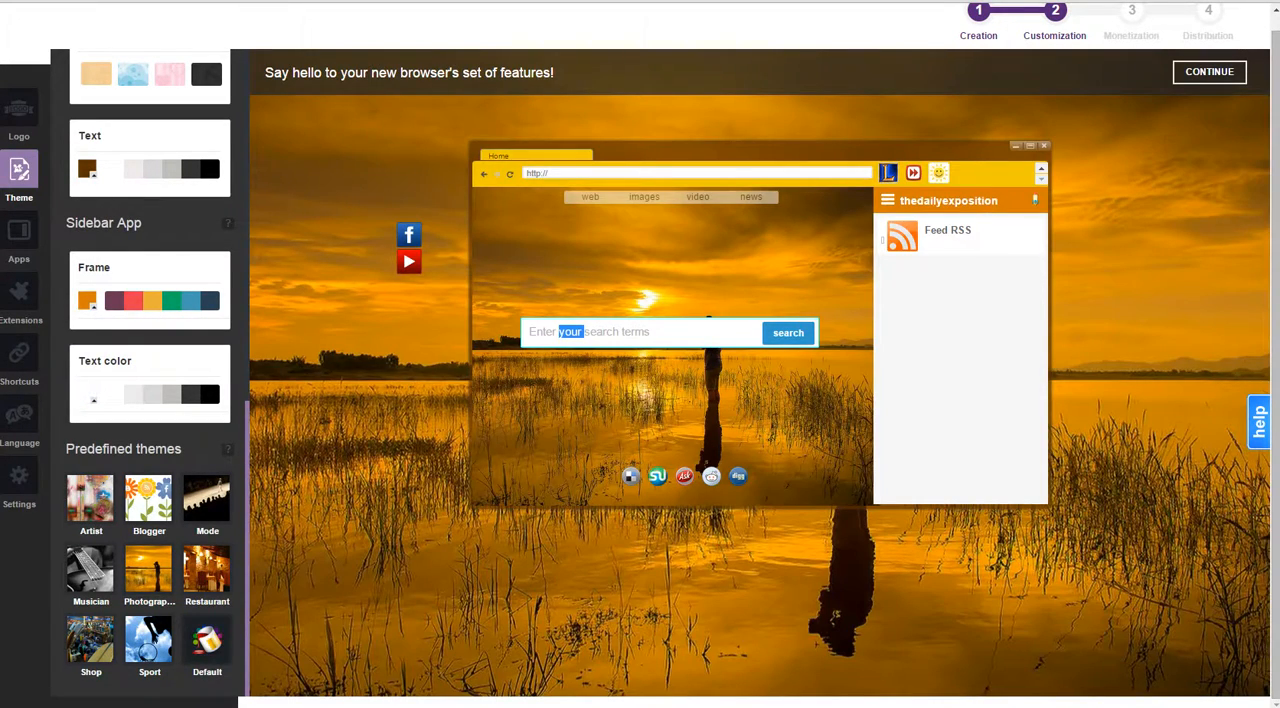
{"action": "left_click", "coordinate": [207, 575]}
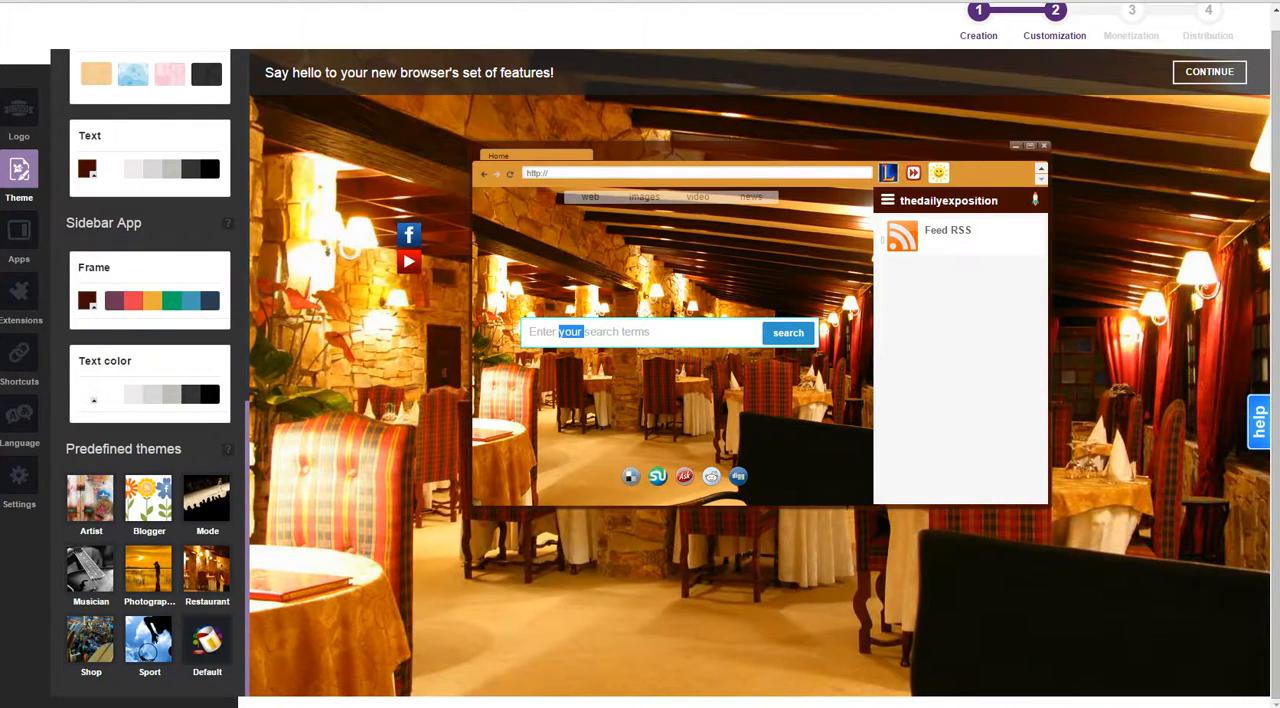
{"action": "left_click", "coordinate": [90, 576]}
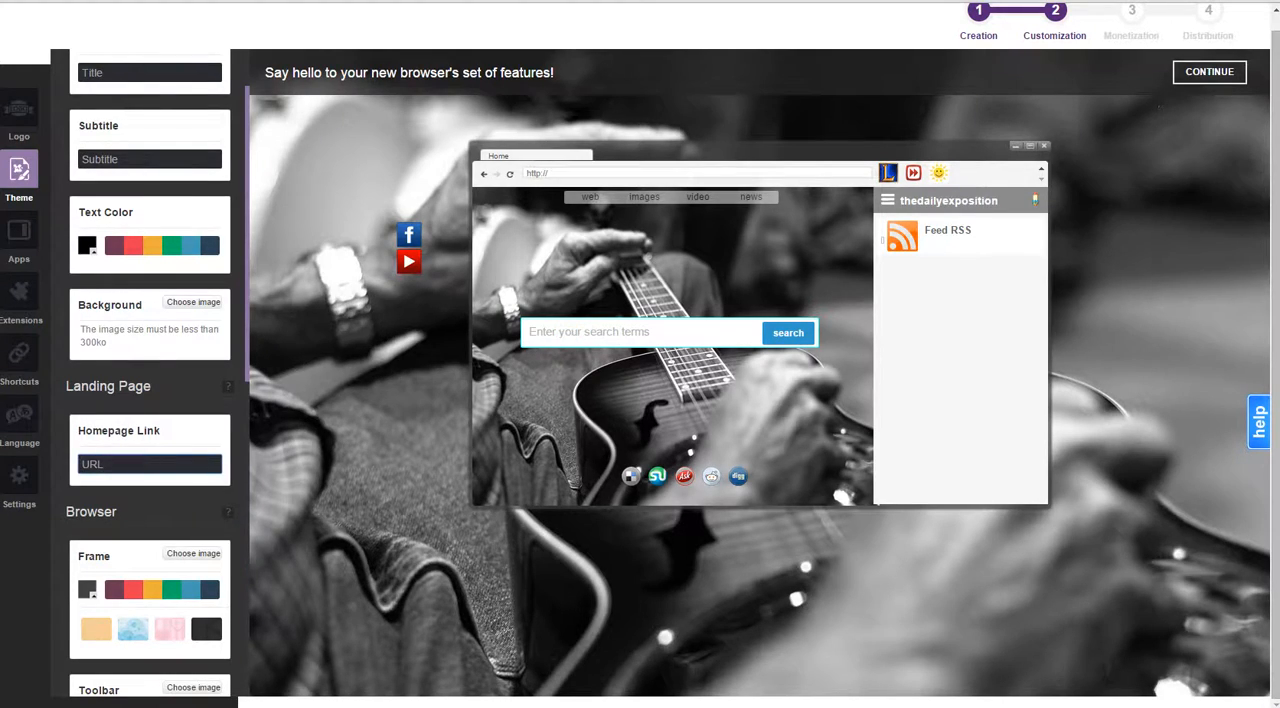
{"action": "type", "text": "http://thedailye"}
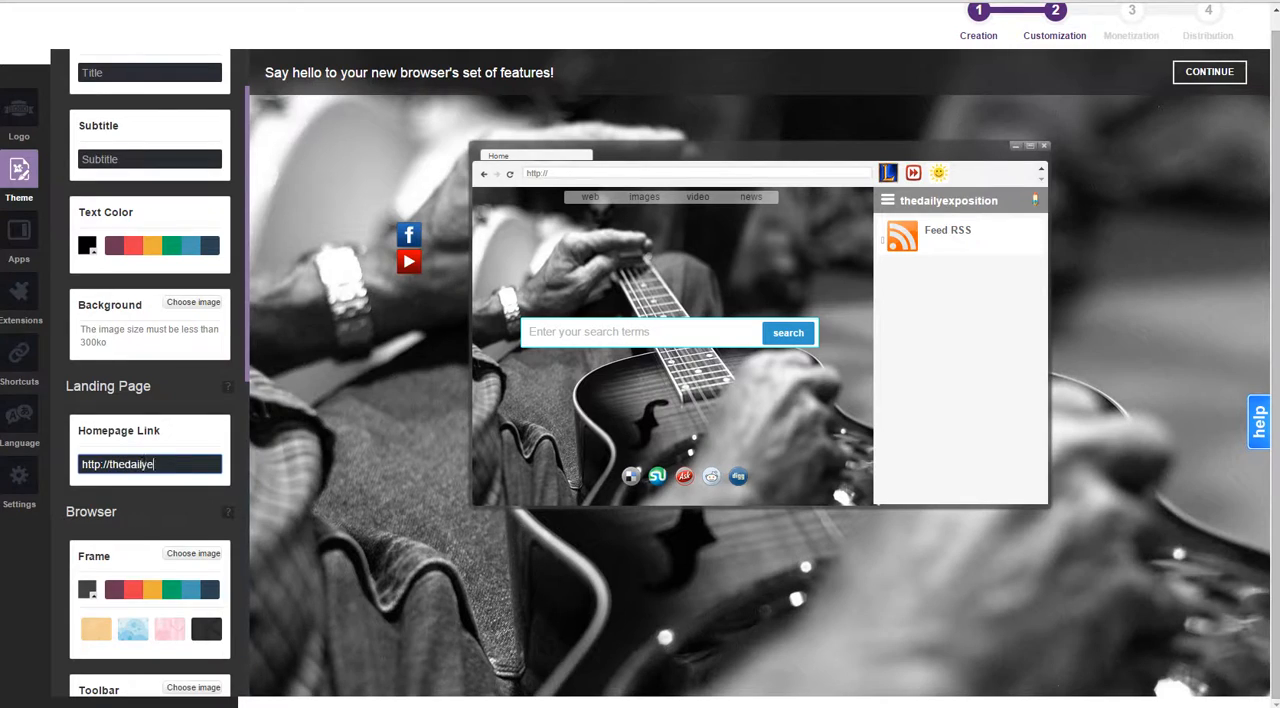
{"action": "type", "text": "xpositio"}
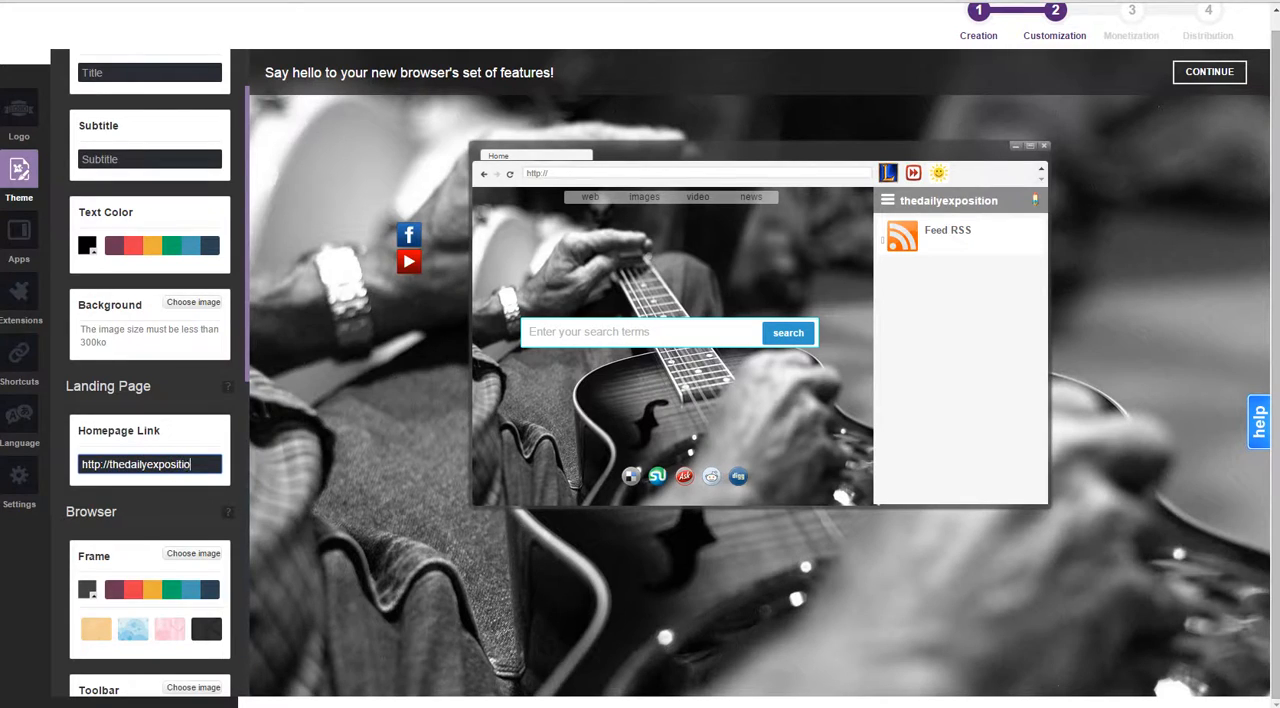
{"action": "type", "text": ".com"}
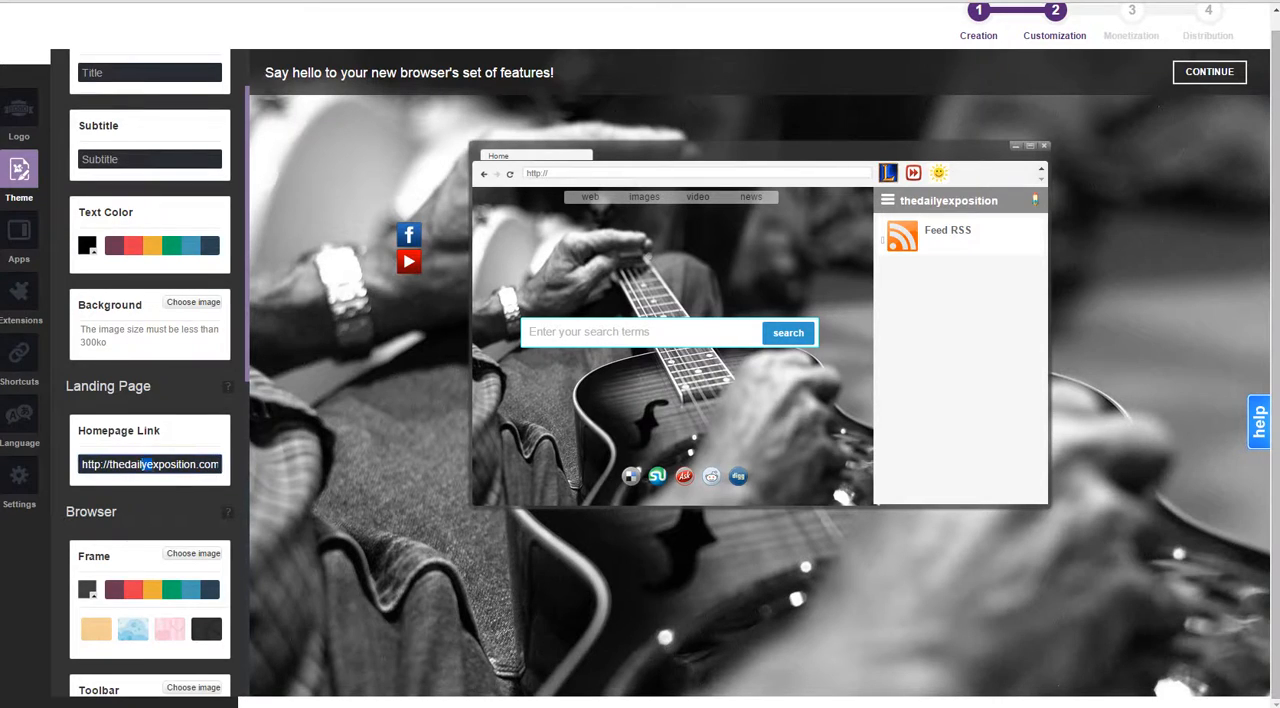
Step: Enter 'The Daily Exposition' as the homepage title and add a subtitle beneath
{"action": "scroll", "scroll_direction": "up", "scroll_amount": 3}
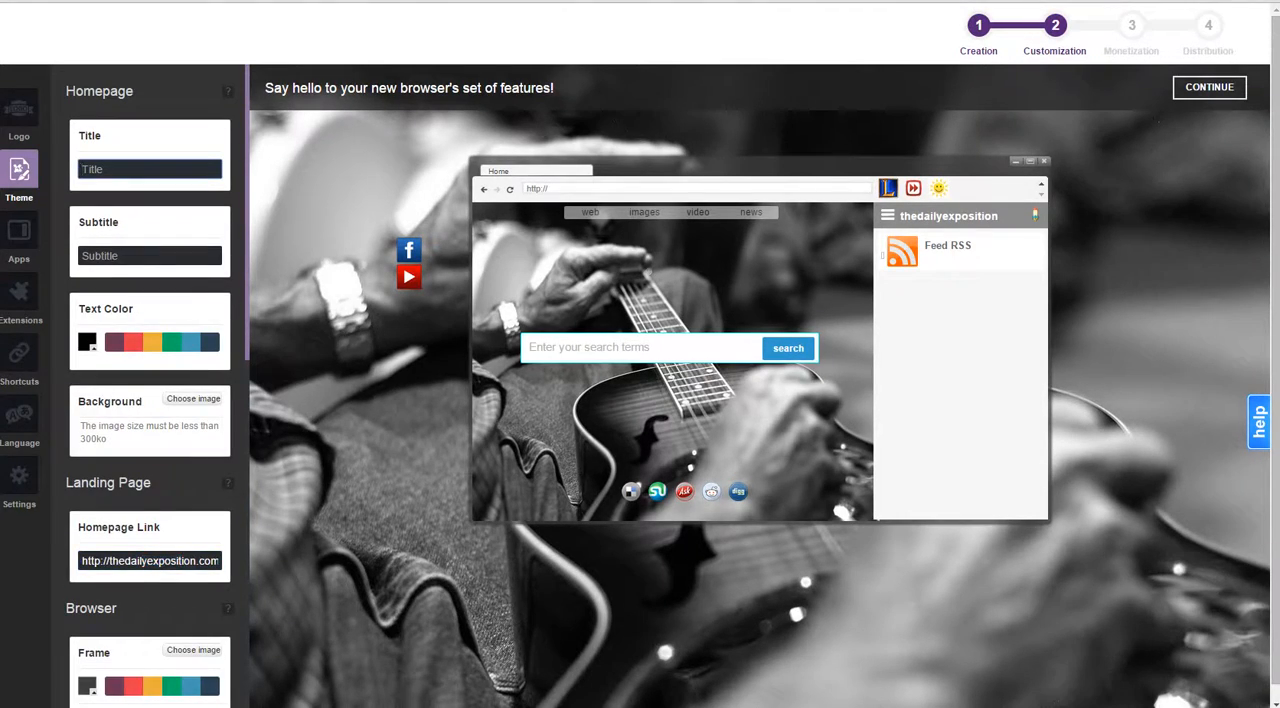
{"action": "type", "text": "The Daily Exposition"}
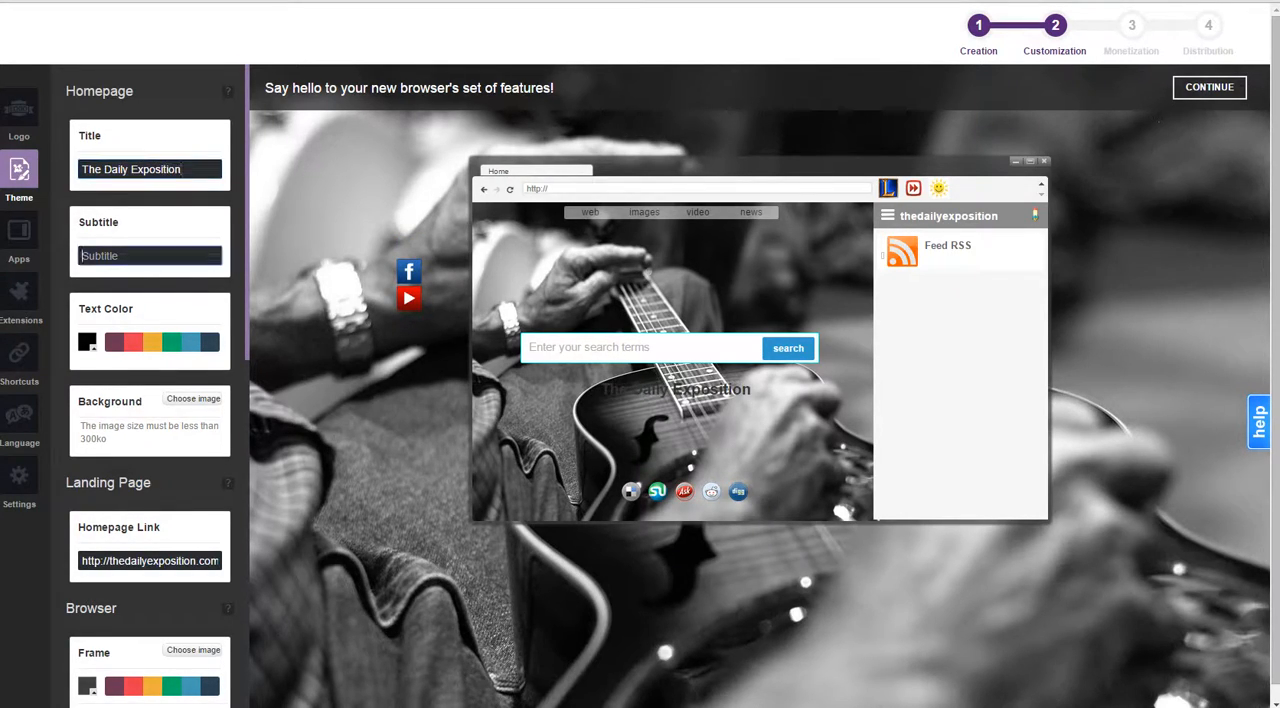
{"action": "type", "text": "You ar"}
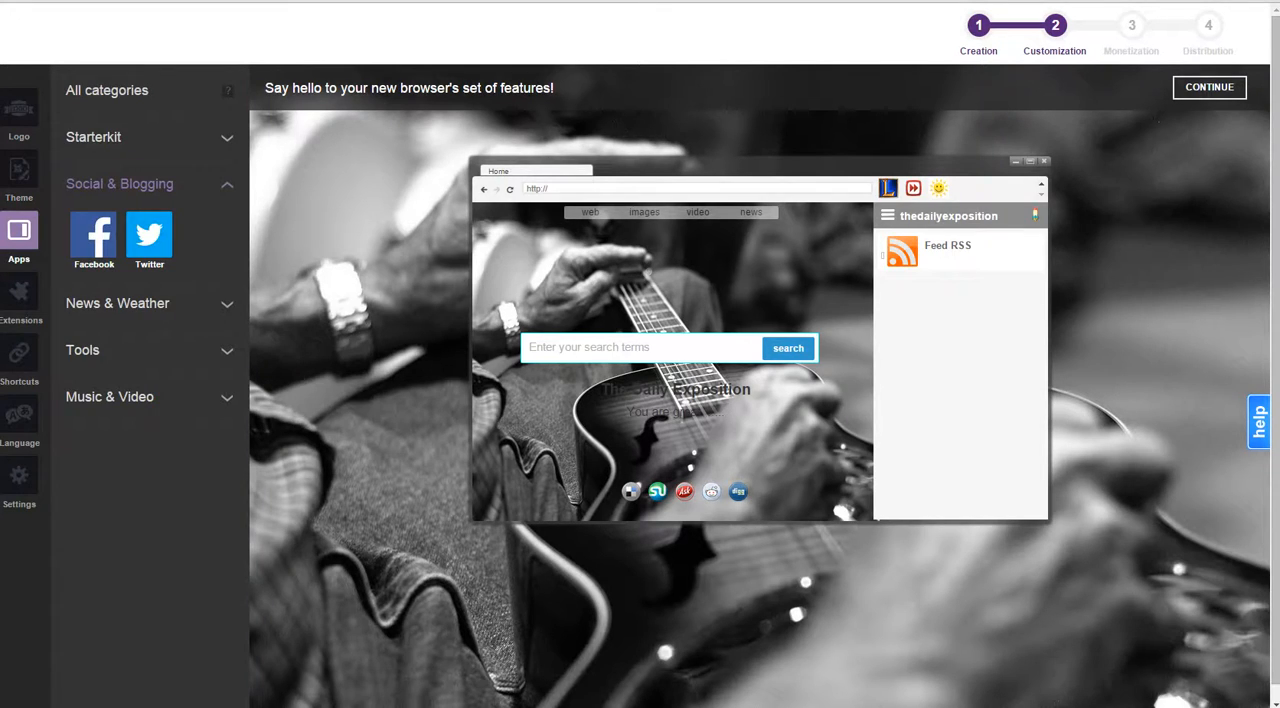
Step: Set Persistent sidebar to No in Settings and continue to the Monetization step
{"action": "left_click", "coordinate": [19, 485]}
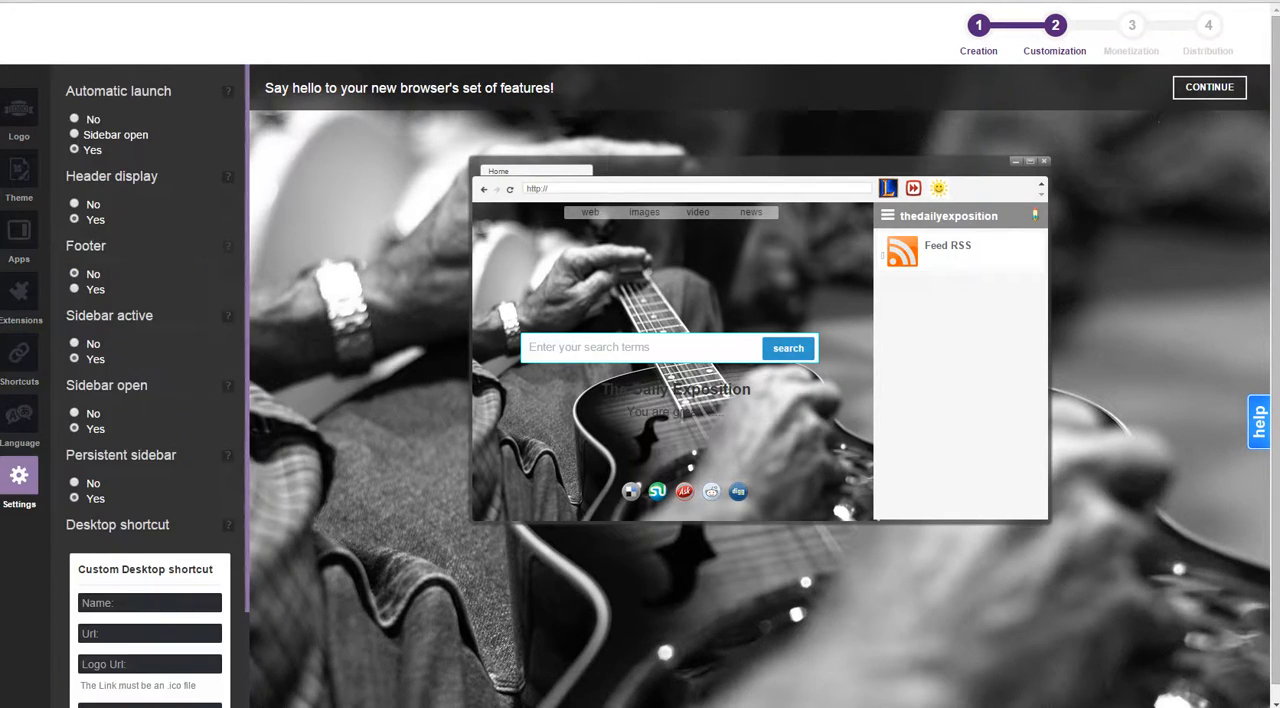
{"action": "scroll", "scroll_direction": "down", "scroll_amount": 3}
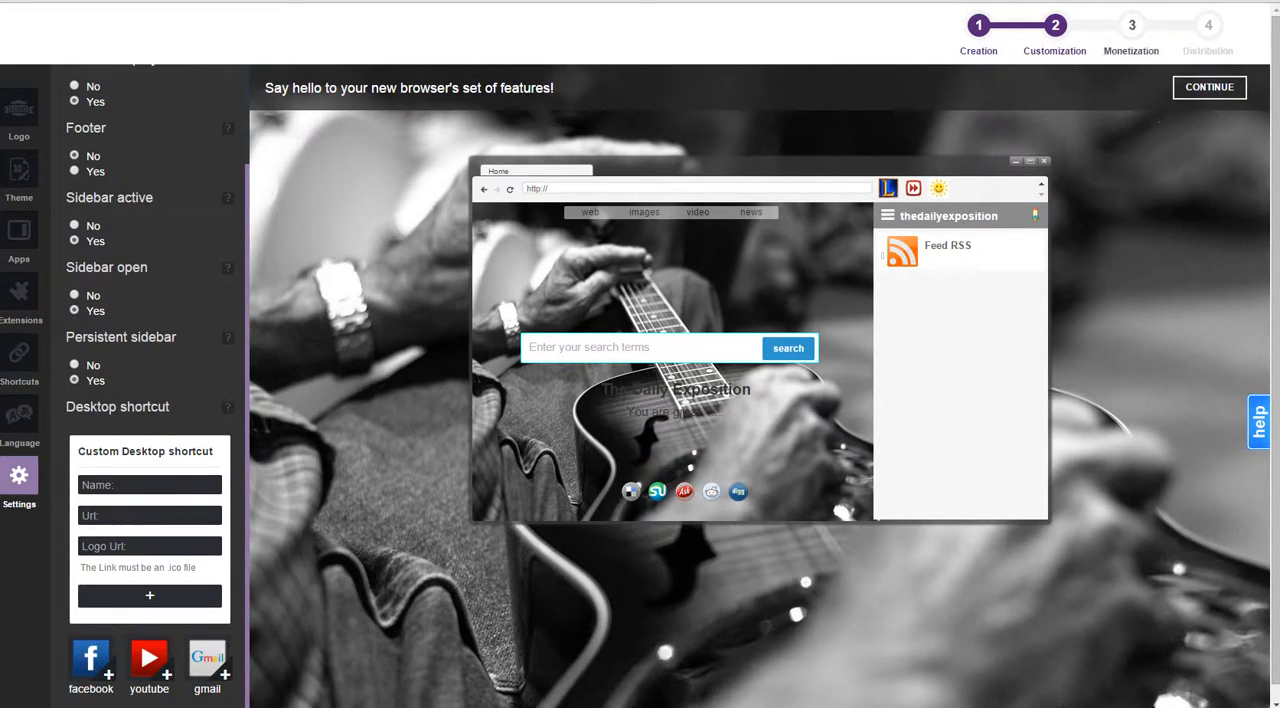
{"action": "scroll", "scroll_direction": "up", "scroll_amount": 3}
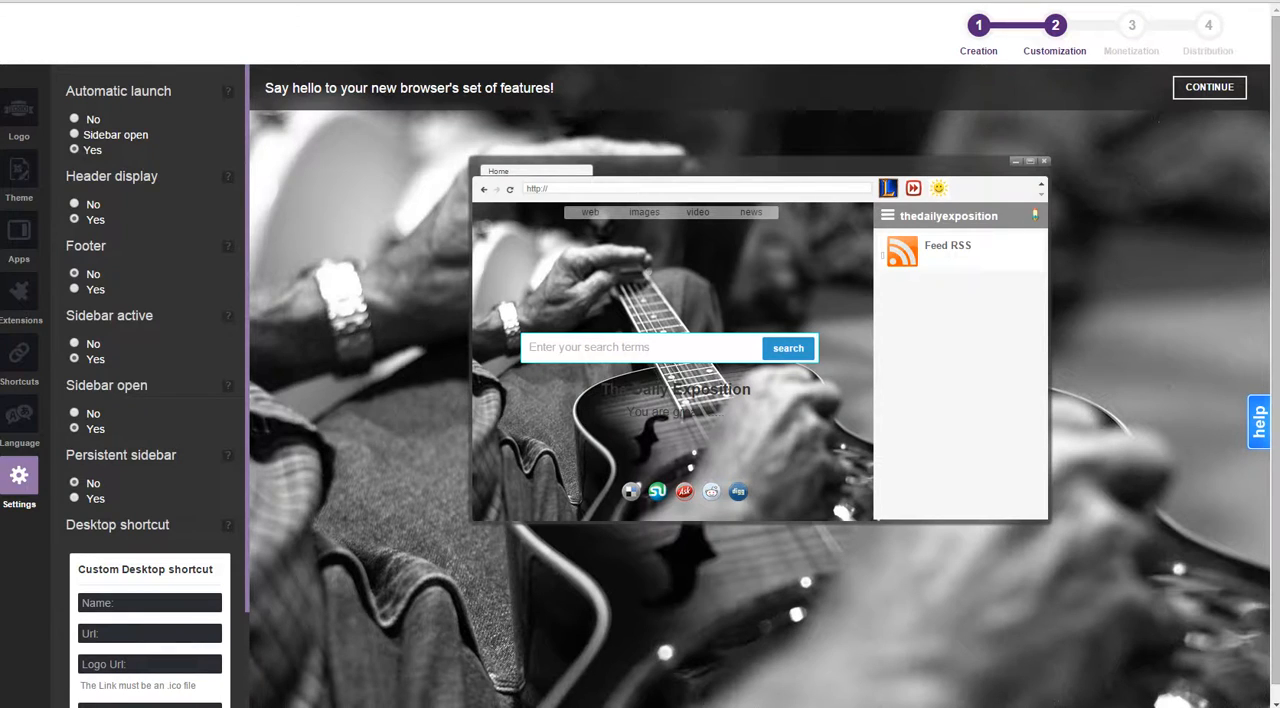
{"action": "left_click", "coordinate": [1209, 87]}
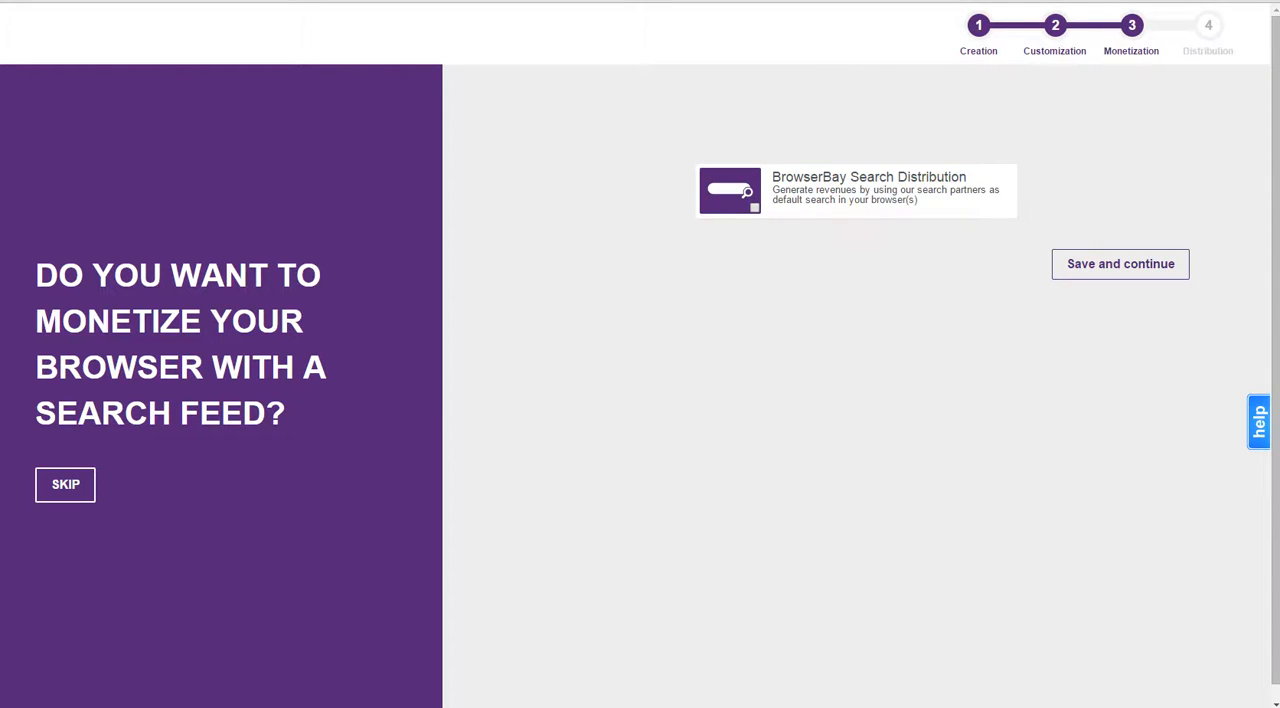
{"action": "scroll", "scroll_direction": "up", "scroll_amount": 3}
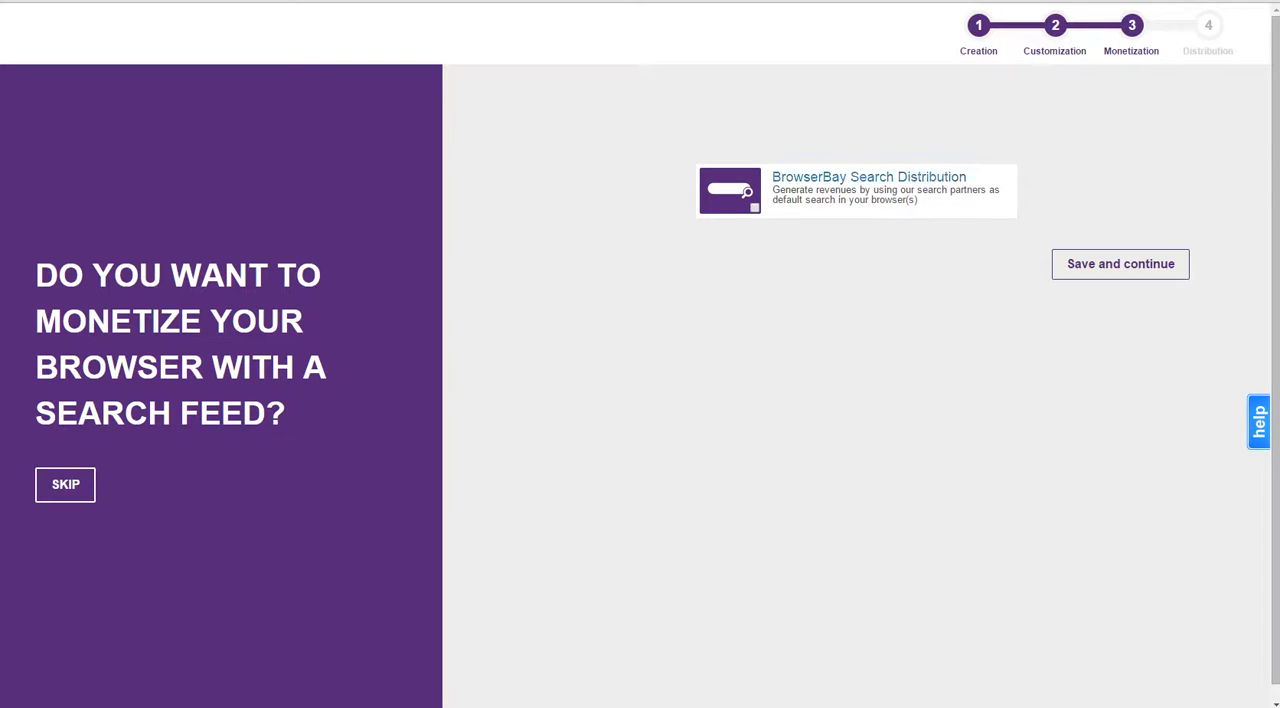
Step: Check the BrowserBay Search Distribution tile to enable search-feed monetization
{"action": "left_click", "coordinate": [754, 207]}
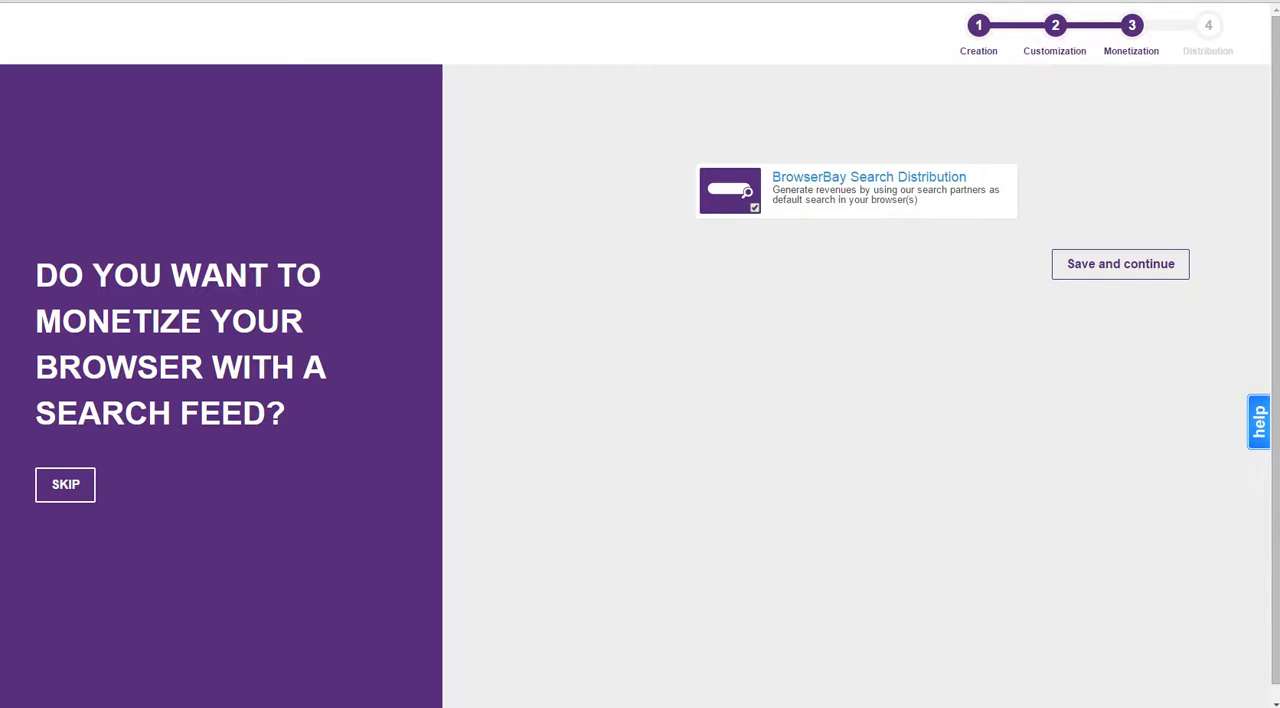
{"action": "left_click", "coordinate": [1120, 263]}
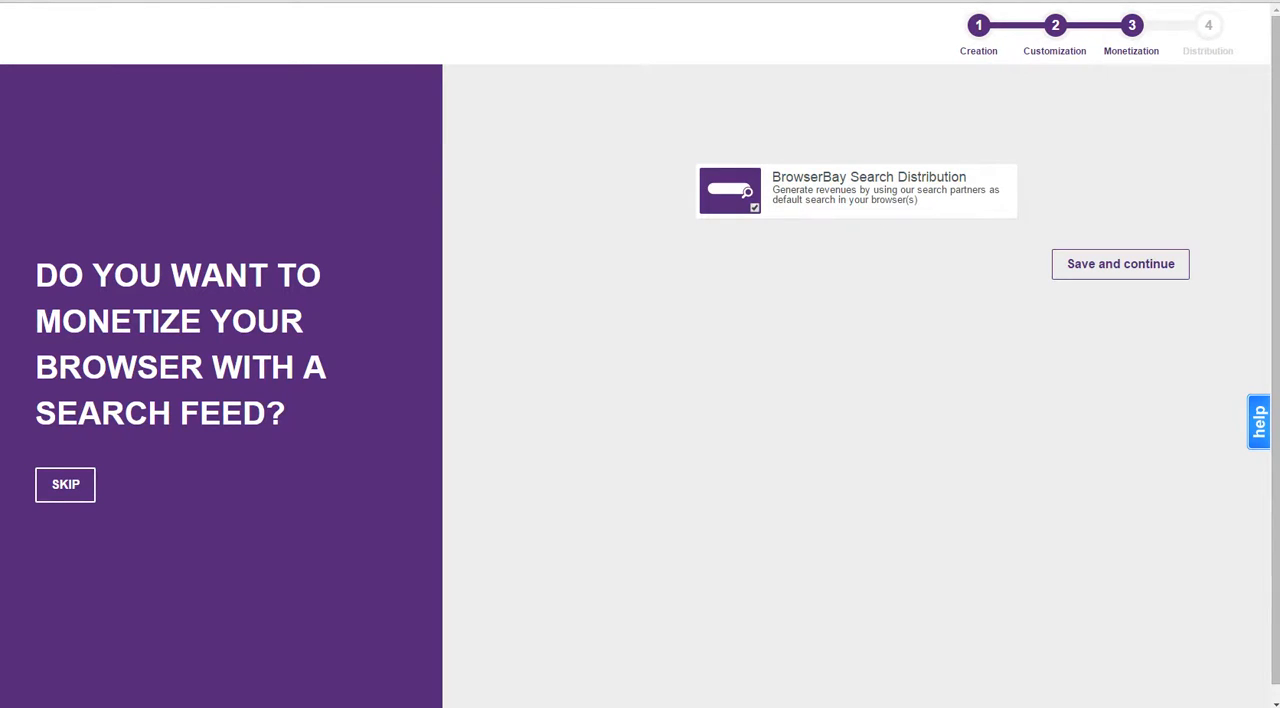
{"action": "double_click", "coordinate": [118, 320]}
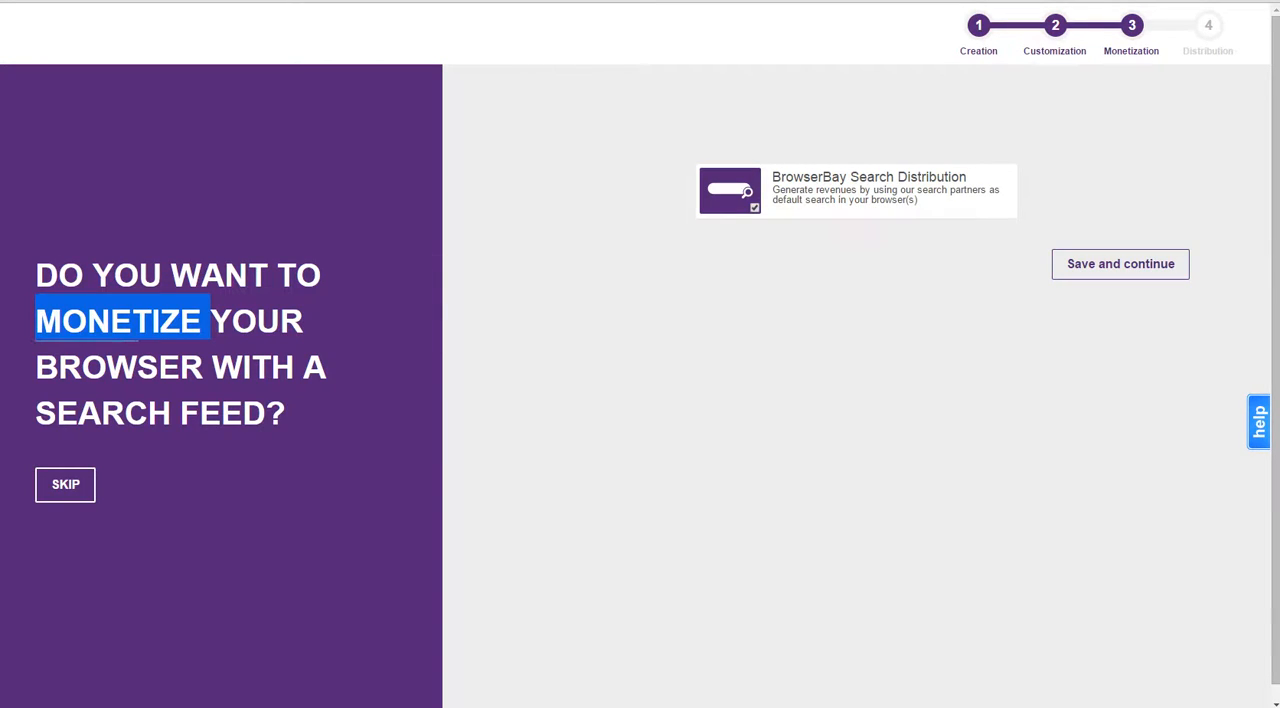